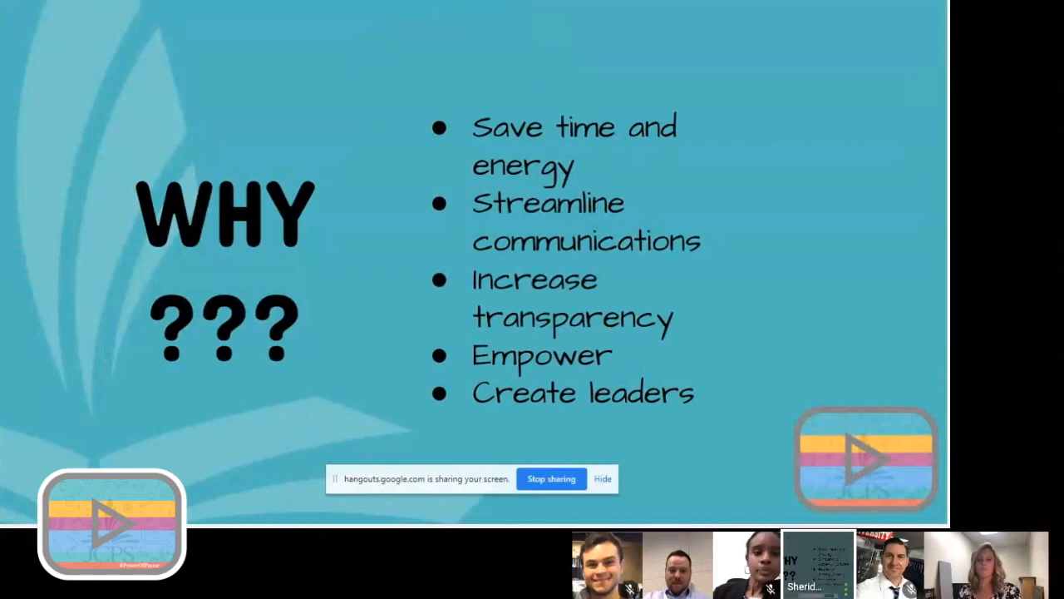
mouse_move(73, 15)
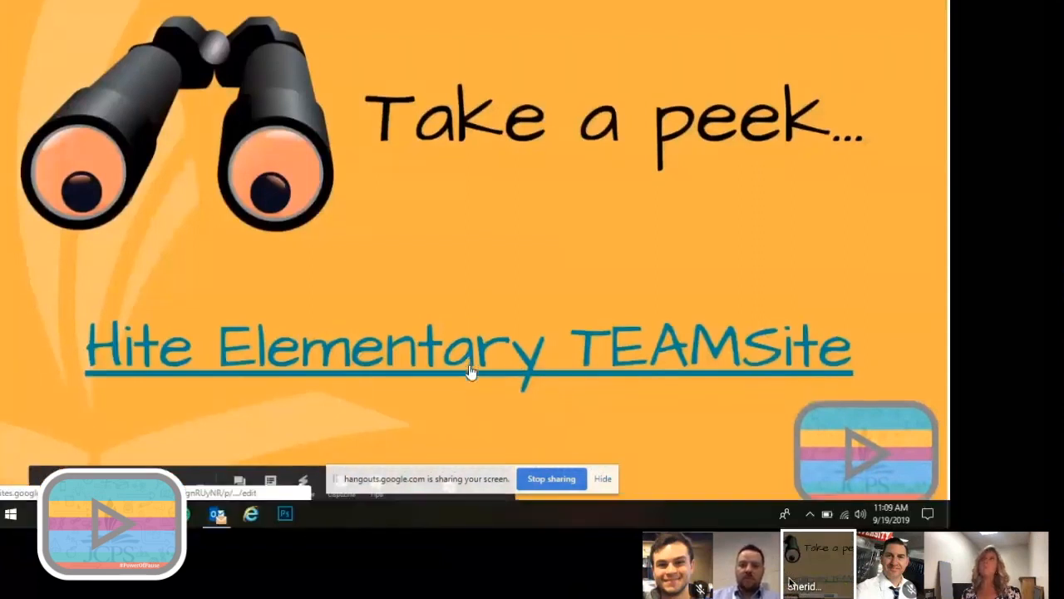
Step: Open the Hite Elementary TEAMSite in Google Sites, showing the #HITEHAWKS home page
left_click(471, 371)
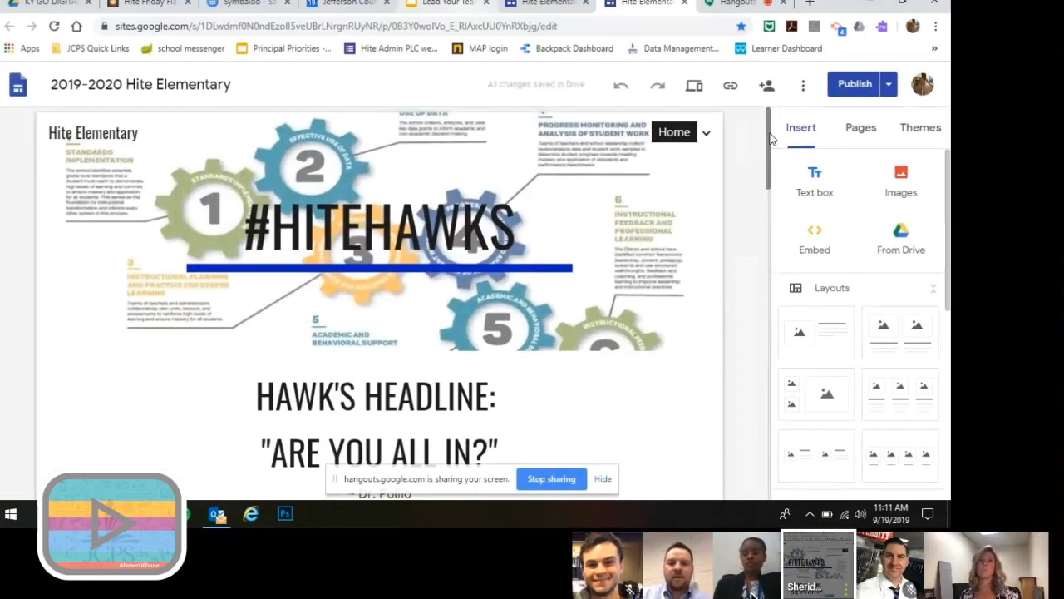
mouse_move(819, 571)
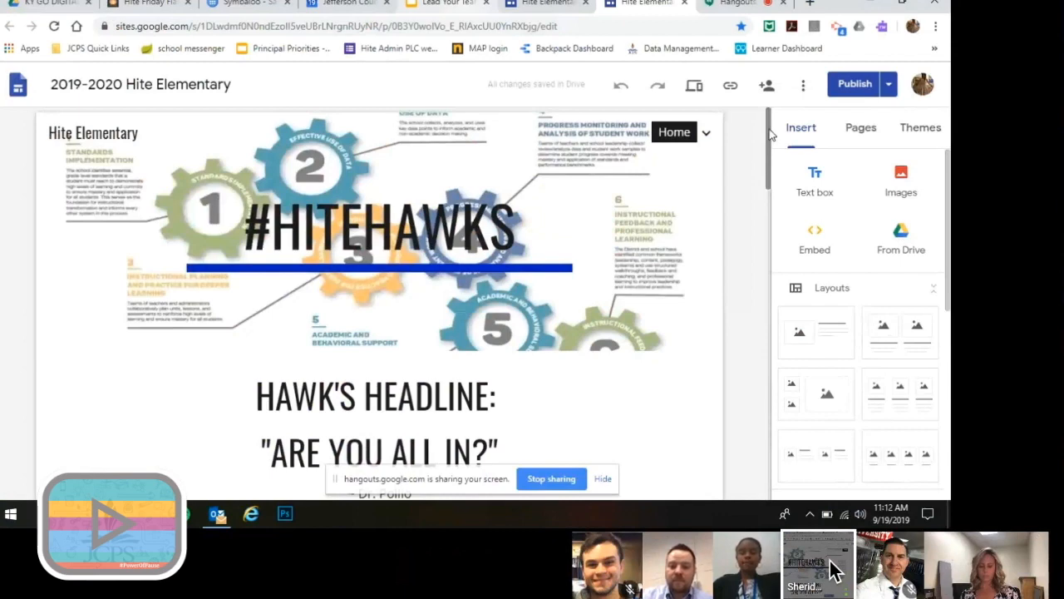
Step: Go to the site's Calendar and News page and scroll through the staff calendar
left_click(706, 133)
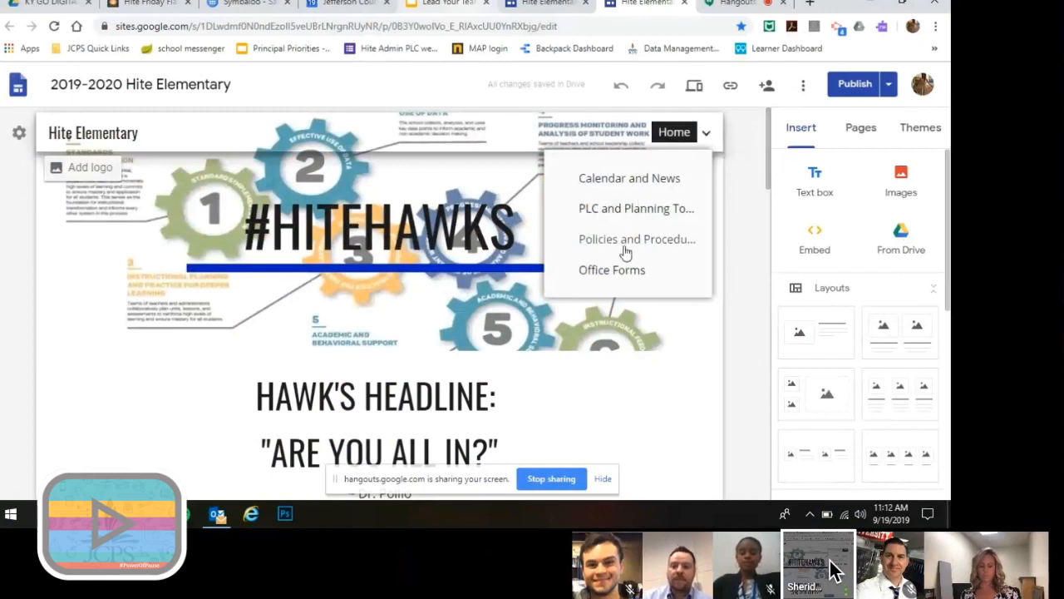
mouse_move(624, 183)
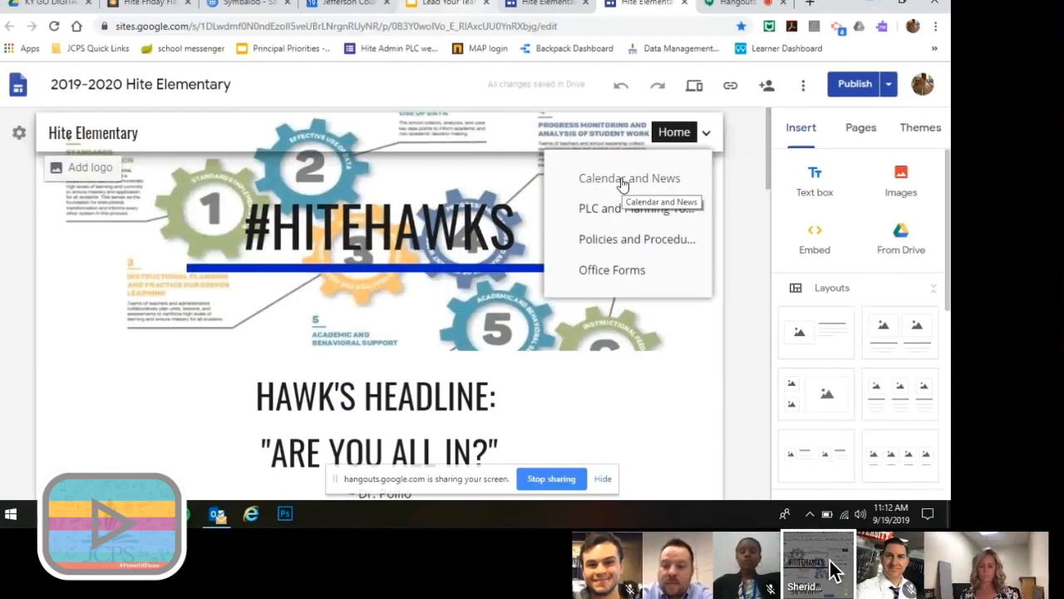
left_click(629, 178)
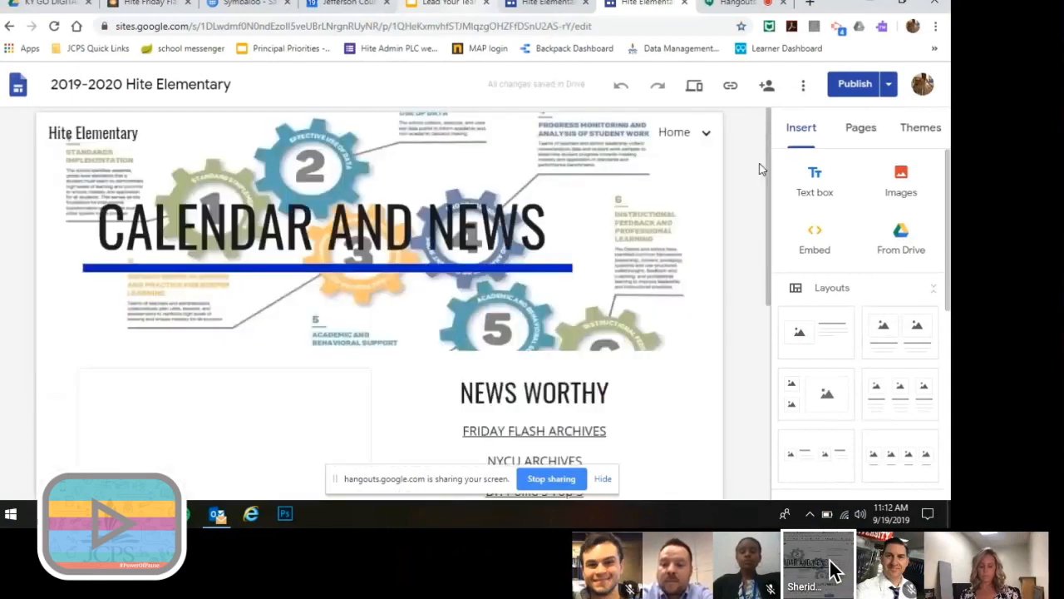
scroll("down", 3)
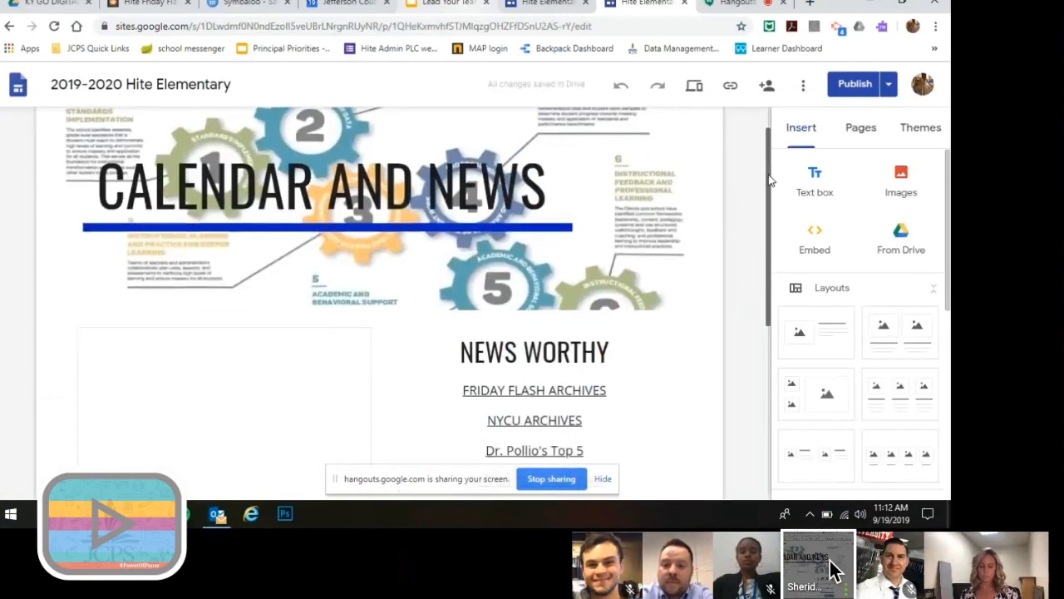
scroll("down", 3)
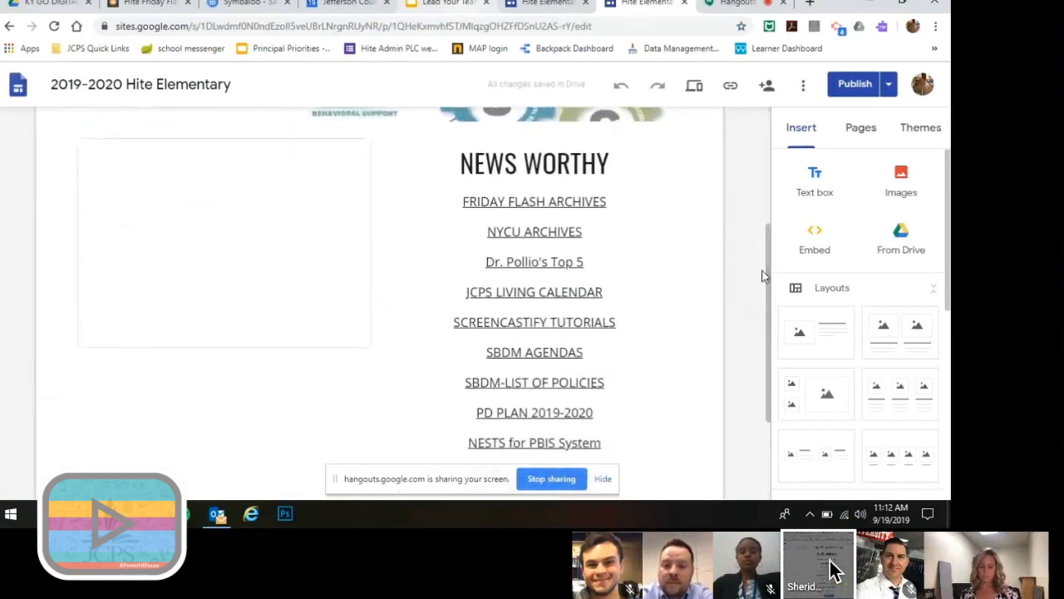
Step: Follow the News Worthy FRIDAY FLASH ARCHIVES link to open the archive Google Doc
left_click(225, 241)
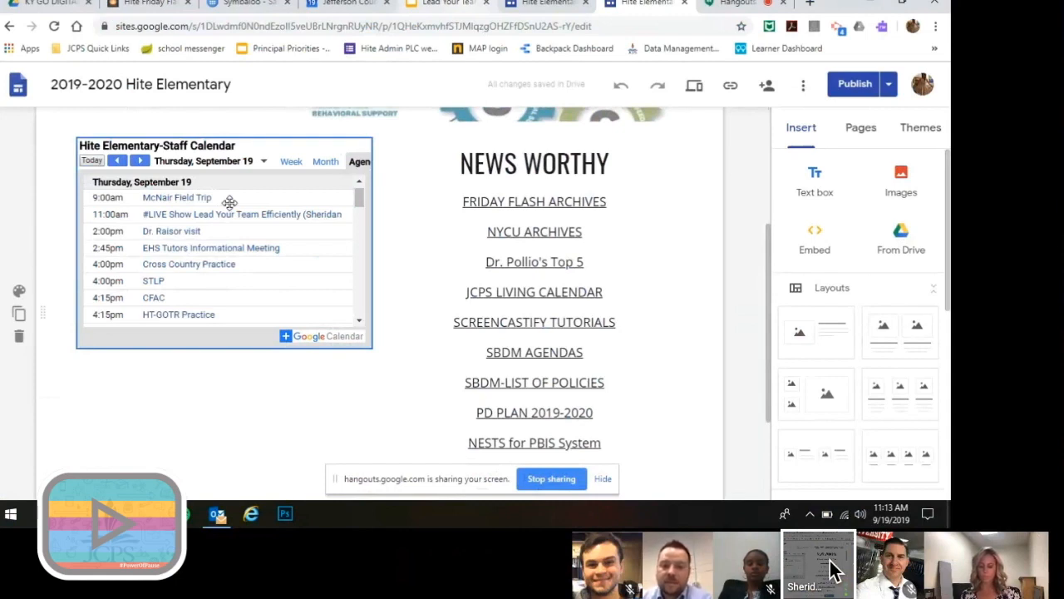
mouse_move(293, 155)
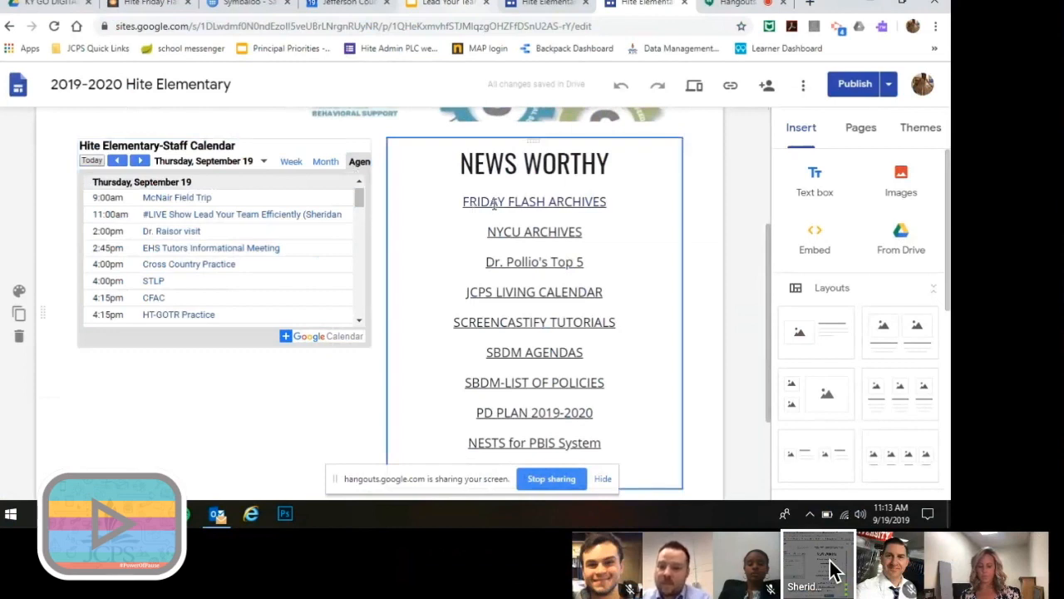
left_click(533, 201)
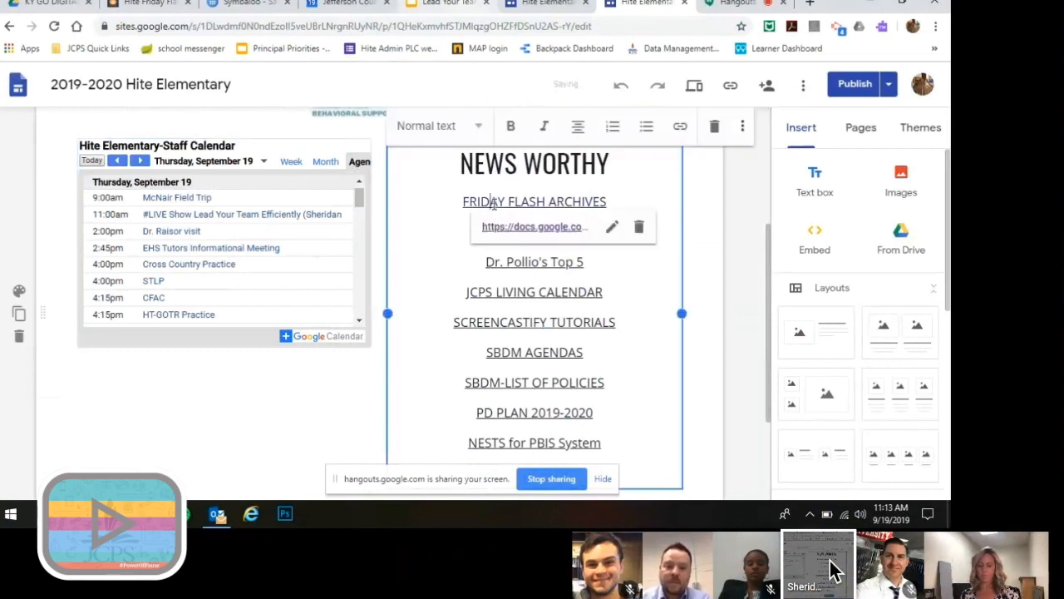
left_click(532, 226)
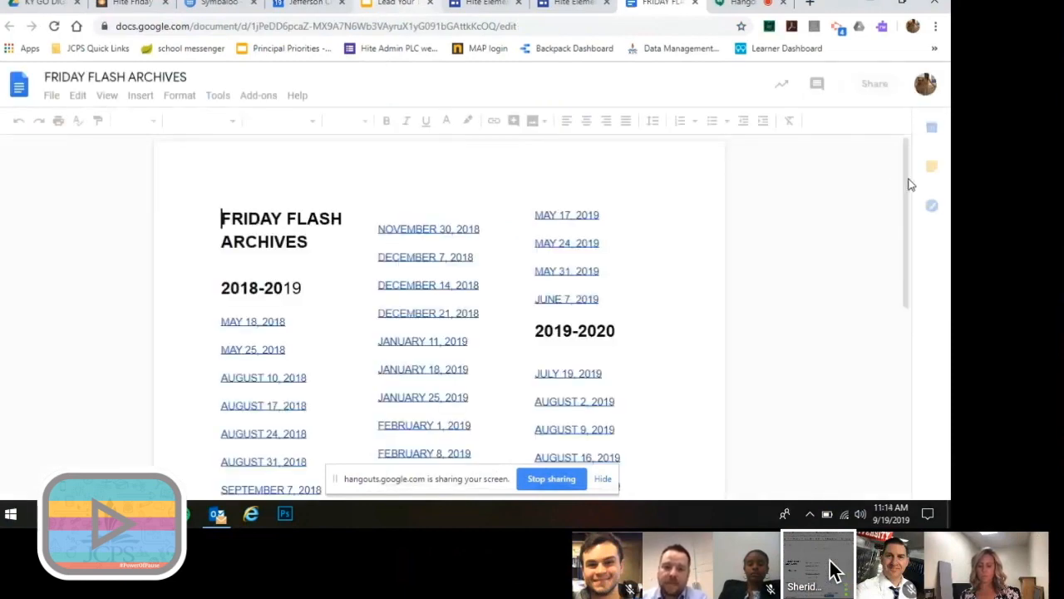
Step: Follow the SEPTEMBER 6, 2019 archive link to that Hite Friday Flash newsletter on Smore
scroll("down", 3)
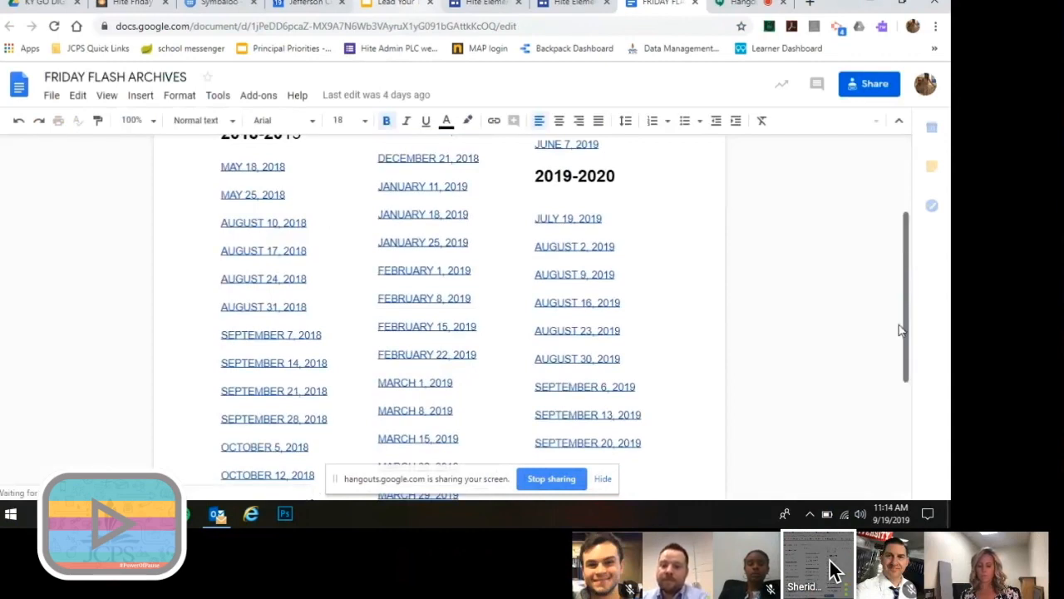
scroll("down", 3)
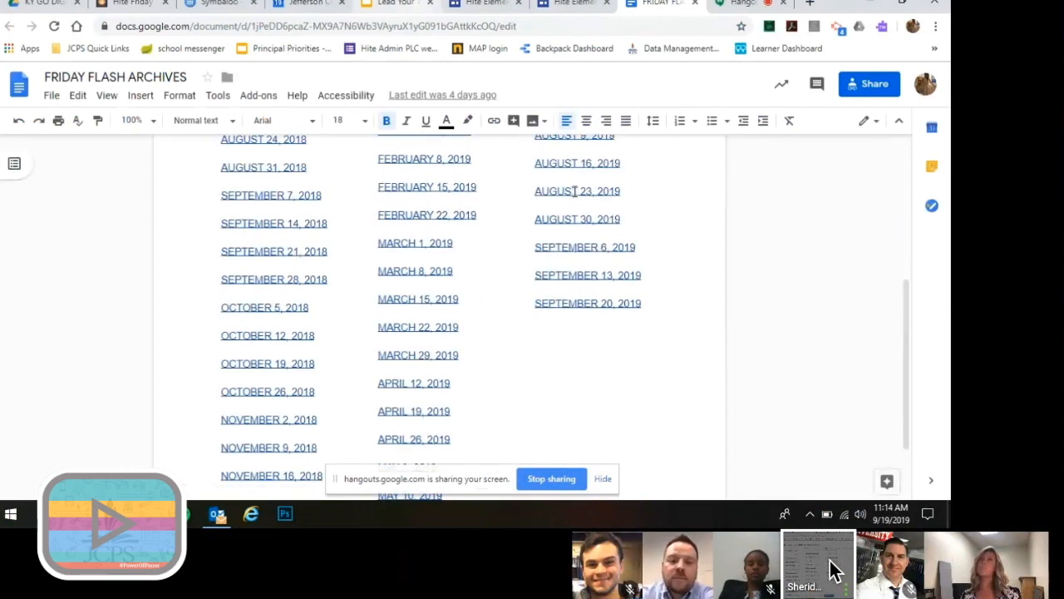
left_click(584, 247)
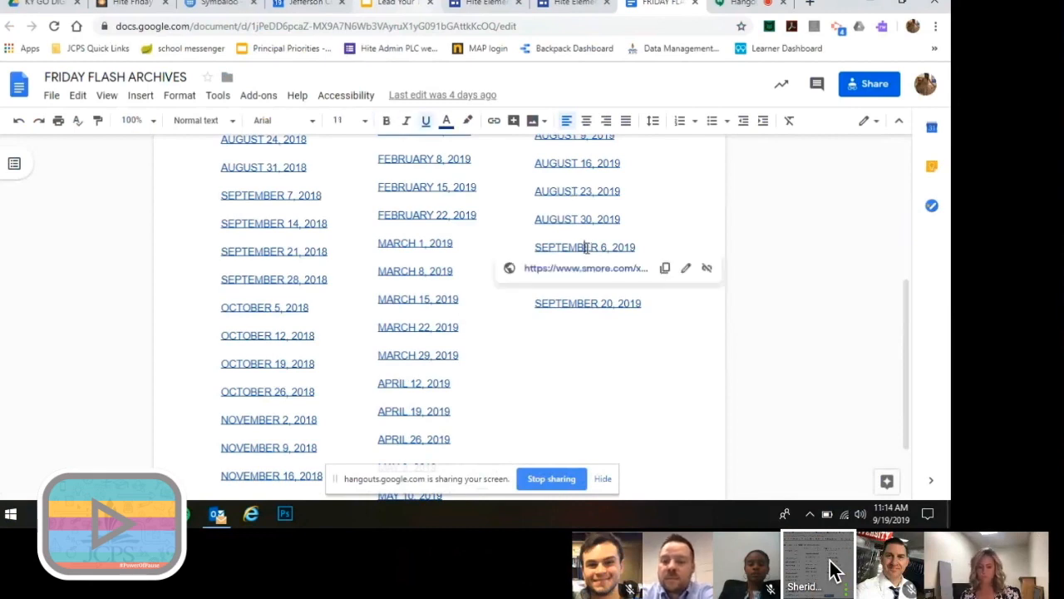
left_click(585, 247)
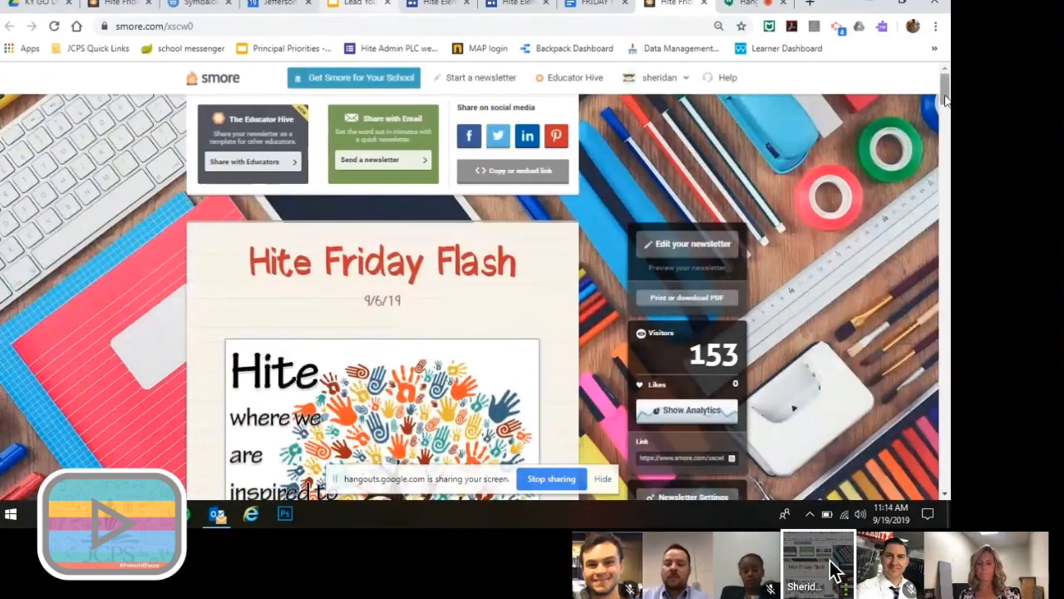
scroll("down", 3)
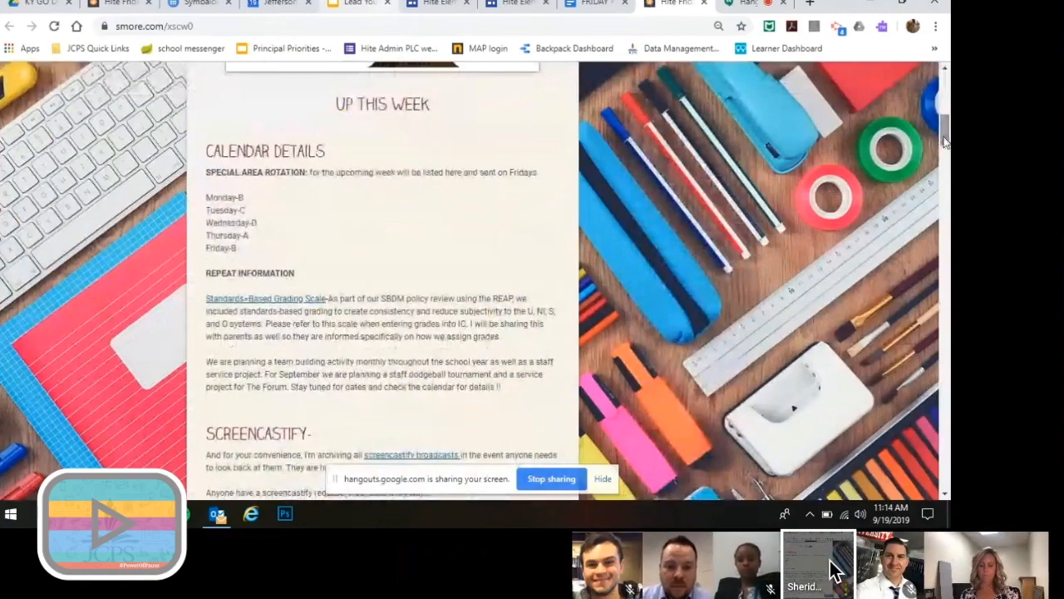
scroll("down", 3)
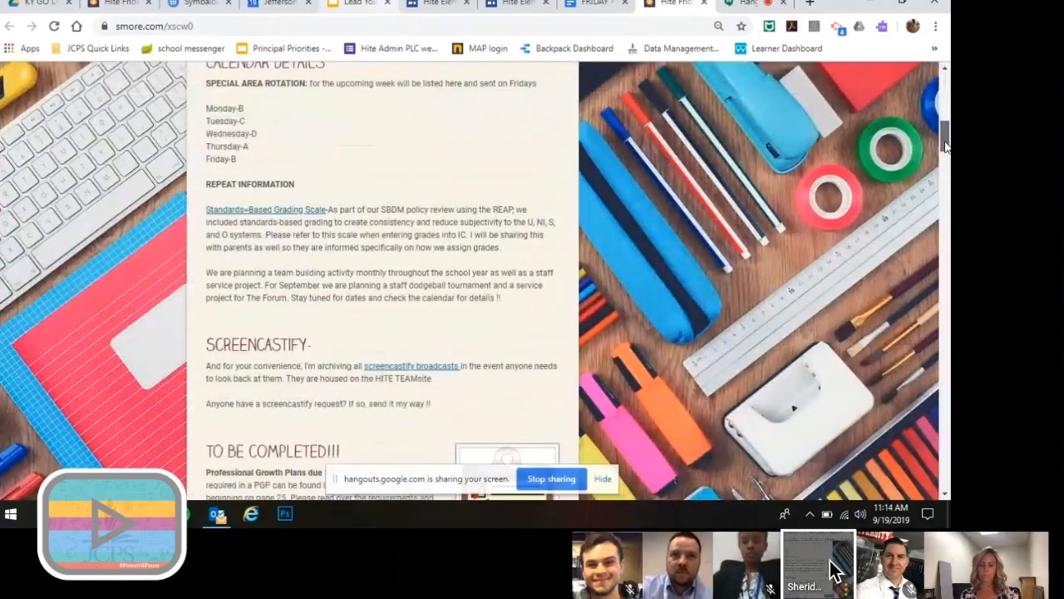
scroll("down", 3)
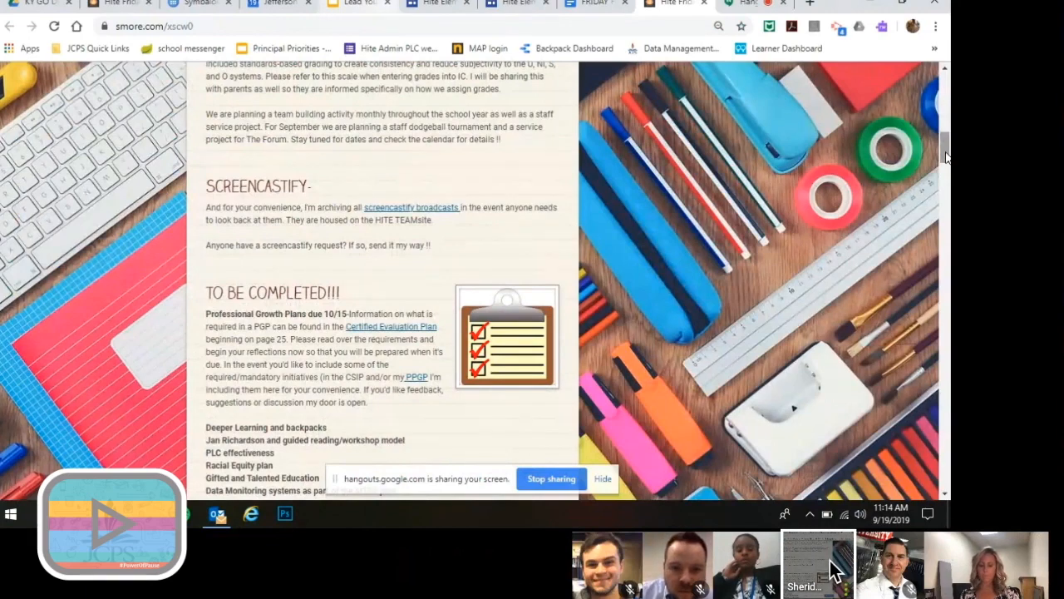
scroll("down", 3)
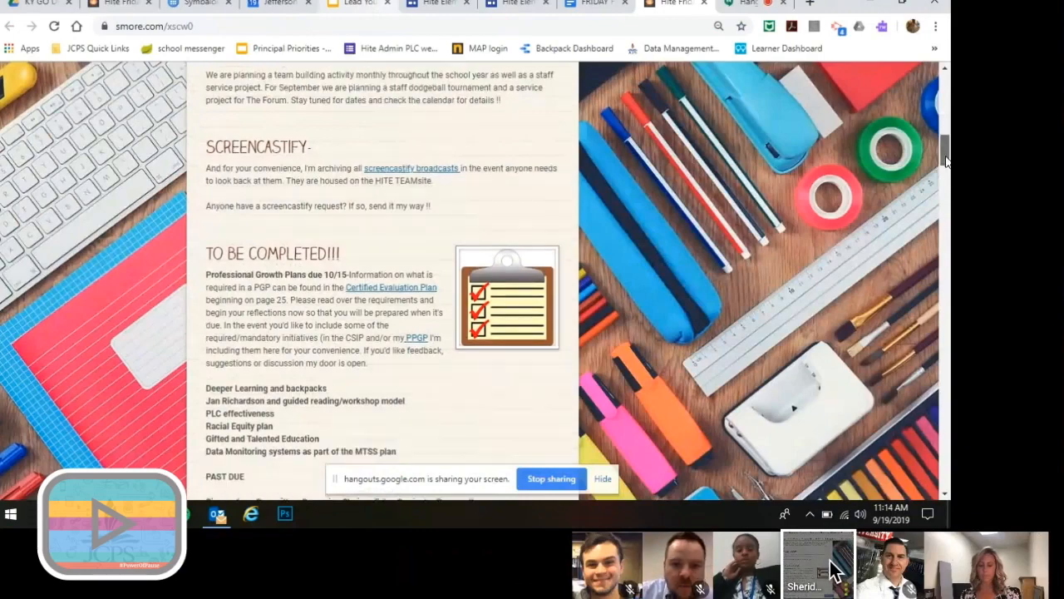
scroll("down", 3)
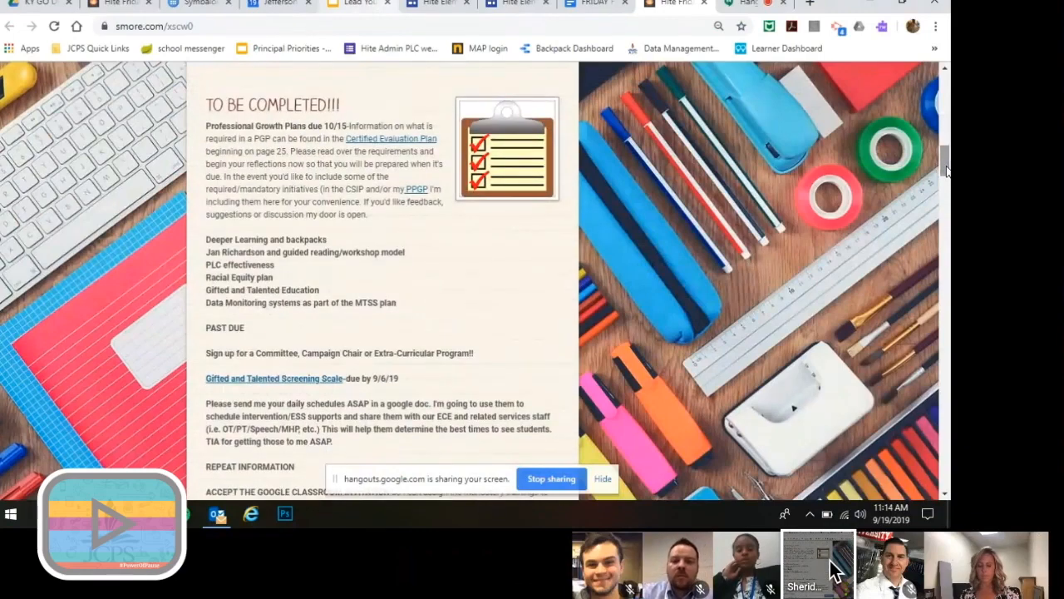
scroll("down", 3)
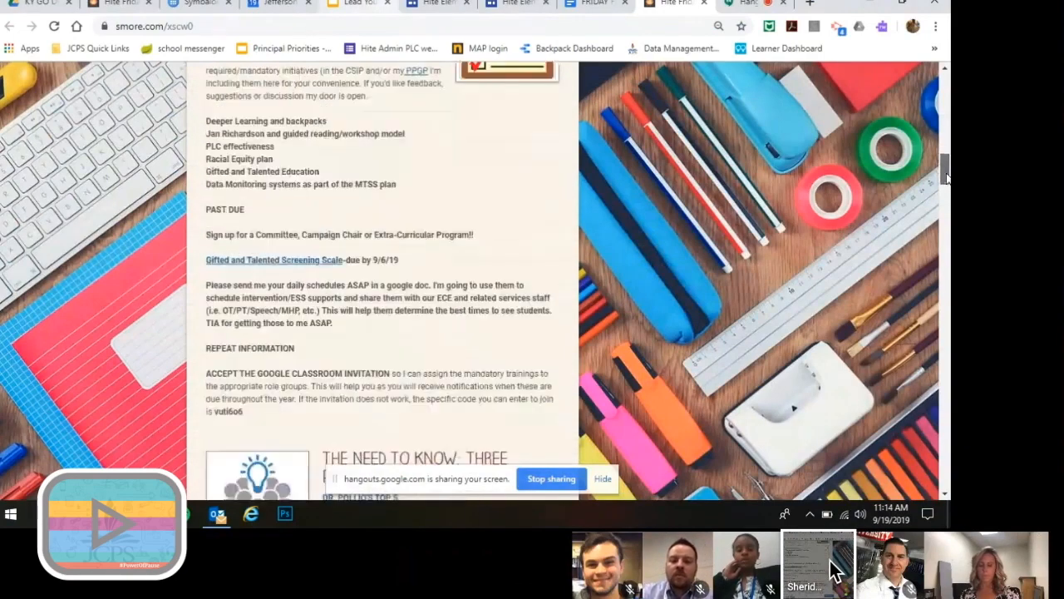
scroll("down", 3)
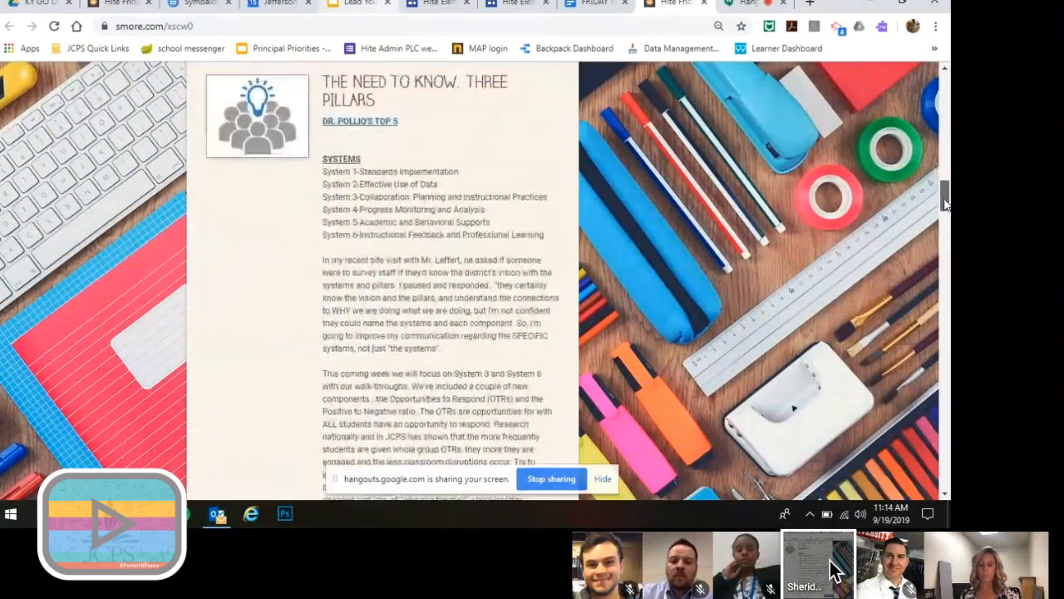
scroll("up", 3)
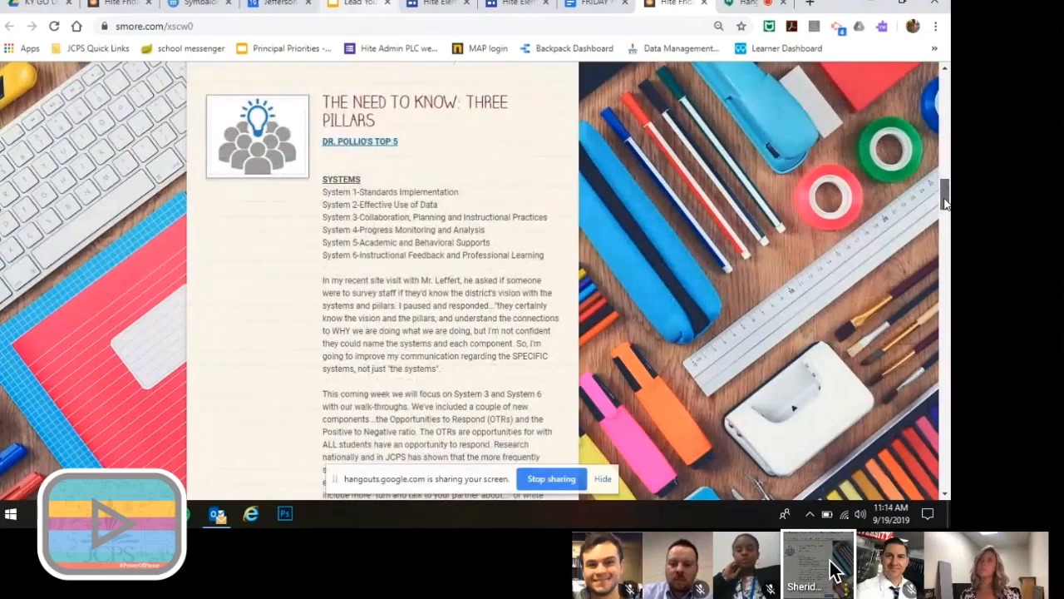
scroll("down", 3)
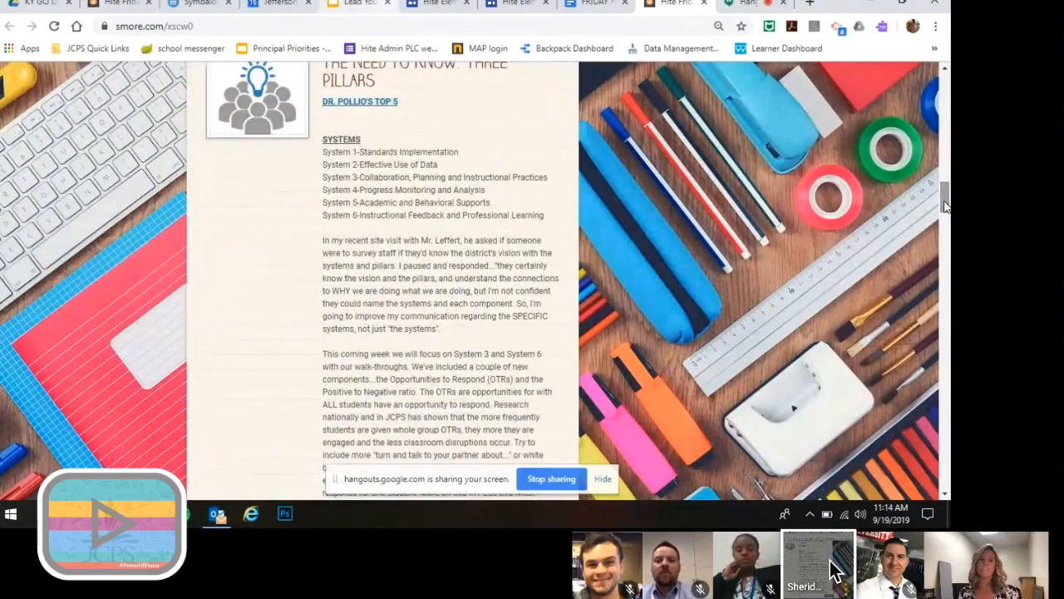
scroll("down", 3)
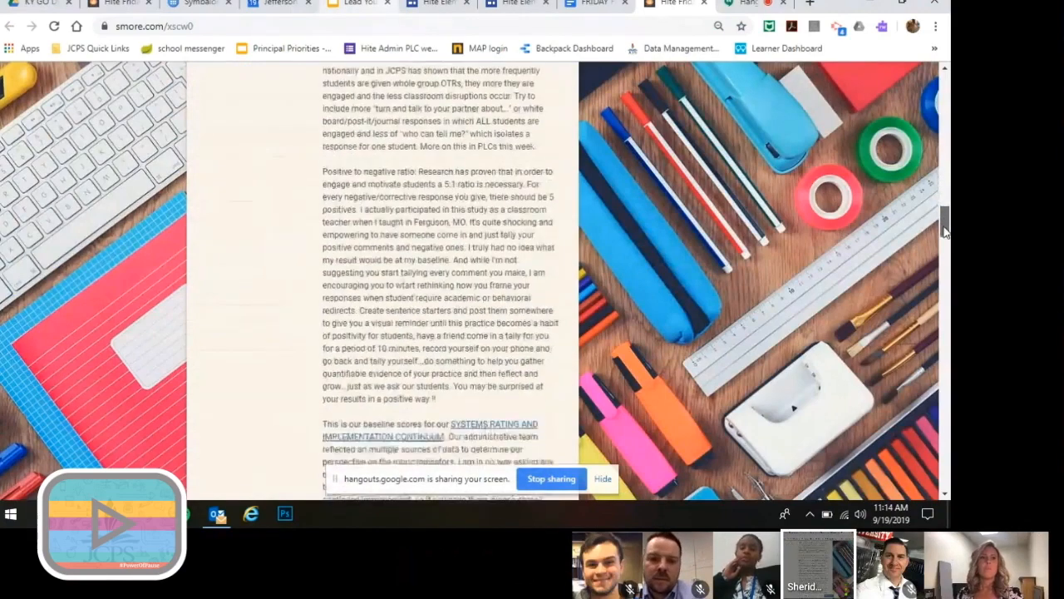
scroll("down", 3)
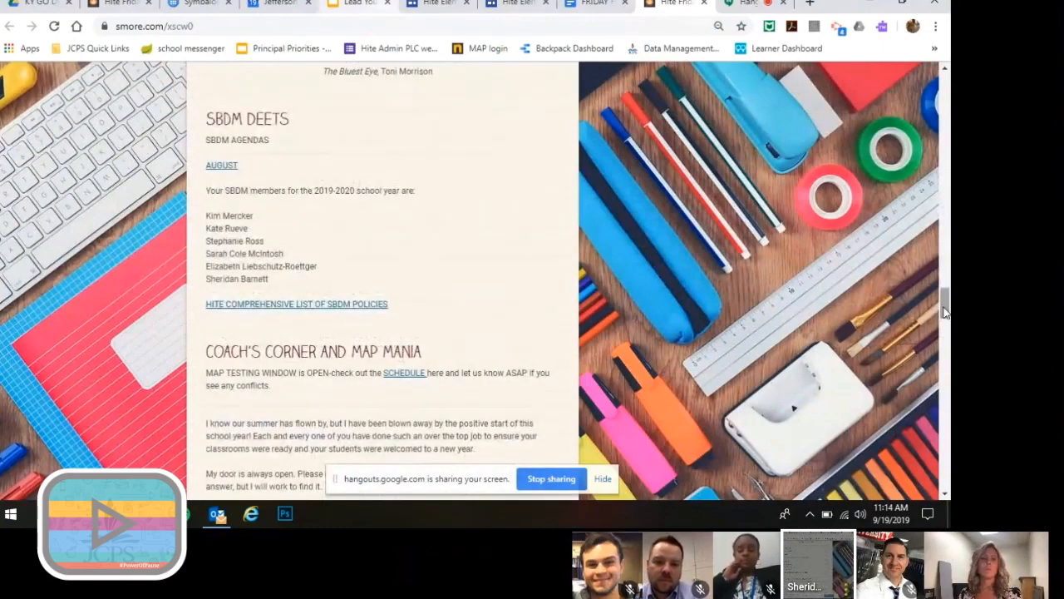
scroll("down", 3)
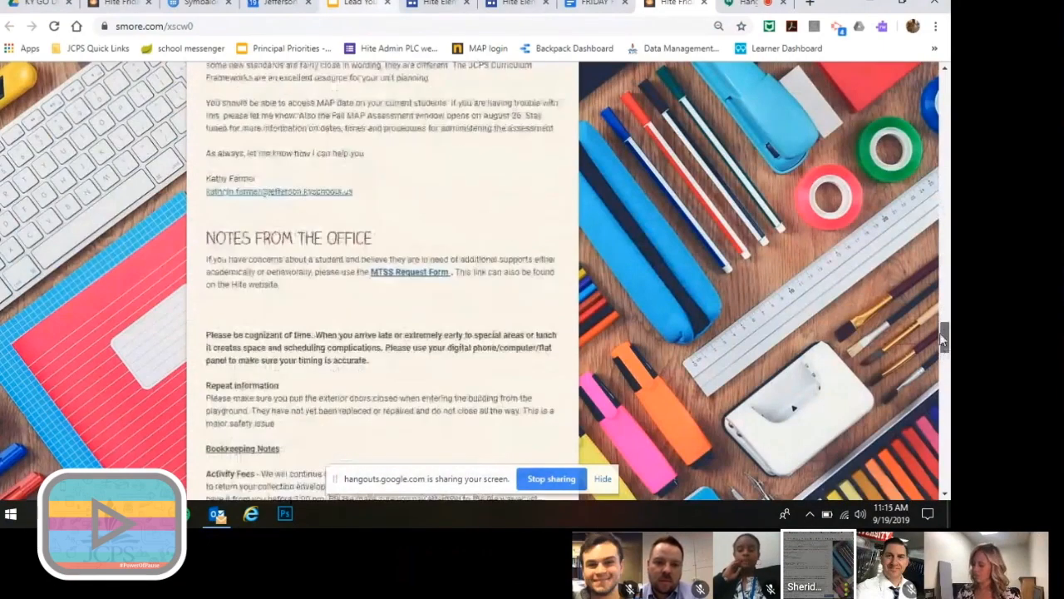
scroll("up", 3)
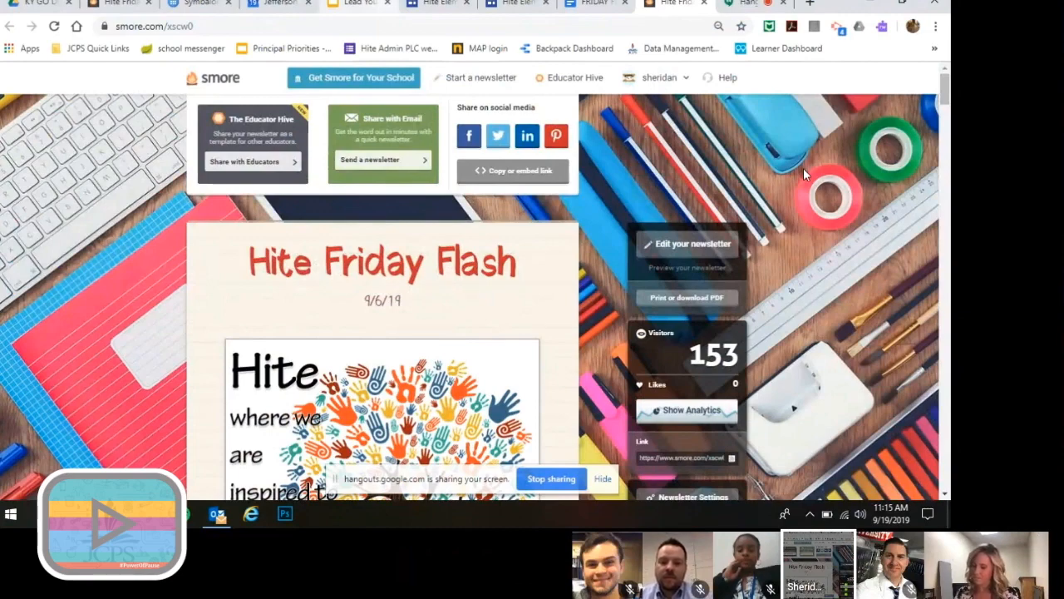
scroll("down", 3)
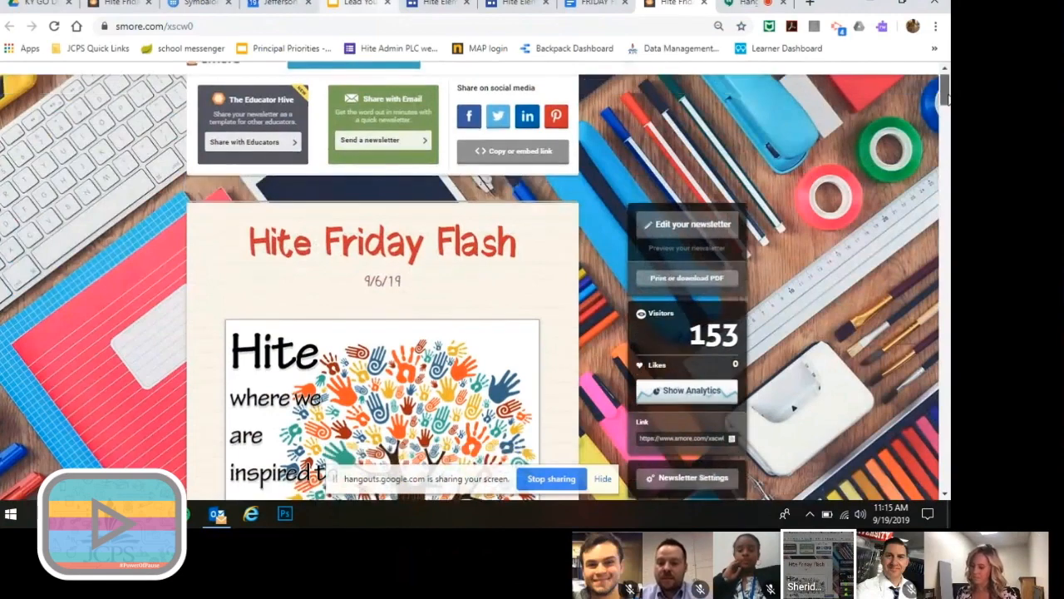
scroll("down", 3)
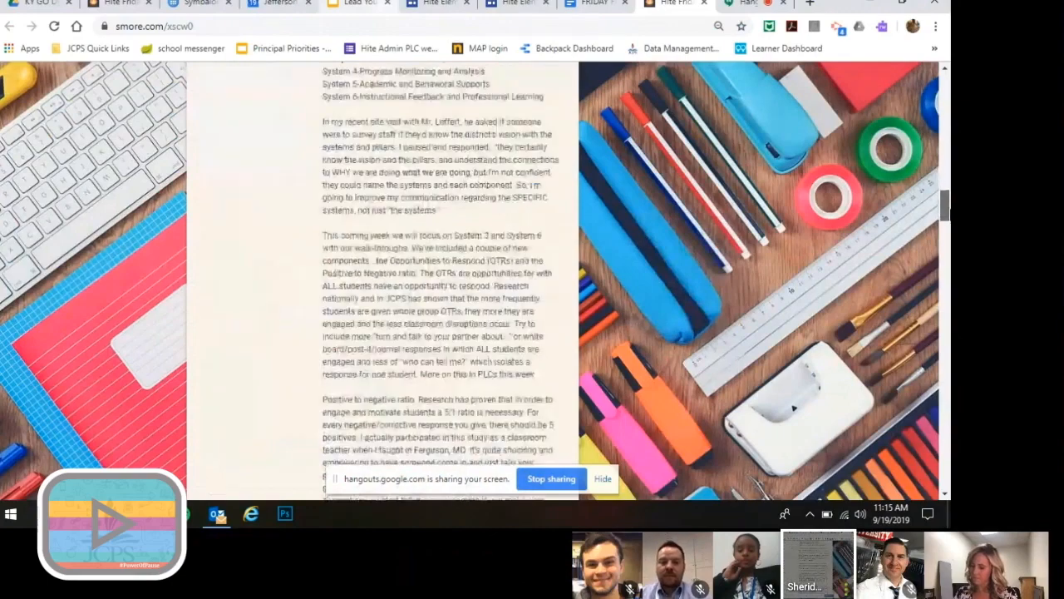
scroll("down", 3)
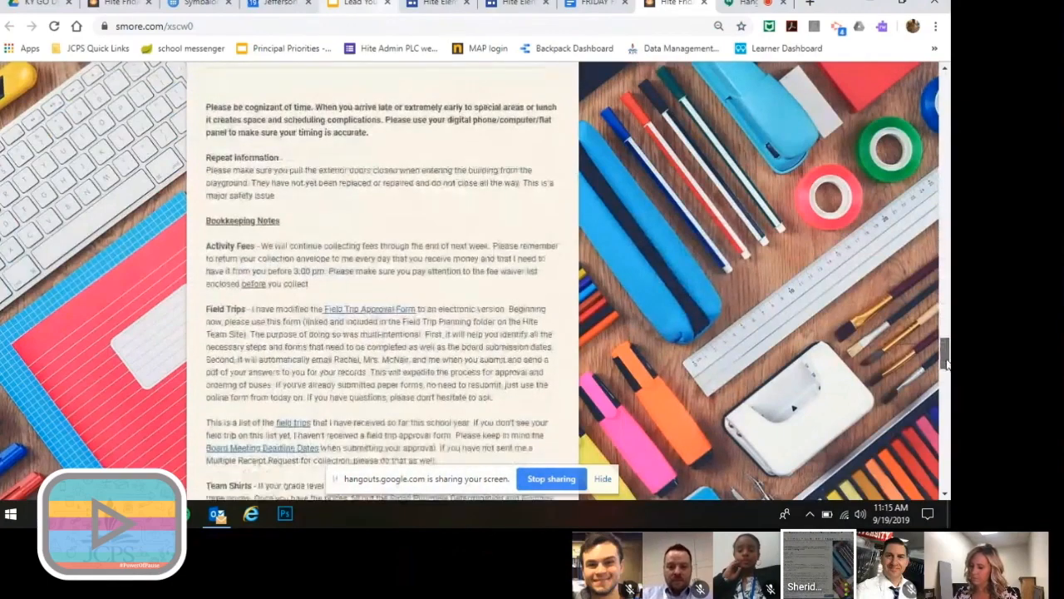
scroll("up", 3)
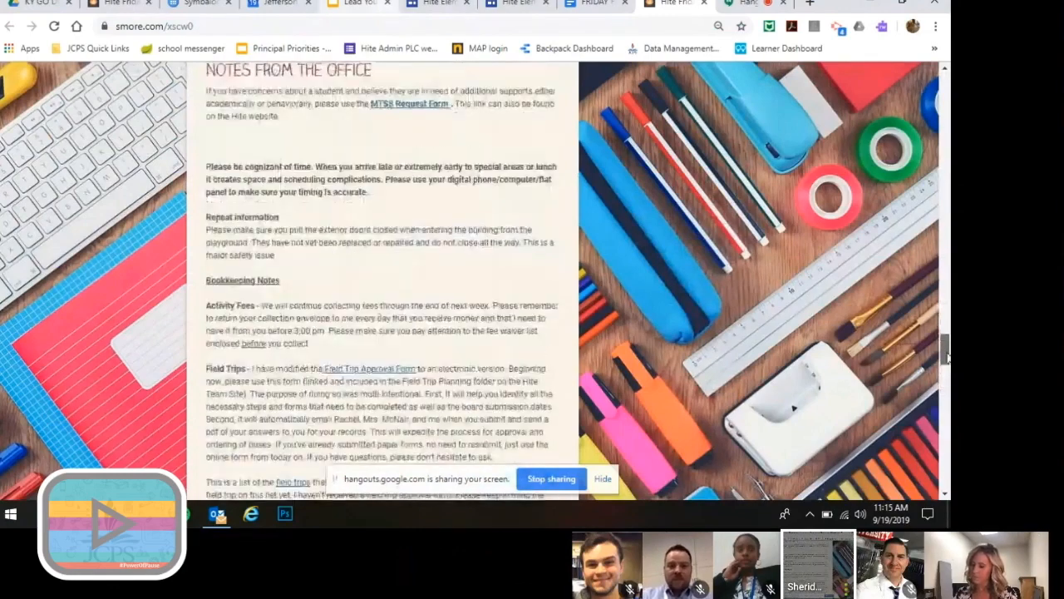
scroll("down", 3)
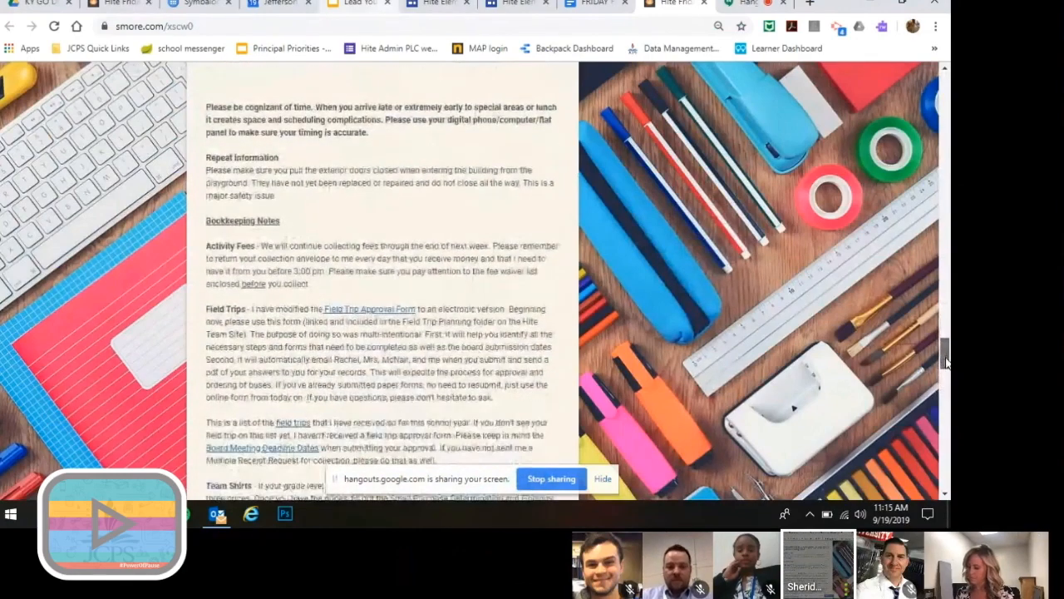
scroll("up", 3)
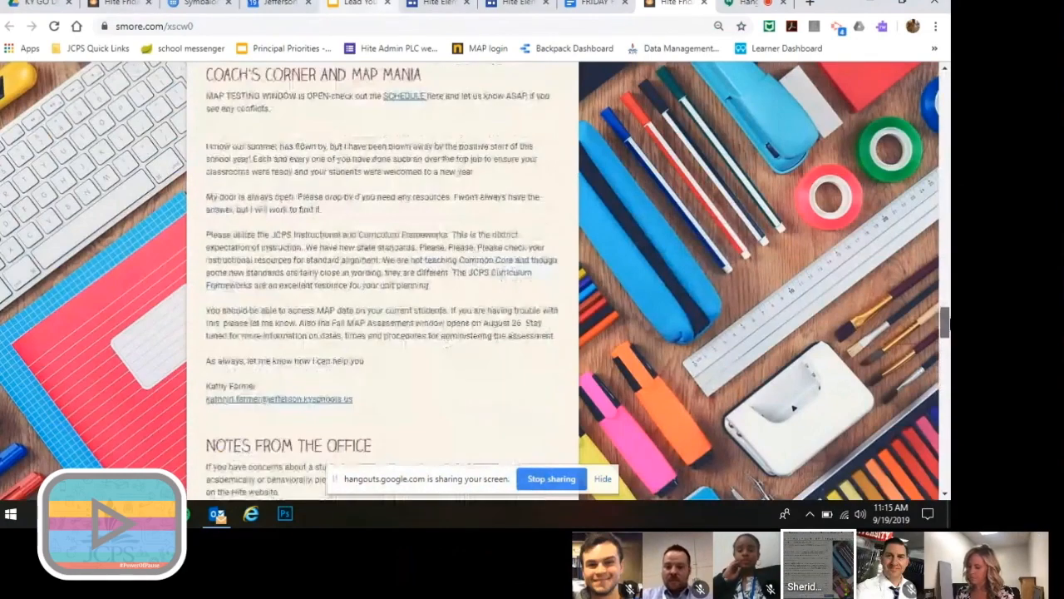
scroll("up", 3)
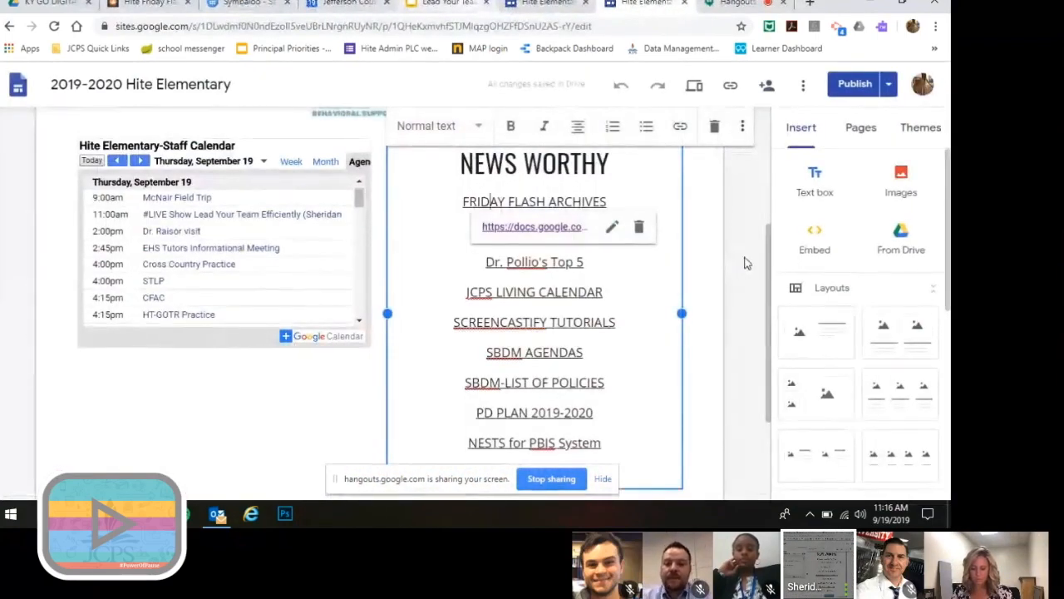
mouse_move(752, 210)
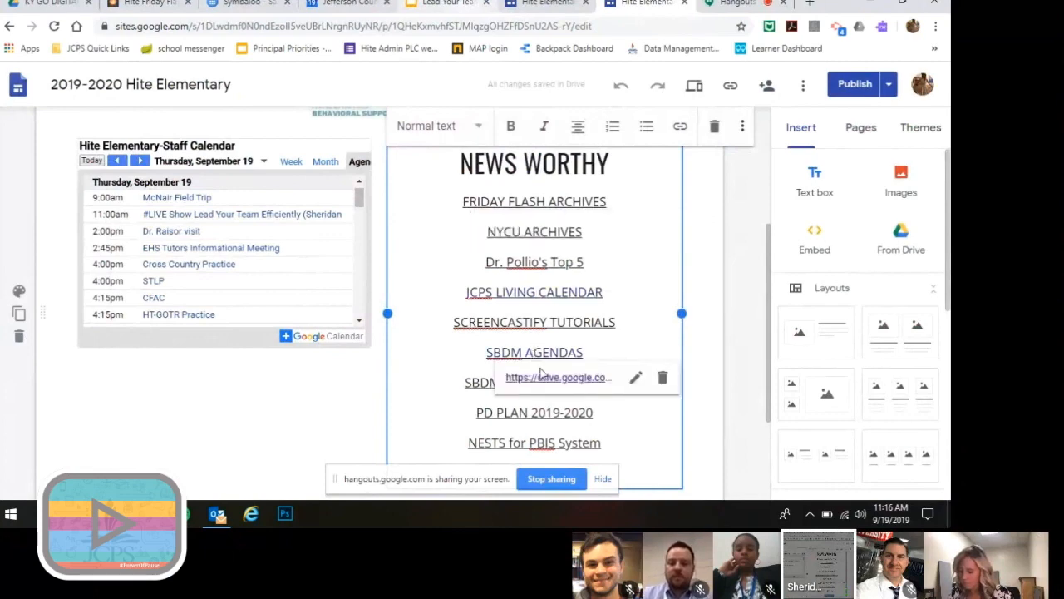
Step: Follow the SBDM AGENDAS link to the SBDM agendas 2019-2020 Drive folder
left_click(557, 377)
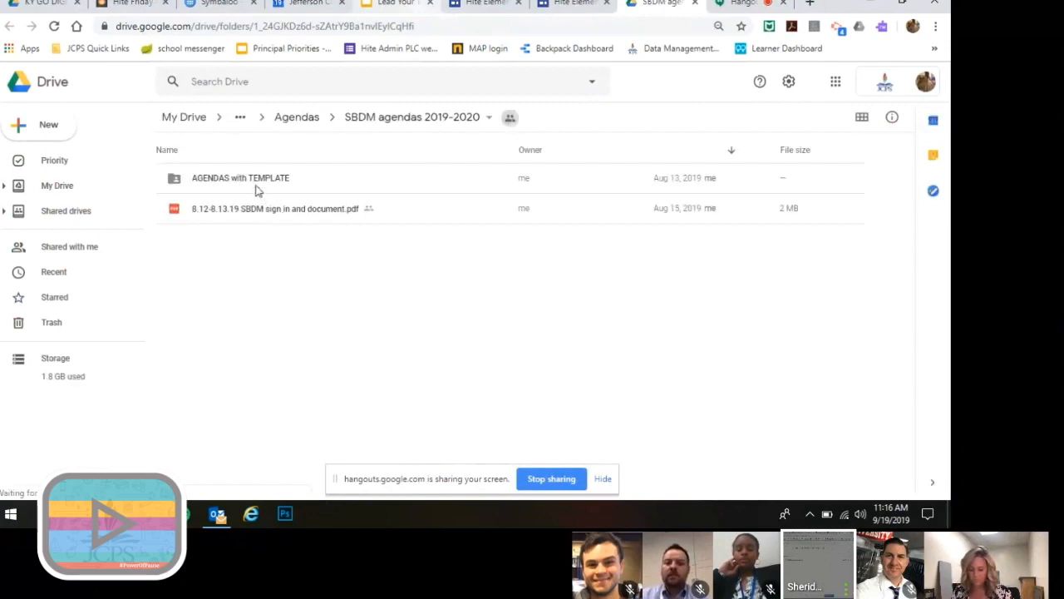
Step: Enter the AGENDAS with TEMPLATE folder inside SBDM agendas 2019-2020
left_click(678, 150)
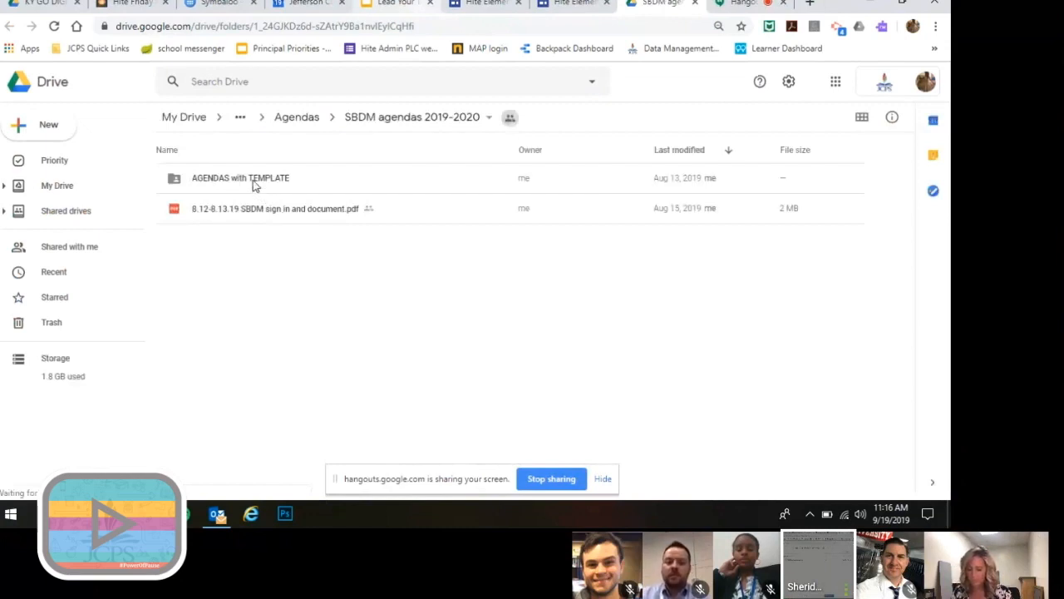
double_click(240, 178)
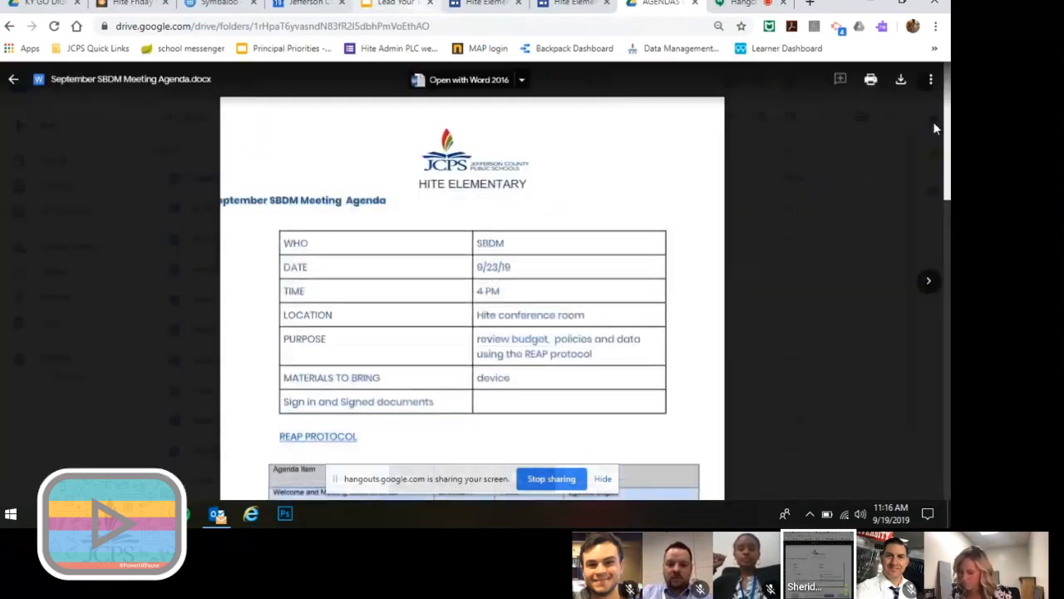
Step: Scroll the September SBDM Meeting Agenda and follow its COMPREHENSIVE LIST OF POLICIES link
scroll("down", 3)
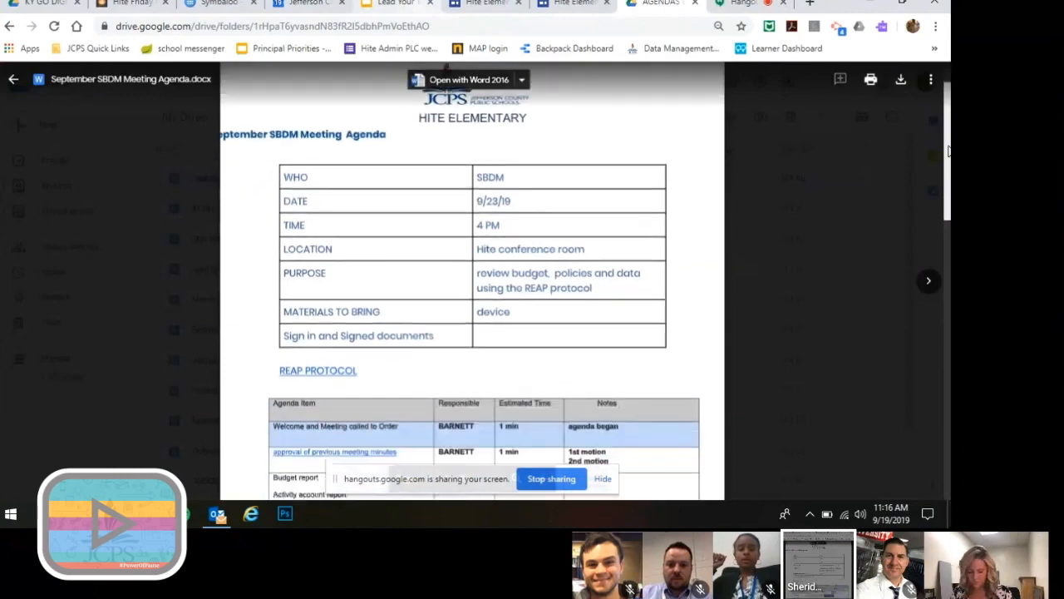
scroll("down", 3)
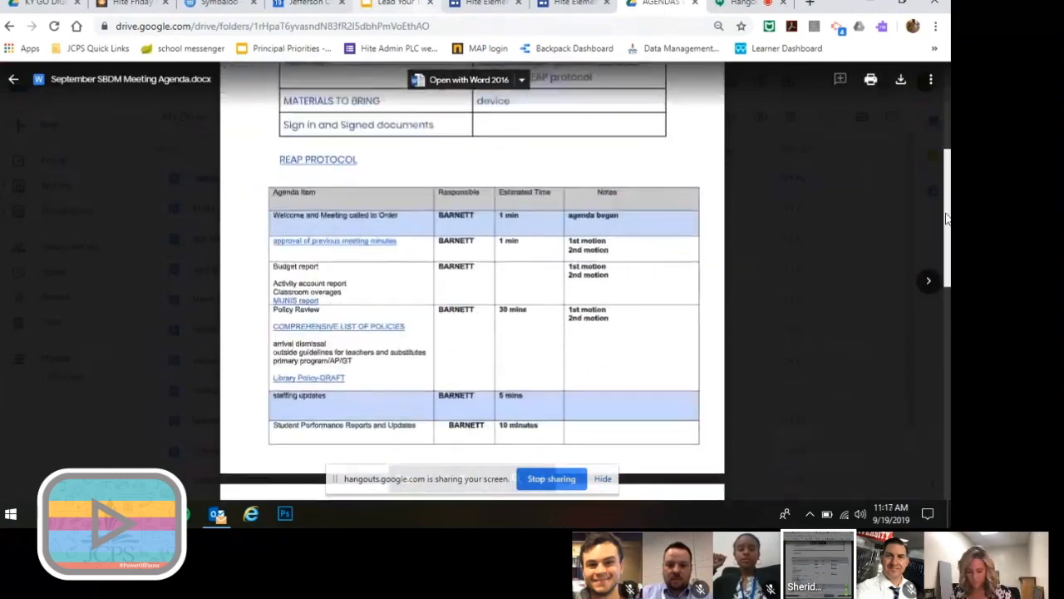
scroll("down", 3)
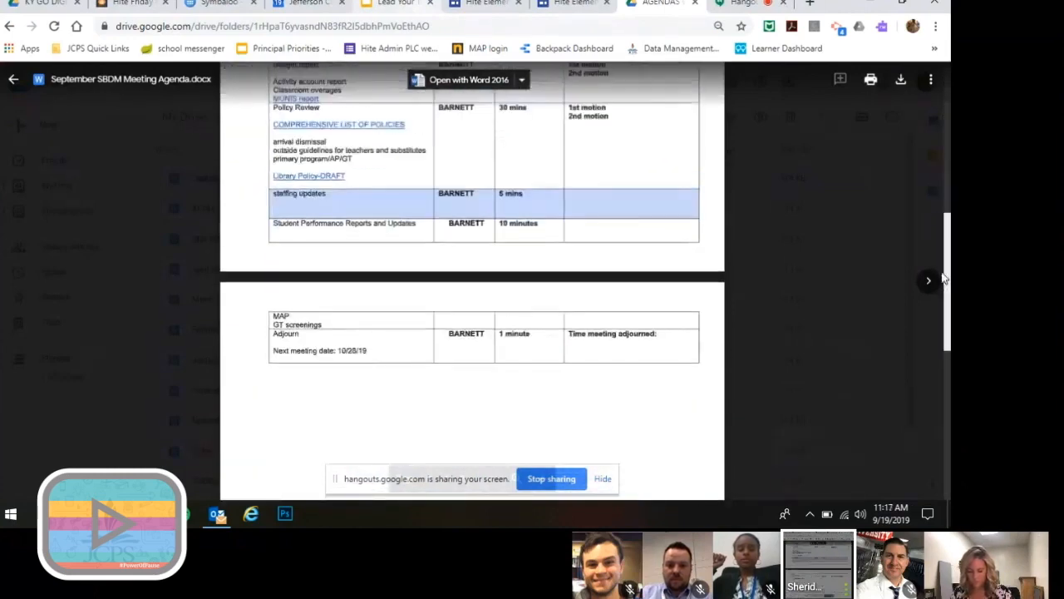
scroll("up", 3)
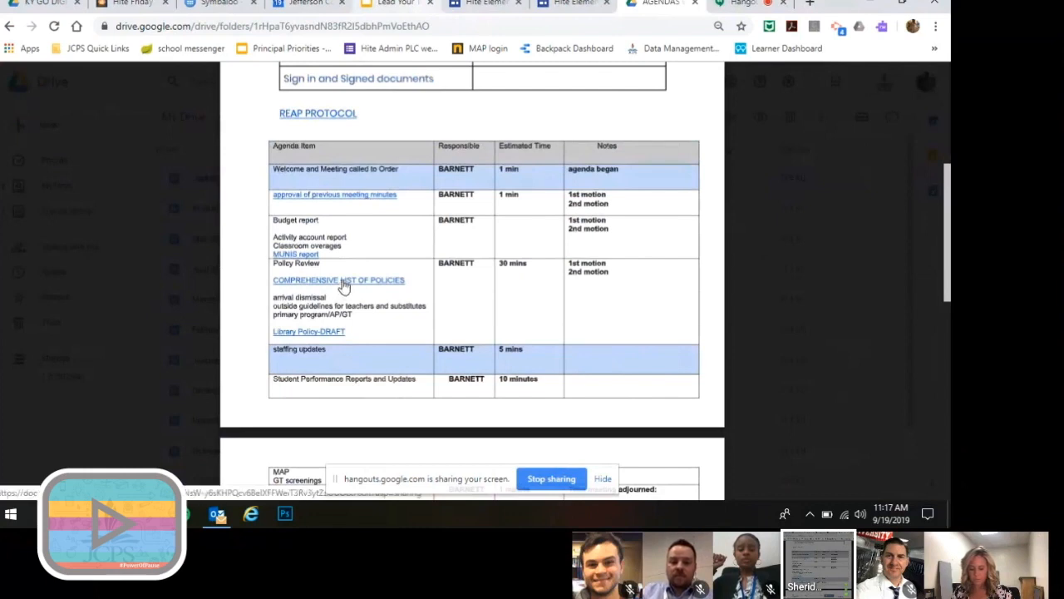
left_click(337, 280)
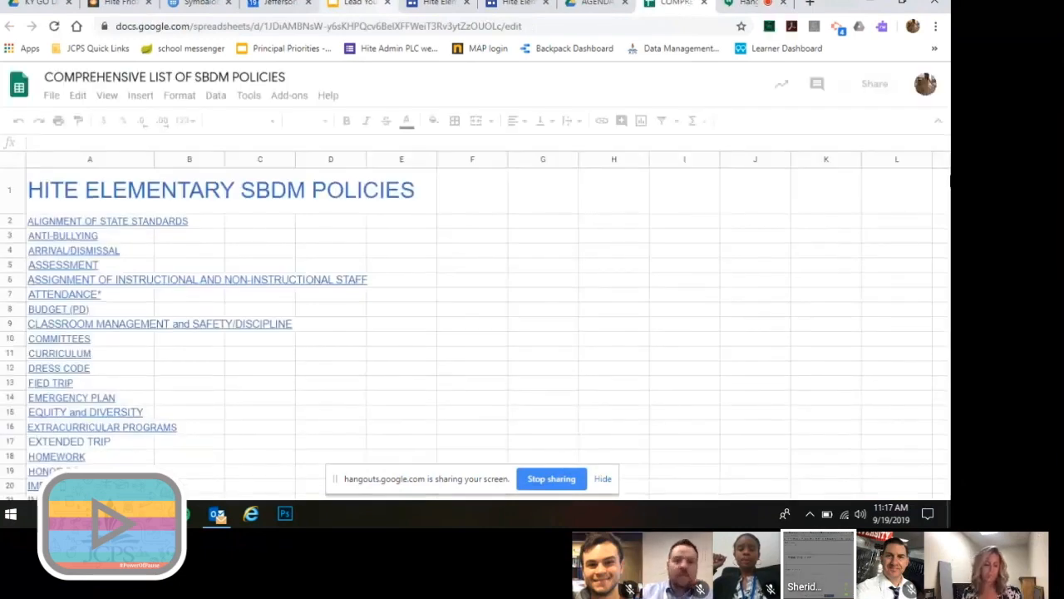
Step: Scroll down the SBDM policies spreadsheet and select the DRESS CODE policy entry
left_click(90, 191)
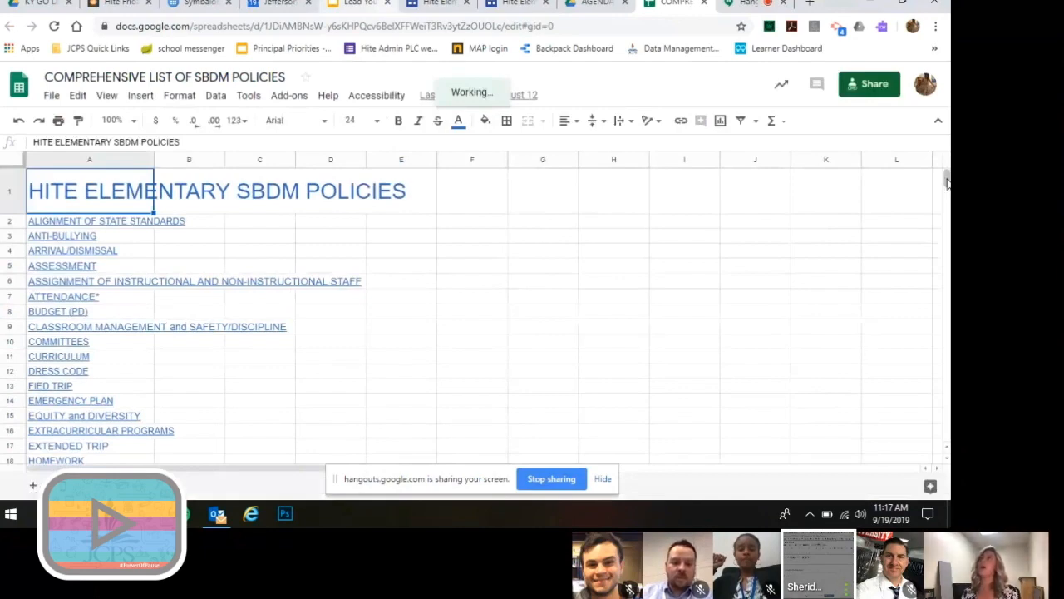
scroll("down", 3)
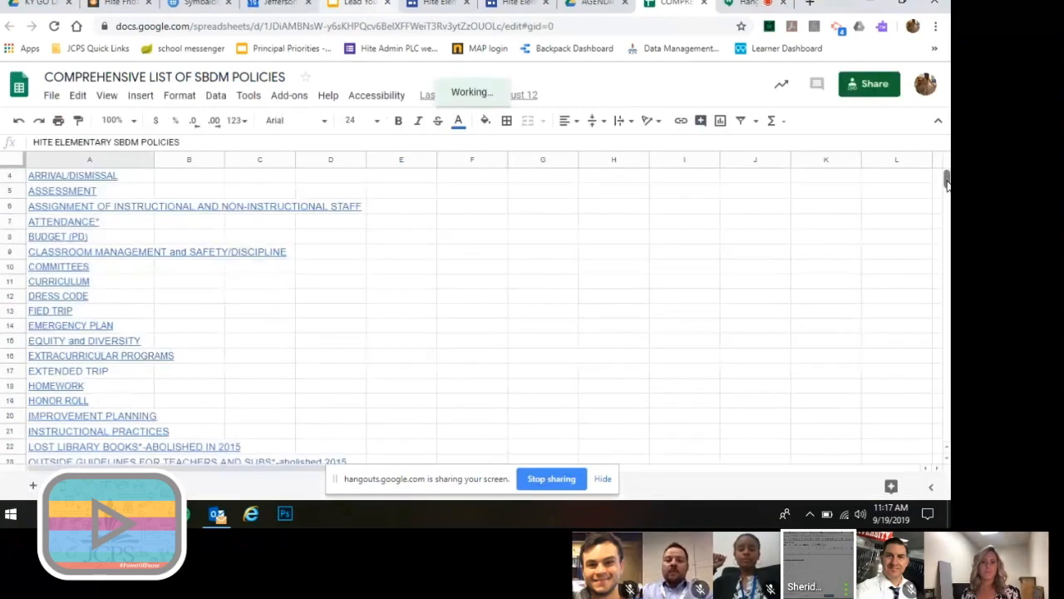
scroll("down", 3)
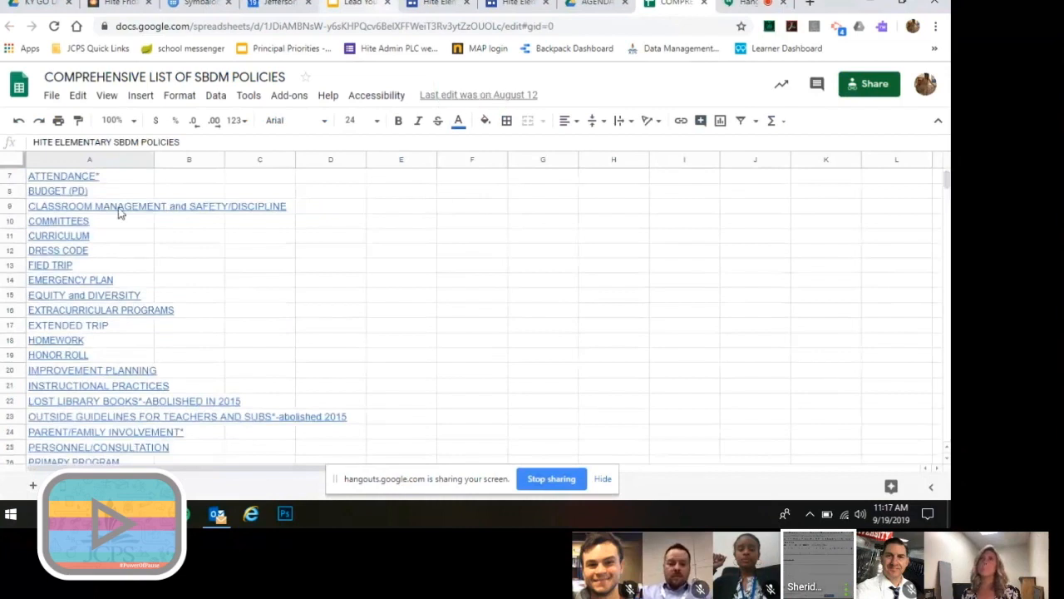
left_click(57, 249)
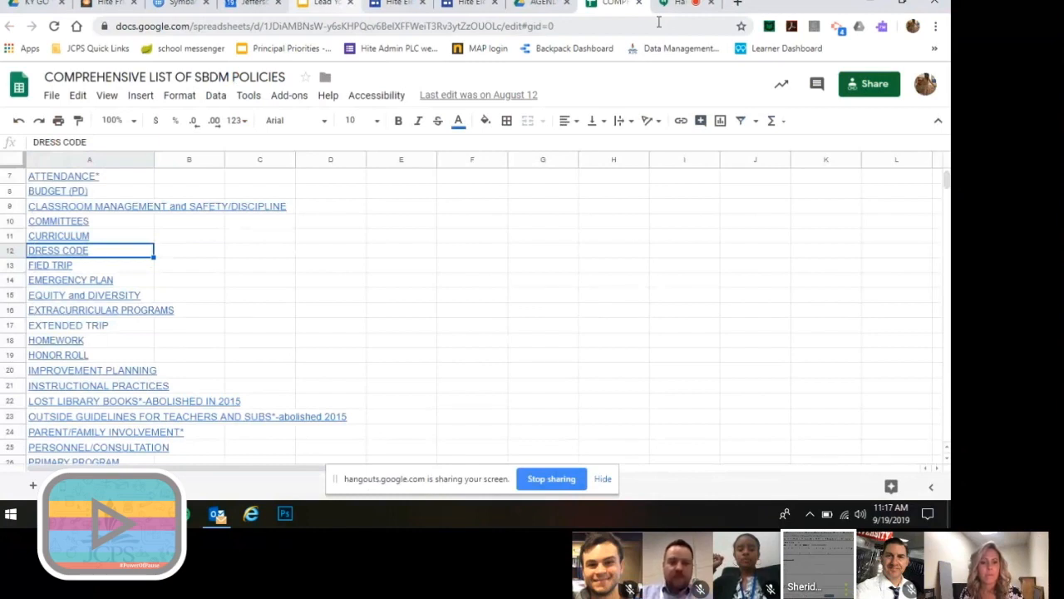
mouse_move(638, 5)
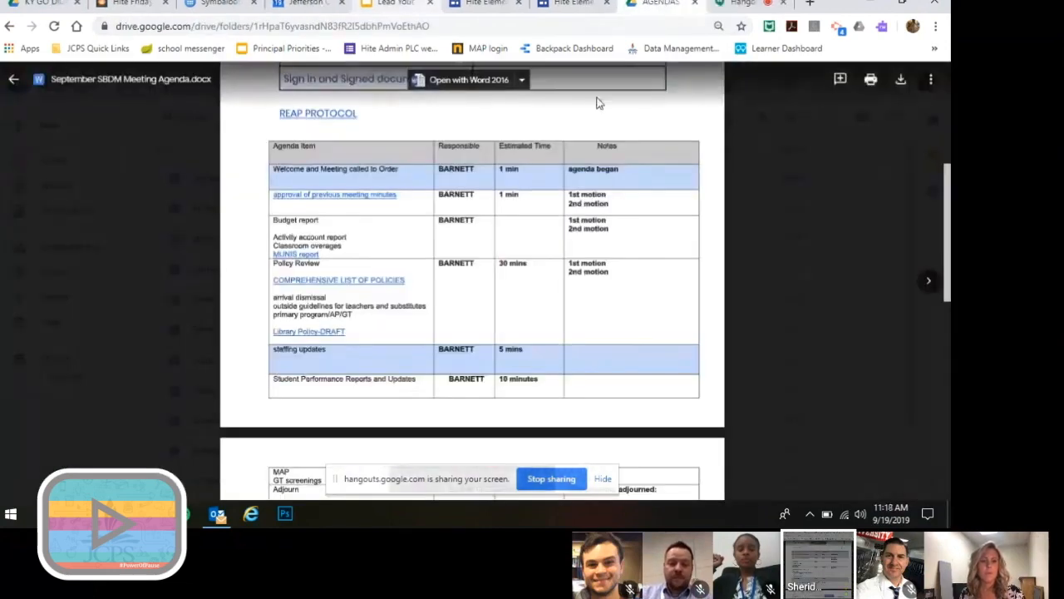
Step: Close the September agenda preview and return to the Hite Elementary Sites editor
left_click(13, 78)
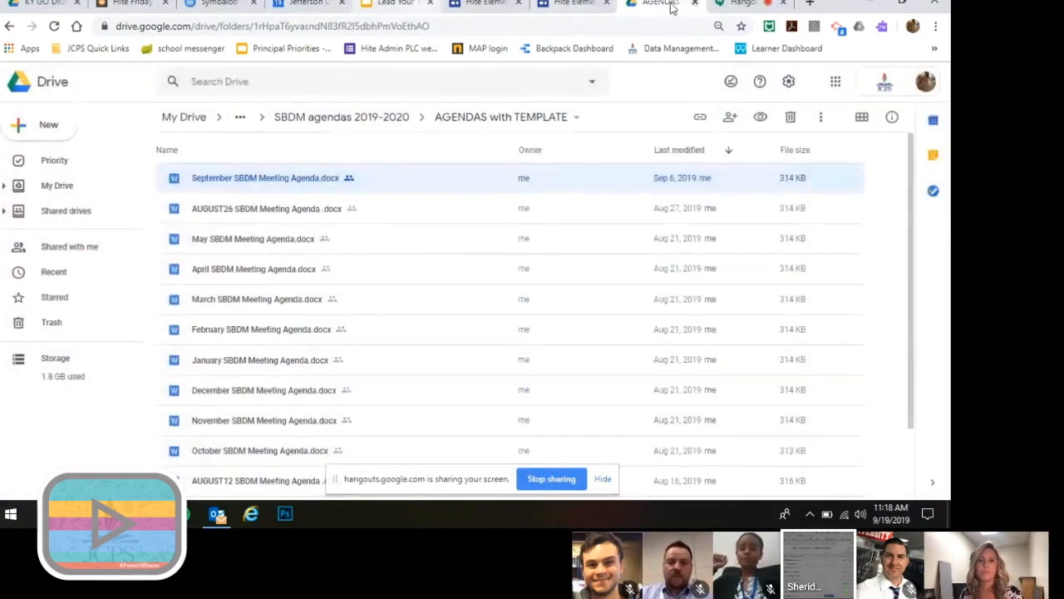
left_click(573, 5)
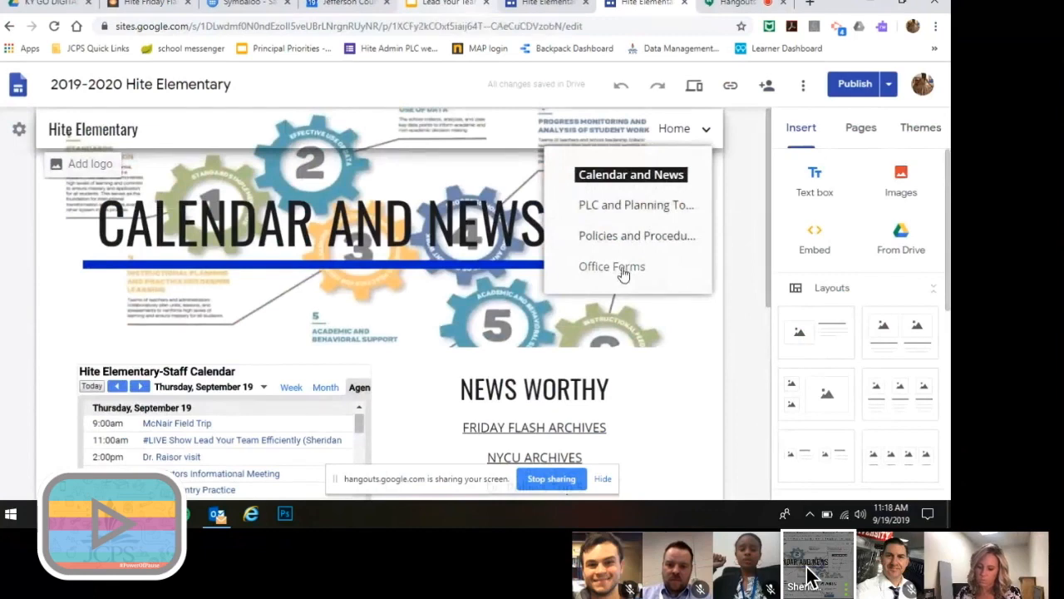
Step: Go to the Office Forms page, scroll to its form links, and select Student Disciplinary Referral
left_click(611, 266)
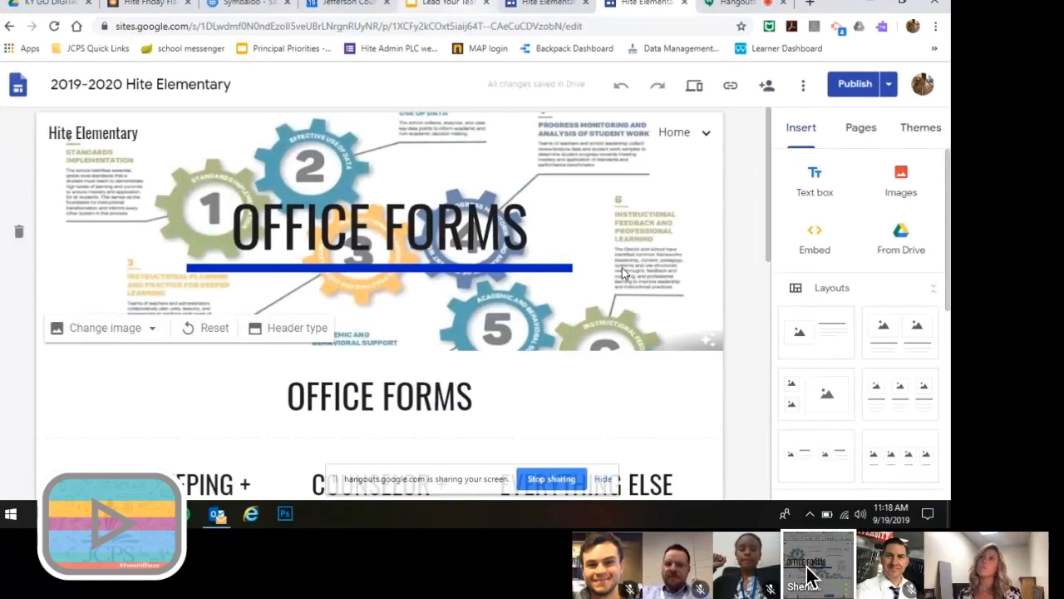
scroll("down", 3)
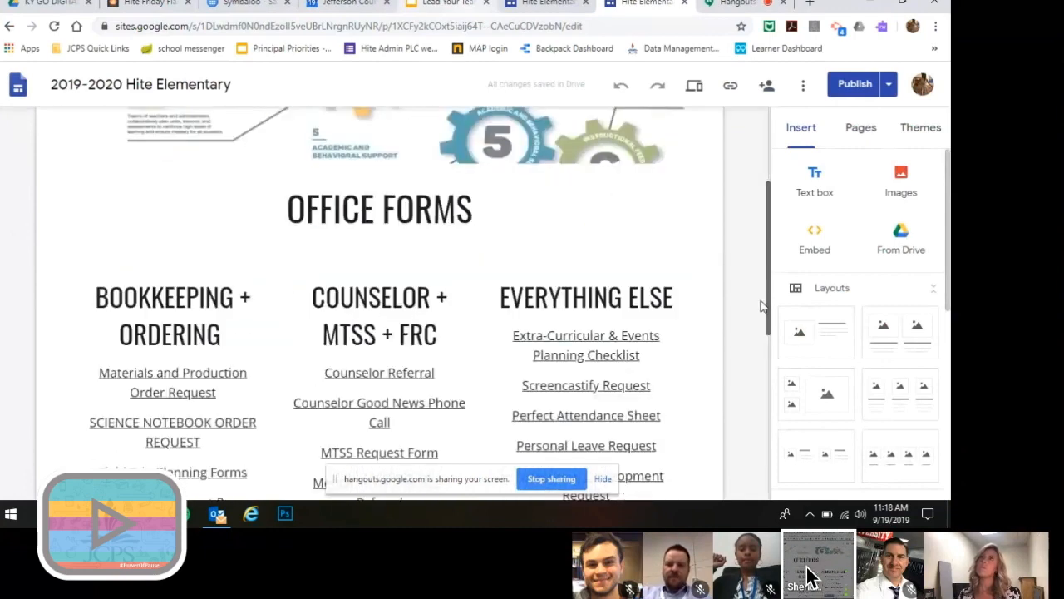
scroll("down", 3)
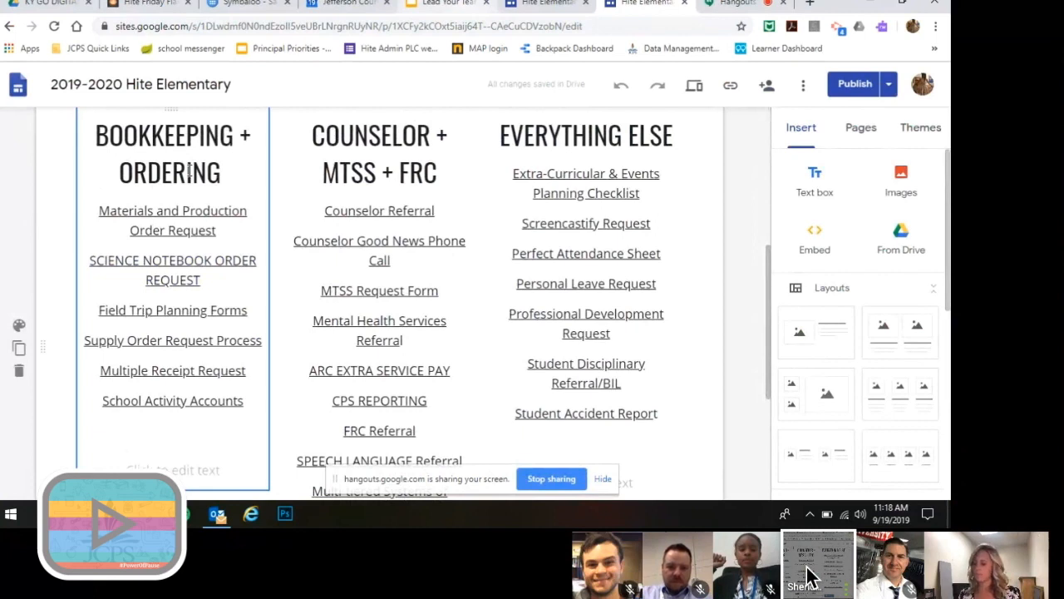
mouse_move(281, 163)
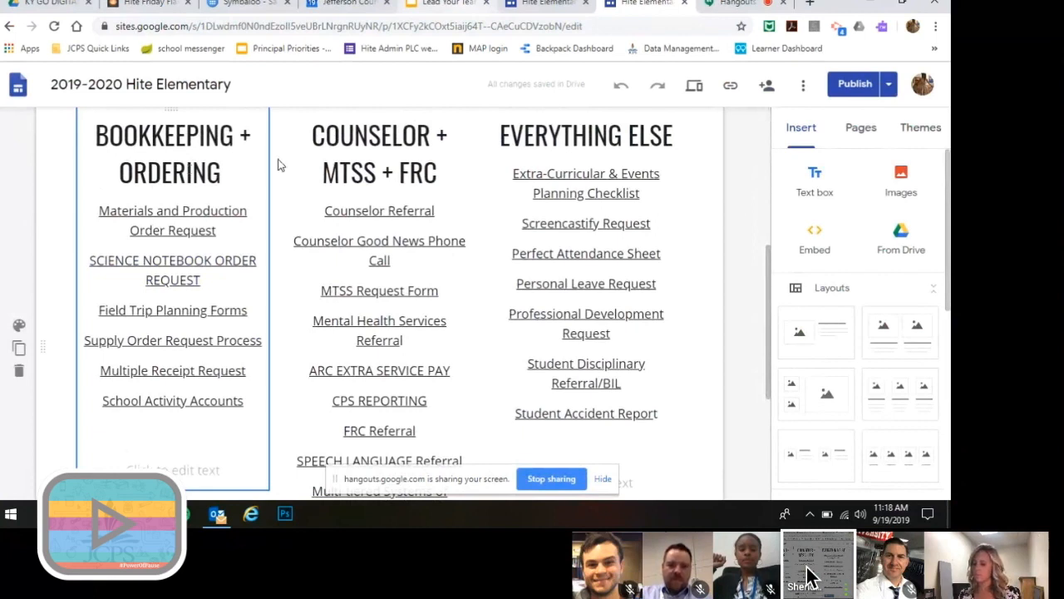
mouse_move(347, 154)
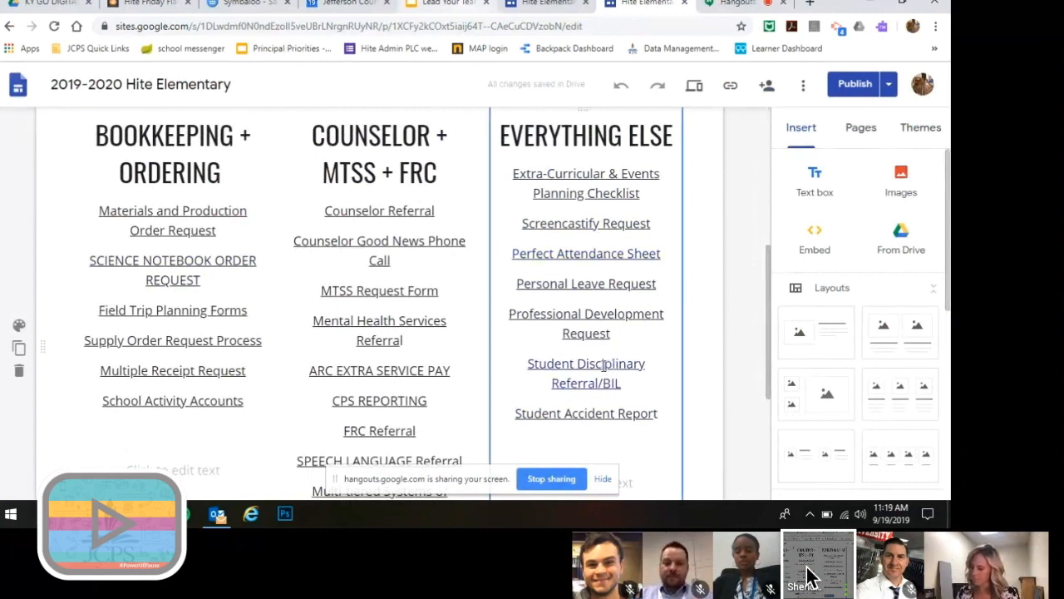
left_click(586, 372)
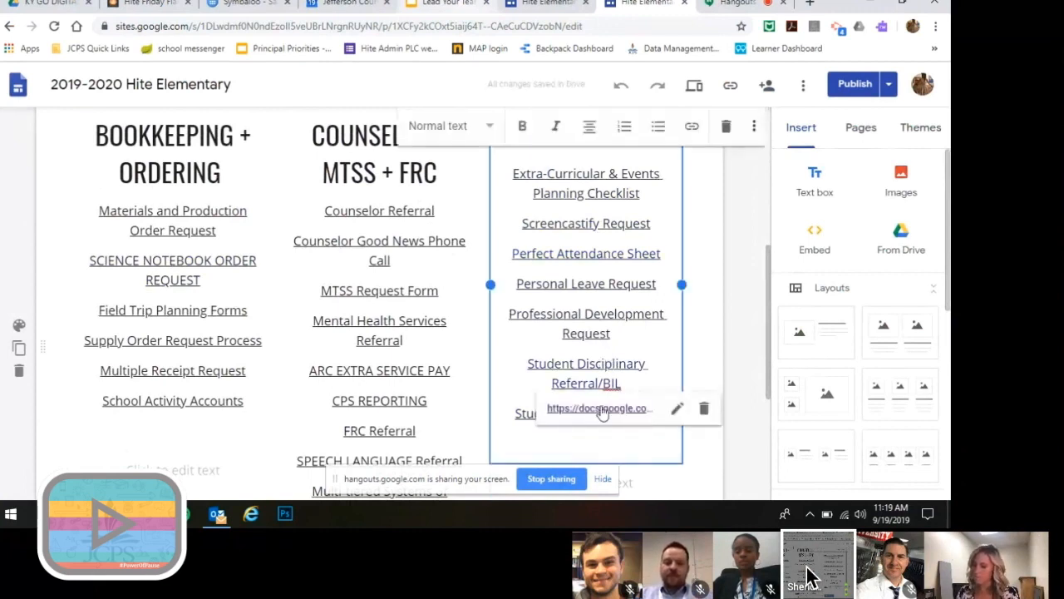
Step: Open the Hite Elementary Disciplinary Referral Doc and scroll down to its signature table
left_click(597, 407)
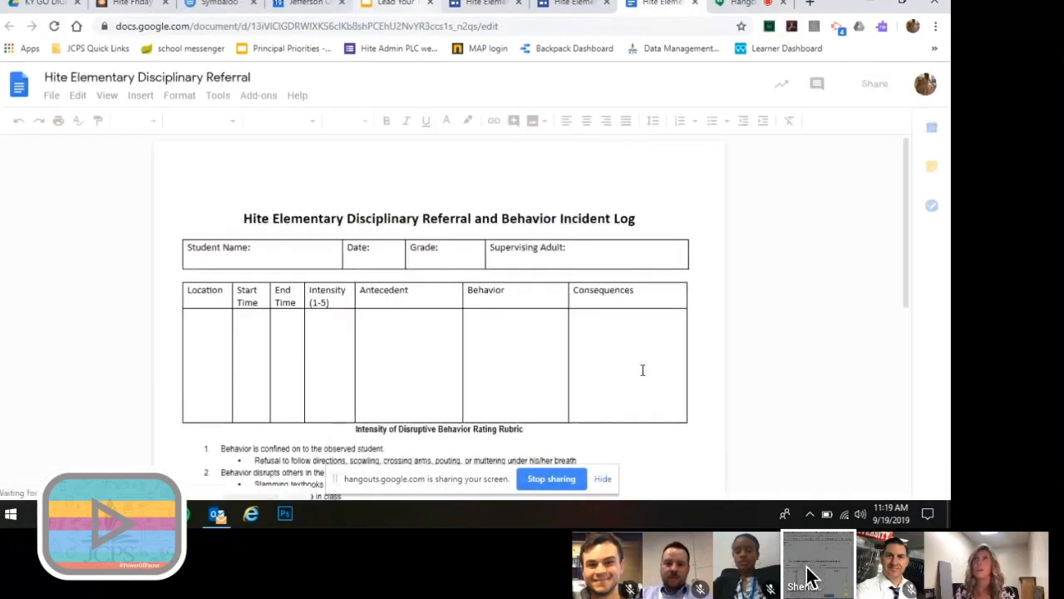
left_click(243, 218)
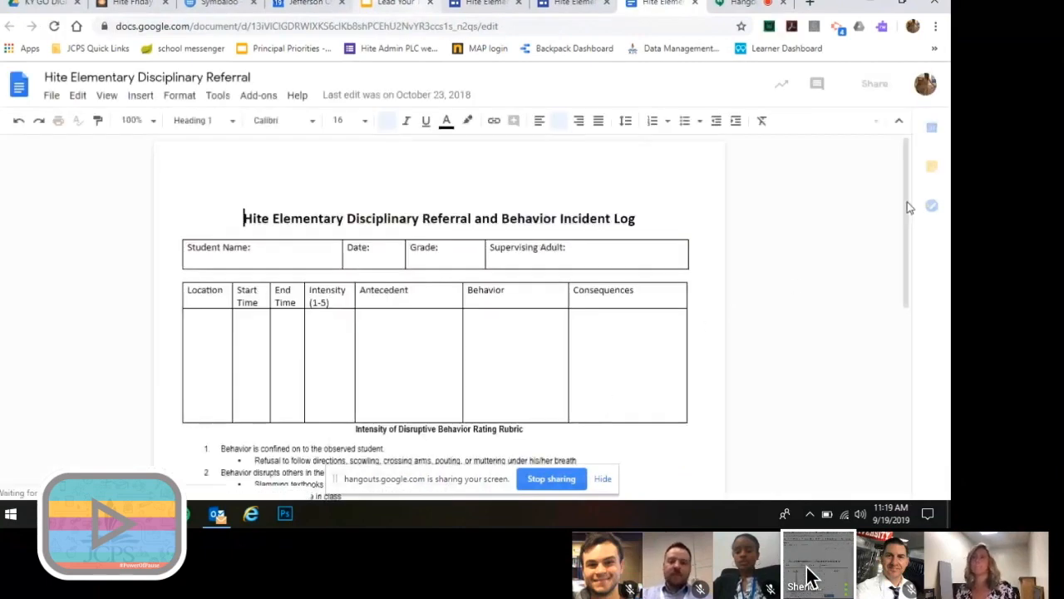
scroll("down", 3)
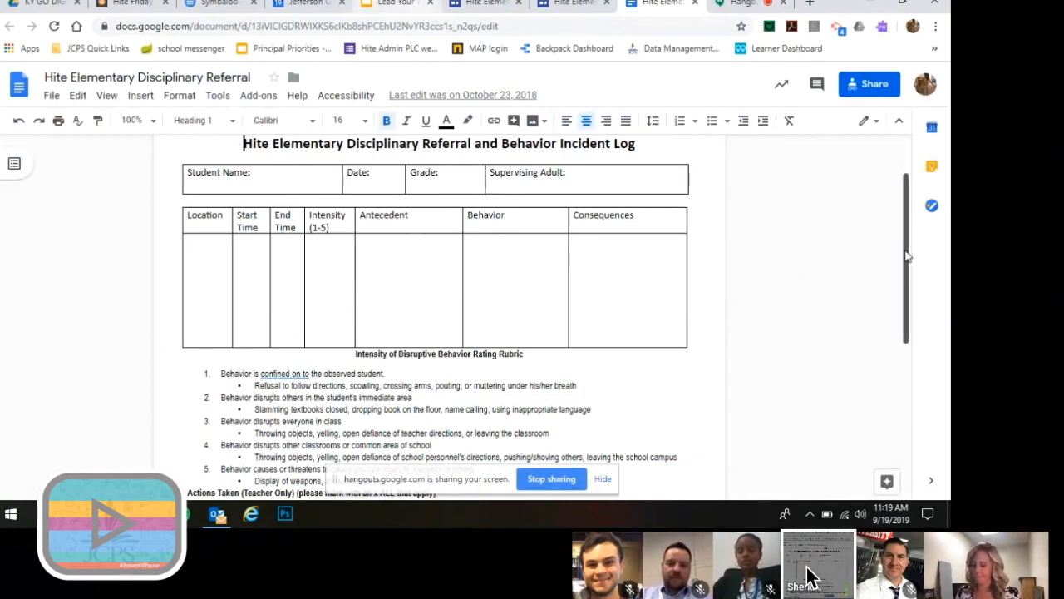
scroll("down", 3)
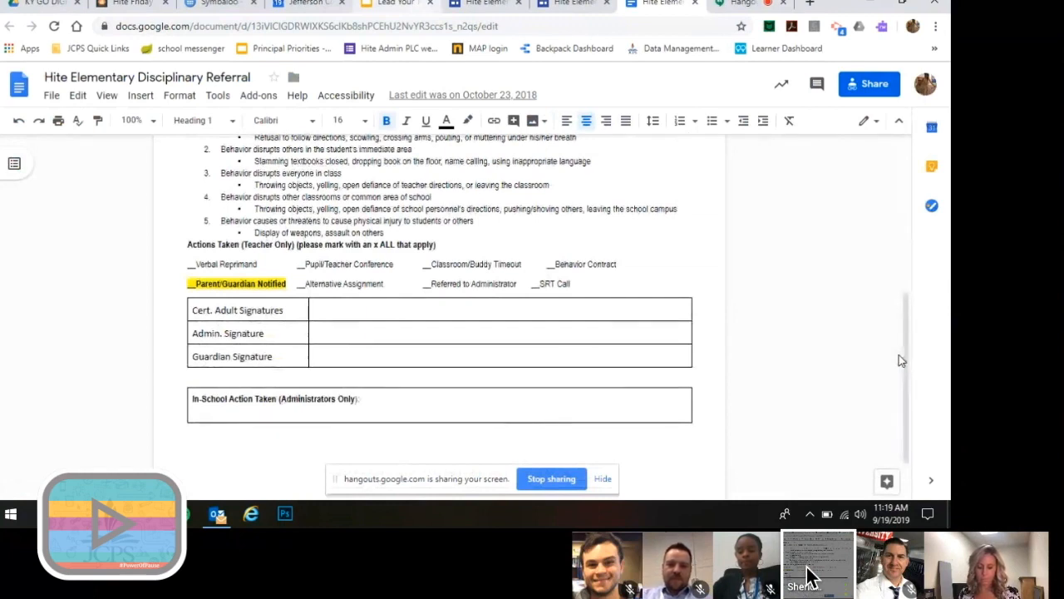
mouse_move(339, 317)
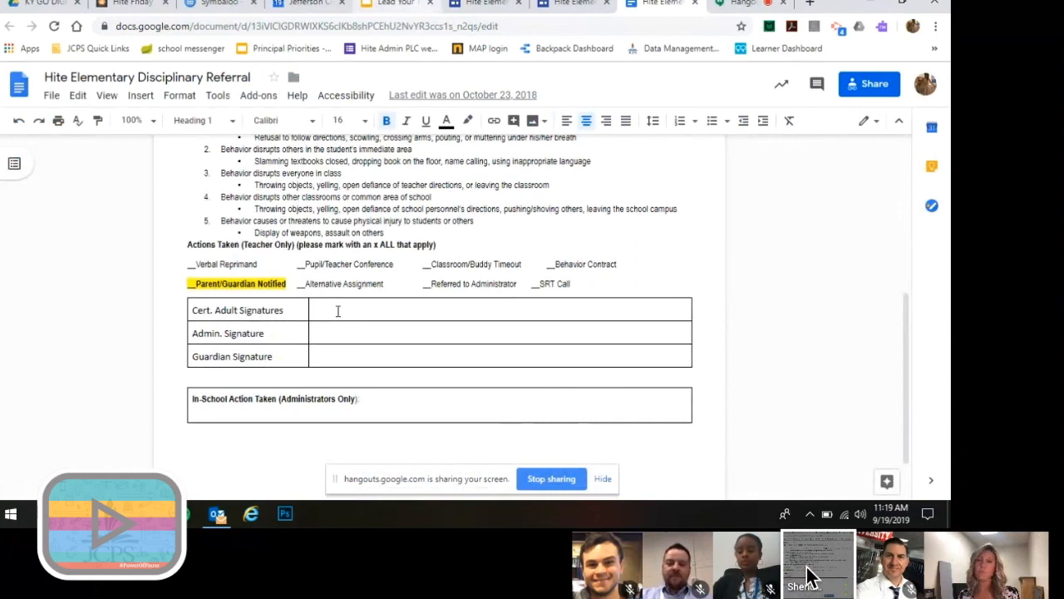
mouse_move(876, 103)
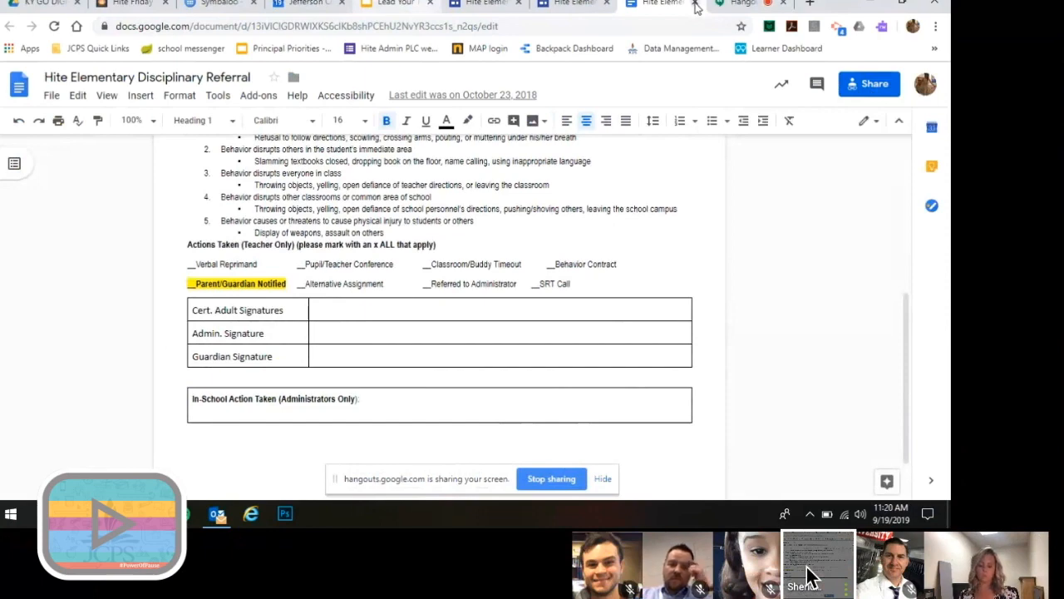
Step: Close the disciplinary referral document's tab to return to the Office Forms page
left_click(657, 3)
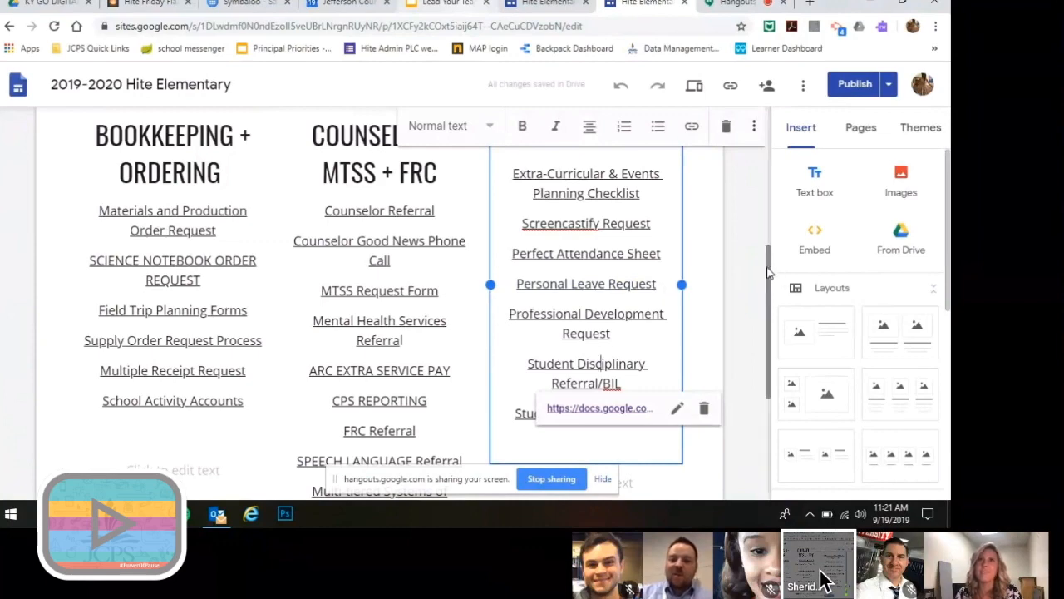
mouse_move(674, 577)
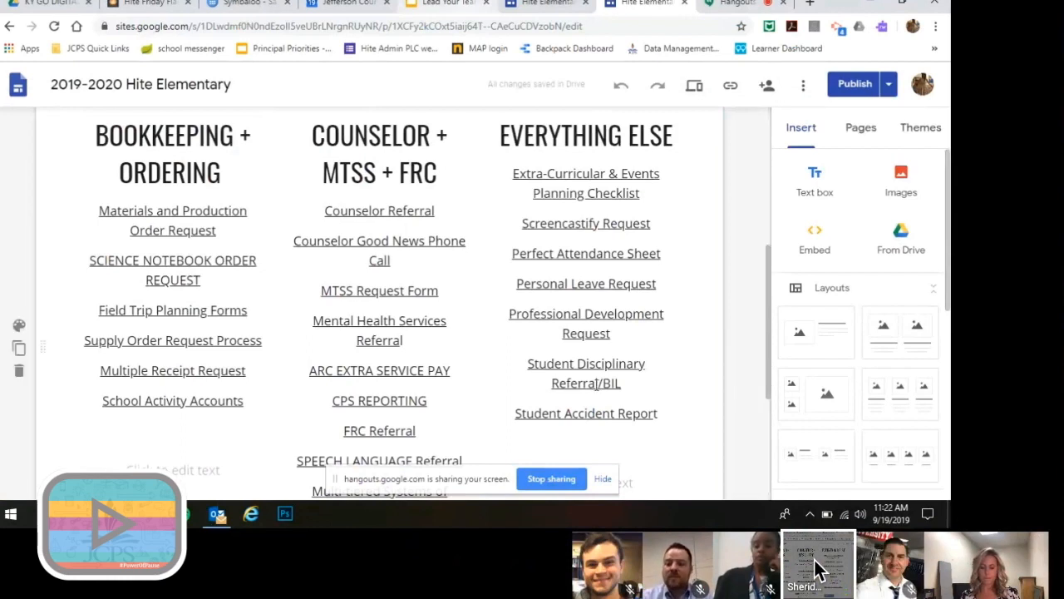
Step: Open the Field Trip Planning Forms Drive folder from the Office Forms page
left_click(172, 332)
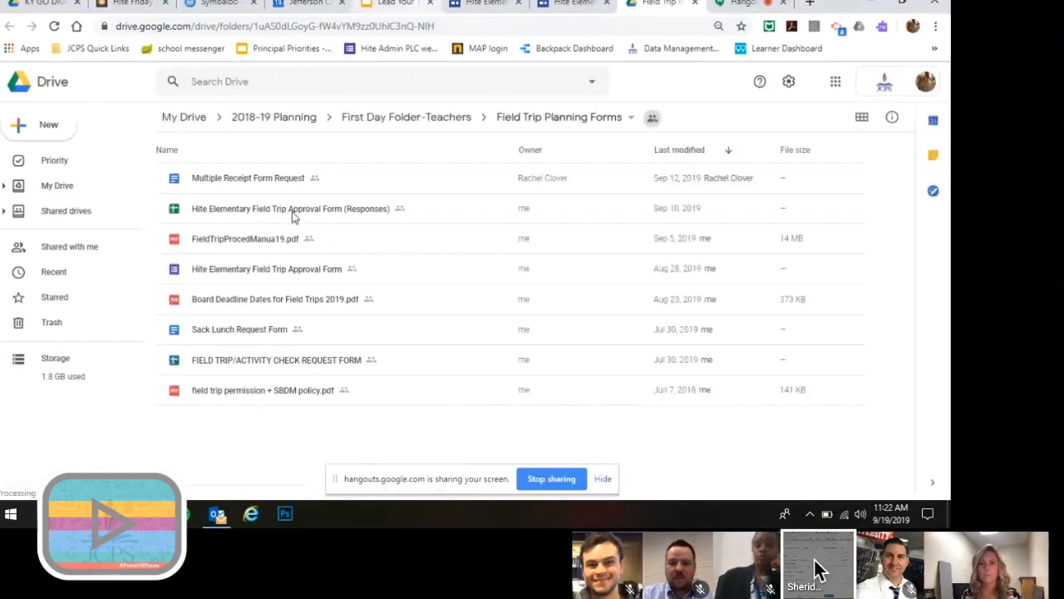
mouse_move(257, 366)
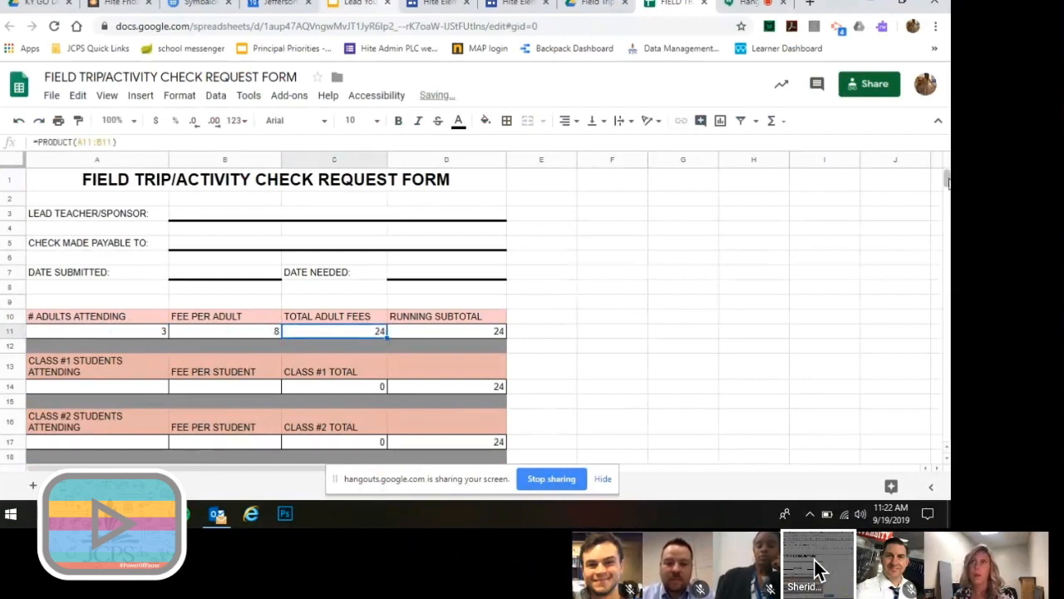
Step: Scroll down the FIELD TRIP/ACTIVITY CHECK REQUEST FORM spreadsheet
scroll("down", 3)
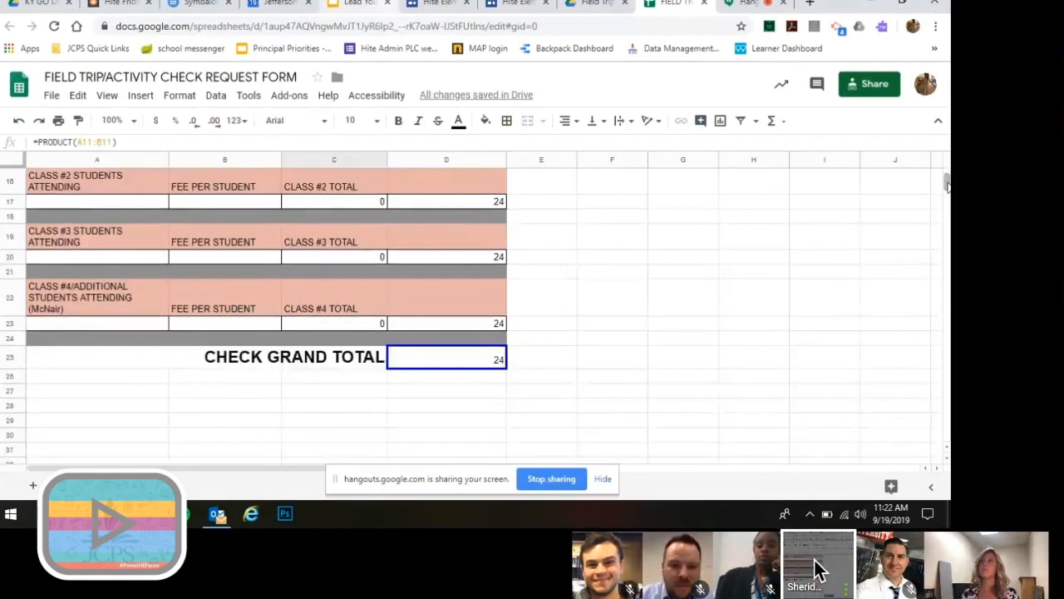
mouse_move(462, 360)
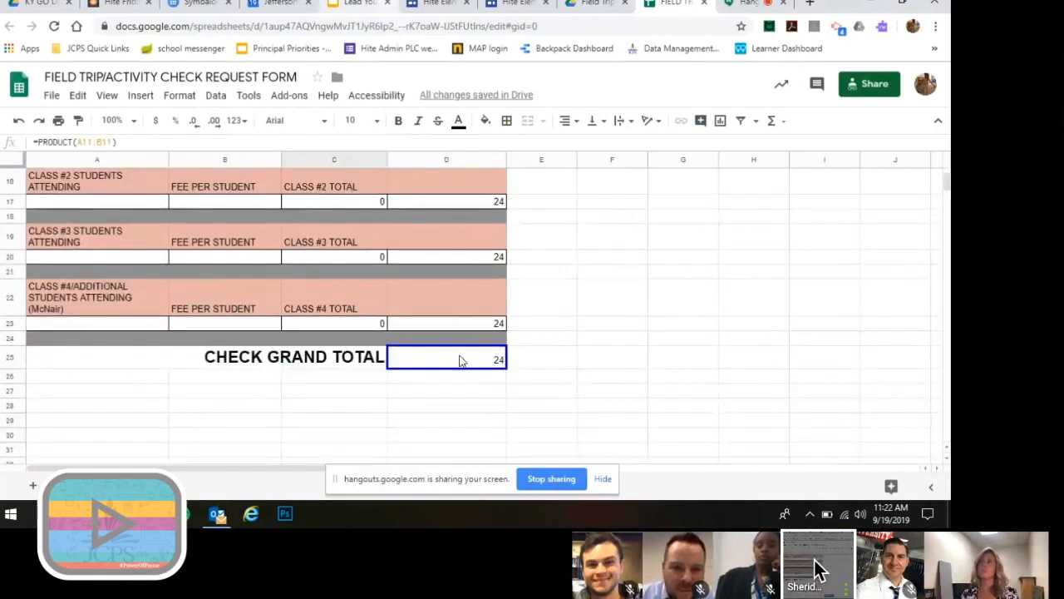
mouse_move(451, 369)
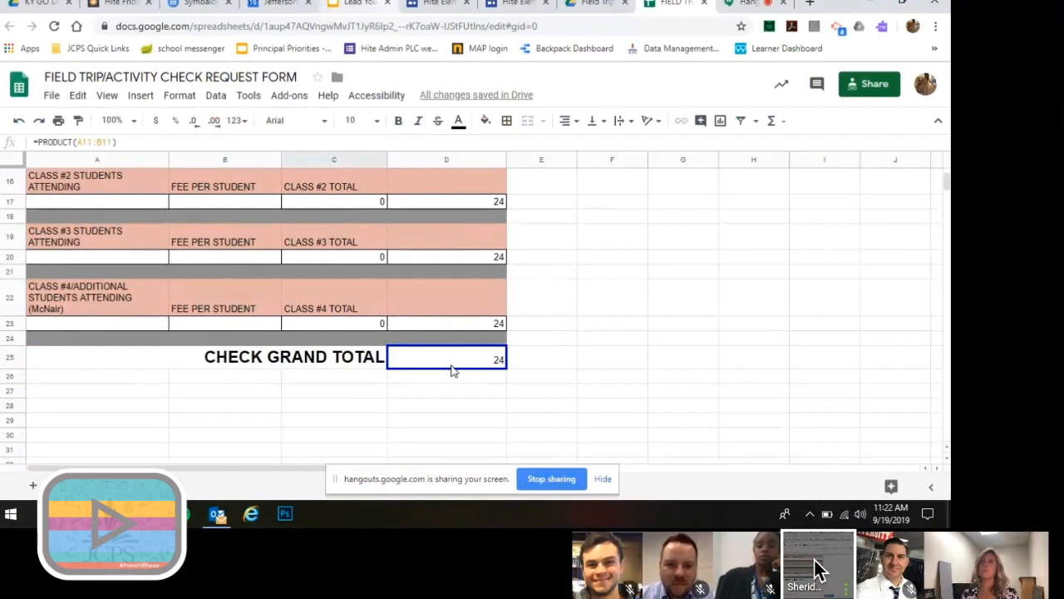
mouse_move(464, 374)
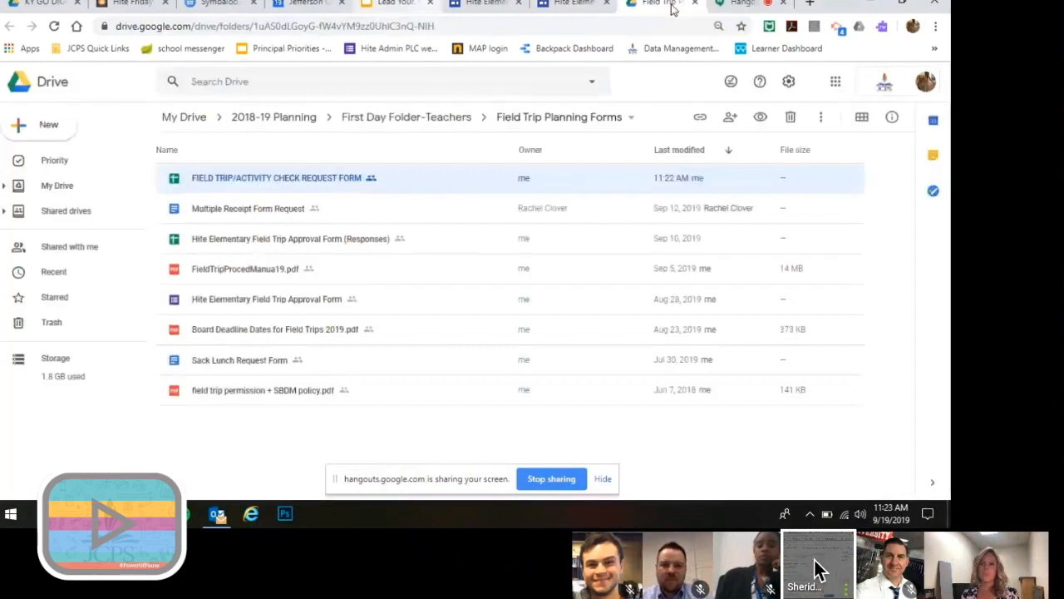
Step: Return to the Hite Elementary site's Office Forms page in the Sites editor
left_click(653, 4)
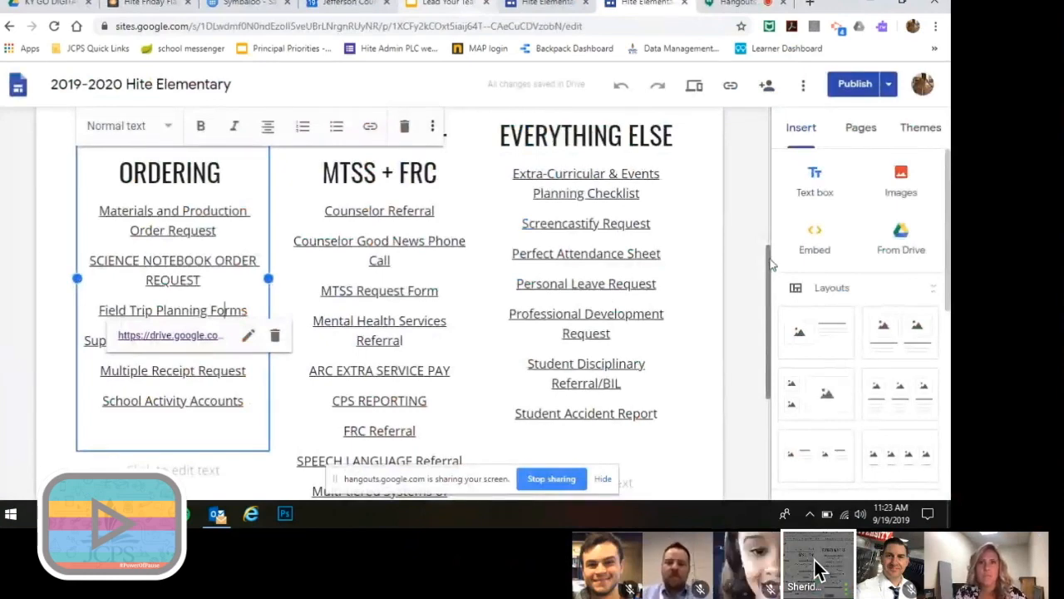
Step: Go to the PLC and Planning Tools page from the site's page list and scroll down
left_click(684, 132)
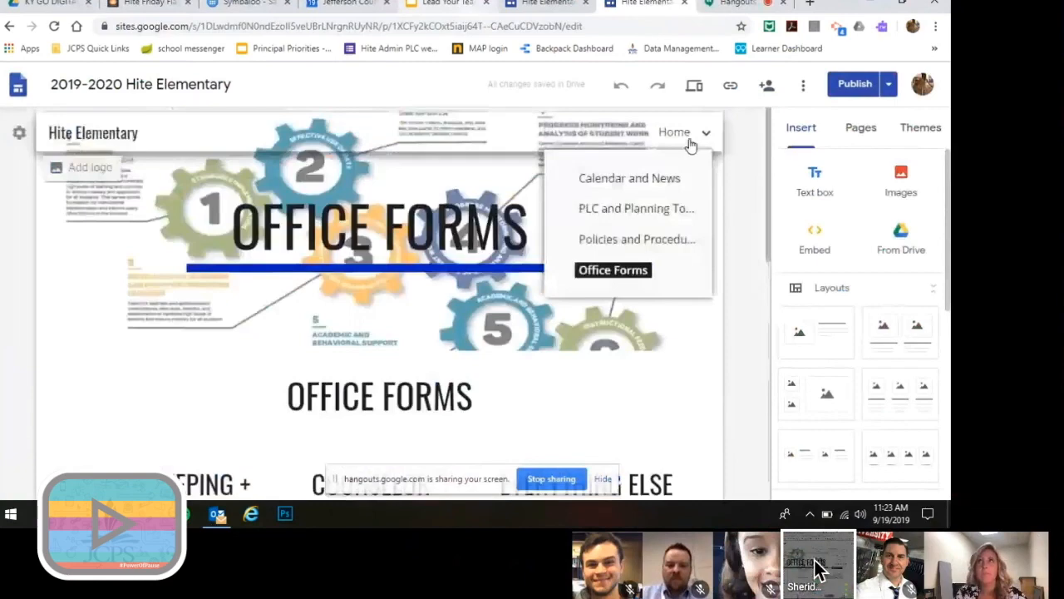
left_click(636, 208)
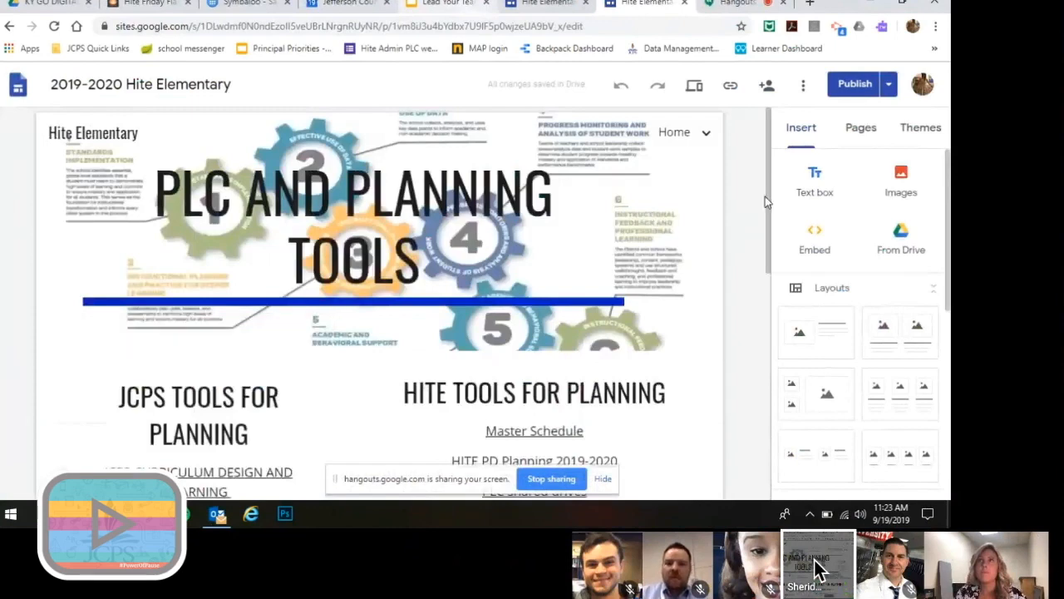
scroll("down", 3)
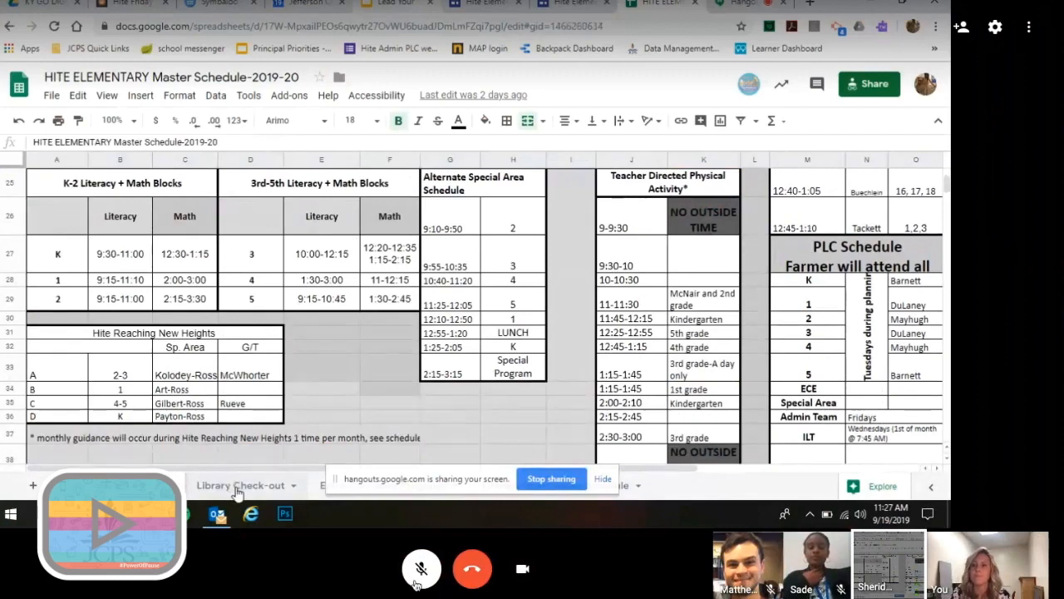
Step: View the Library Check-out and after-school program sheets, then open the linked agenda template
left_click(241, 485)
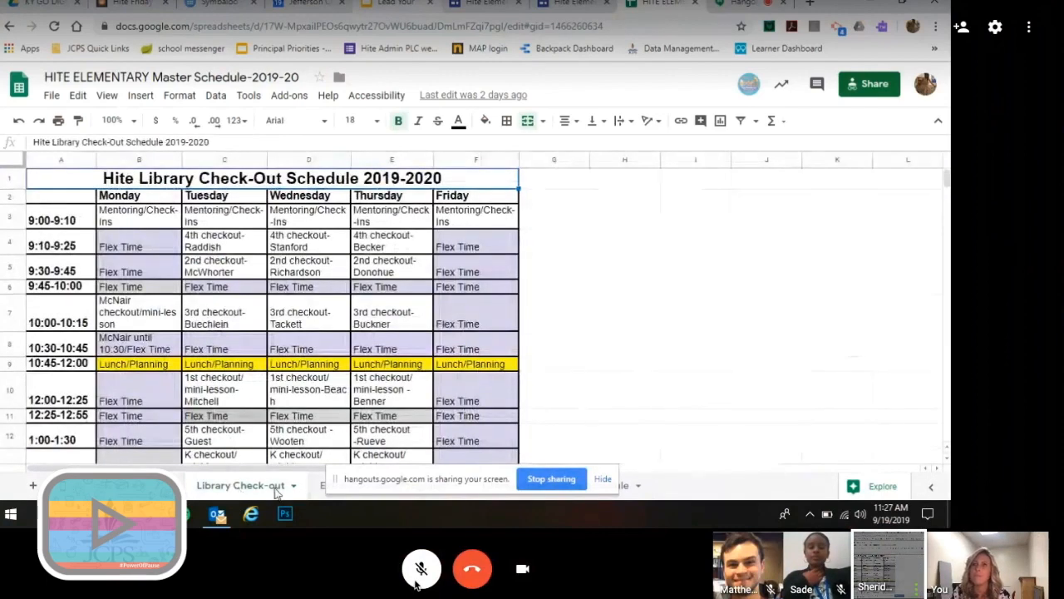
left_click(324, 485)
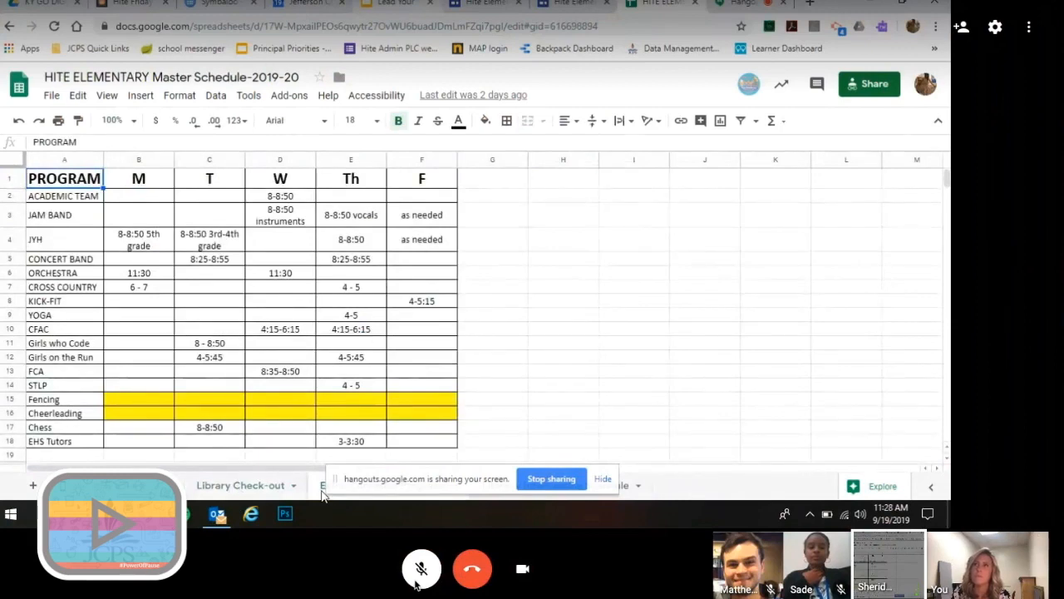
mouse_move(187, 177)
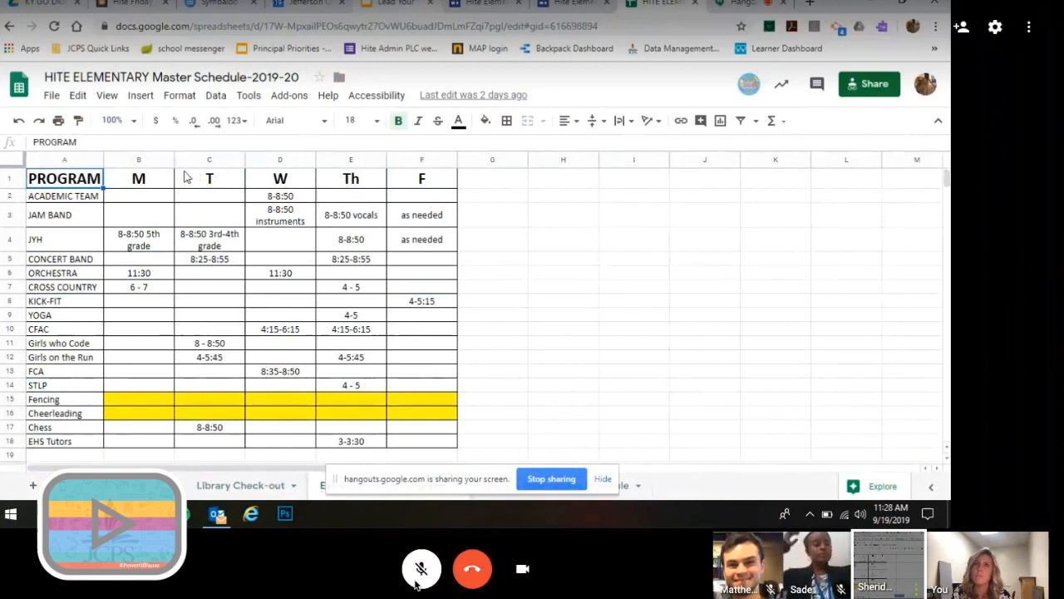
mouse_move(316, 217)
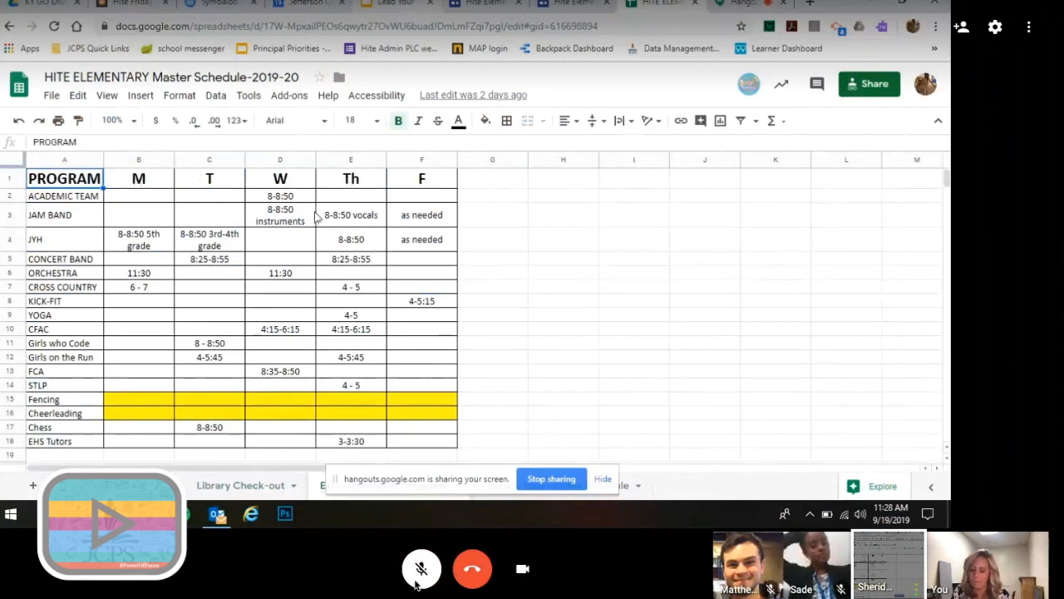
mouse_move(326, 413)
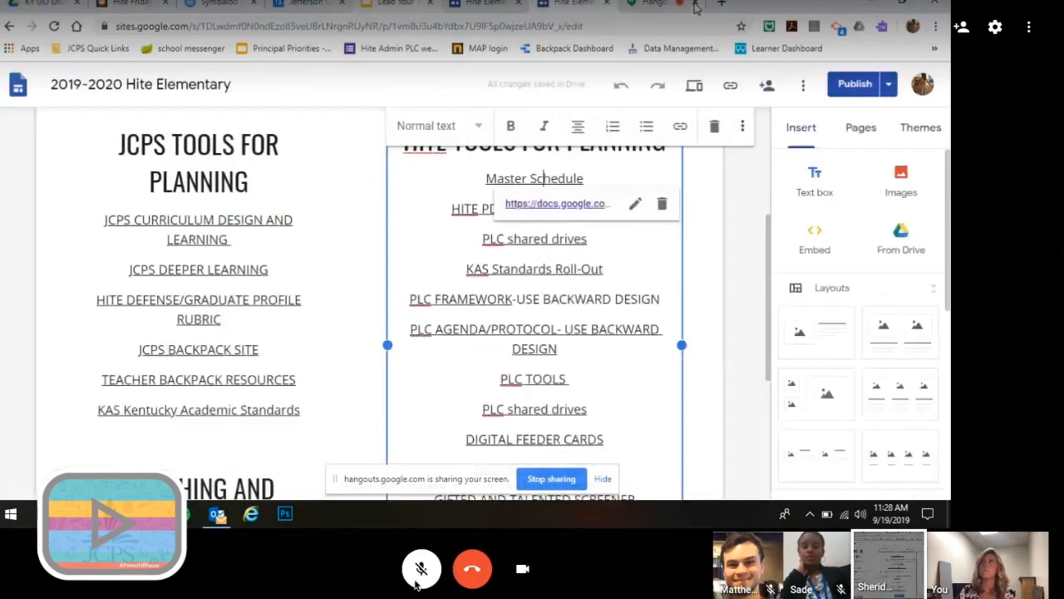
mouse_move(740, 239)
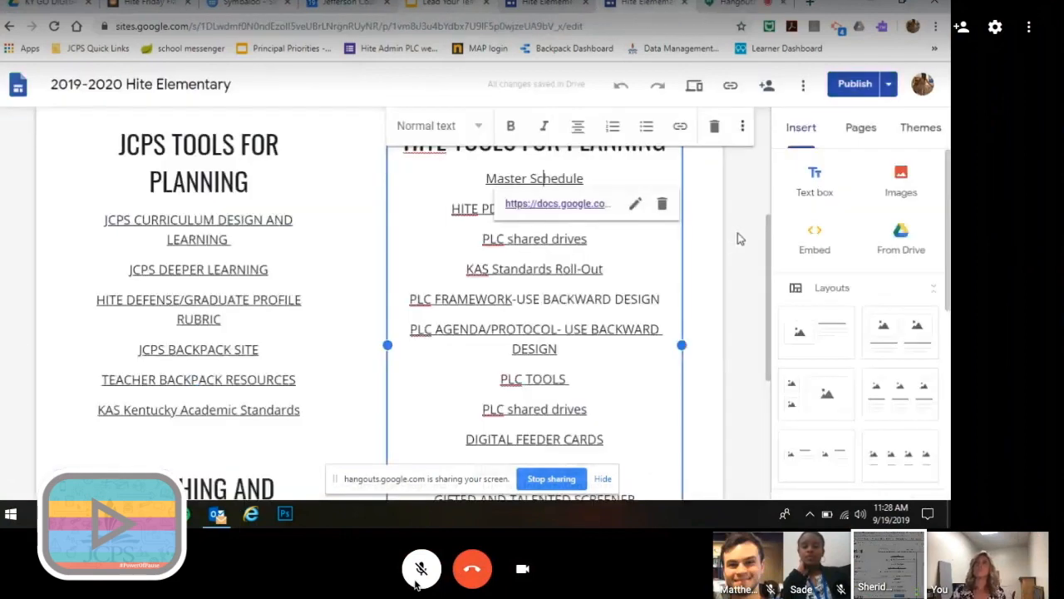
mouse_move(746, 249)
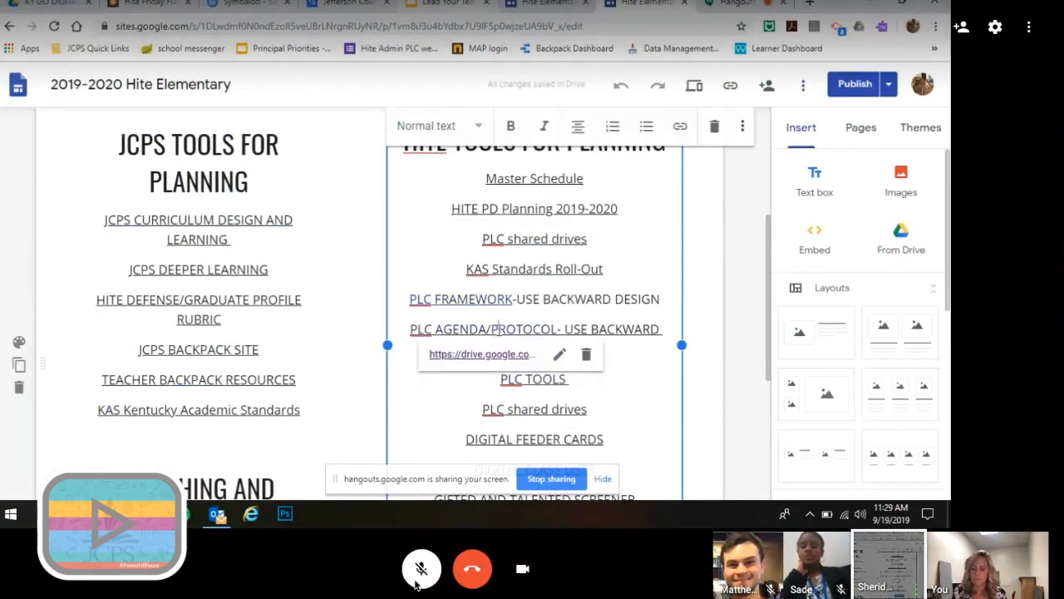
left_click(481, 353)
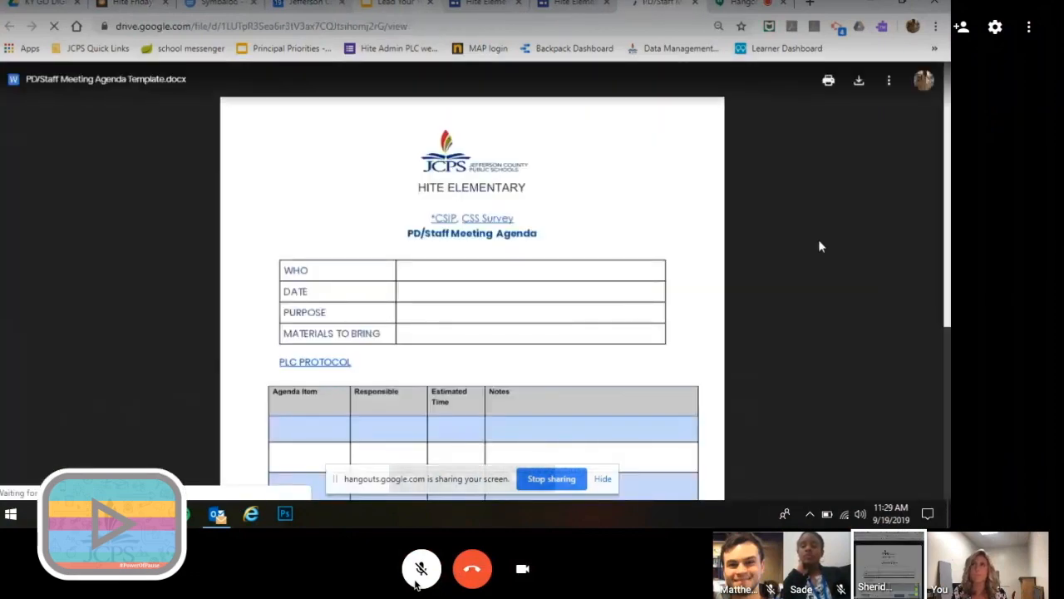
Step: Scroll down and back up through the PD/Staff Meeting Agenda Template preview
scroll("down", 3)
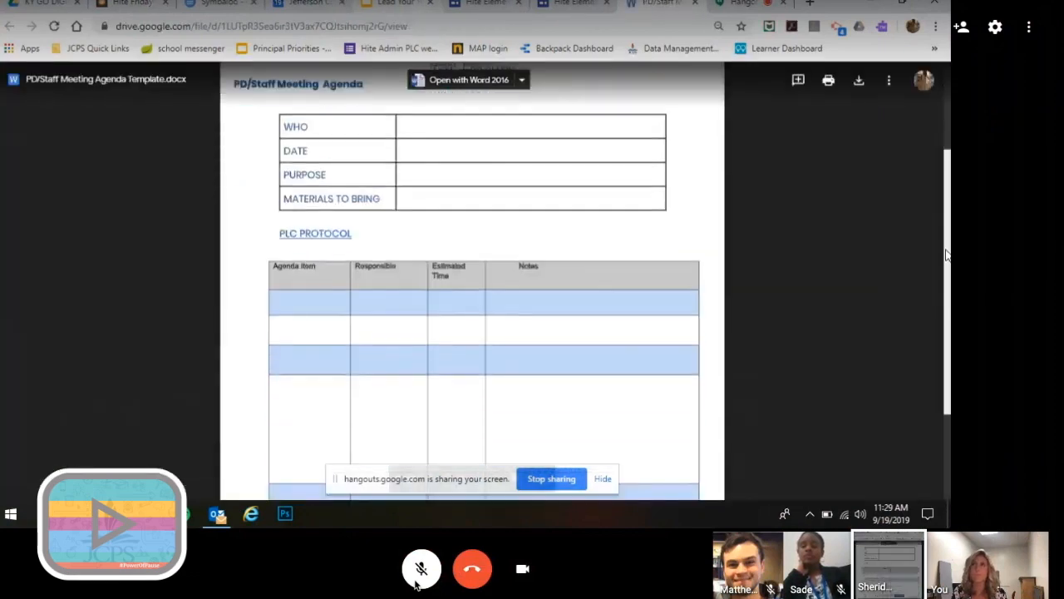
scroll("up", 3)
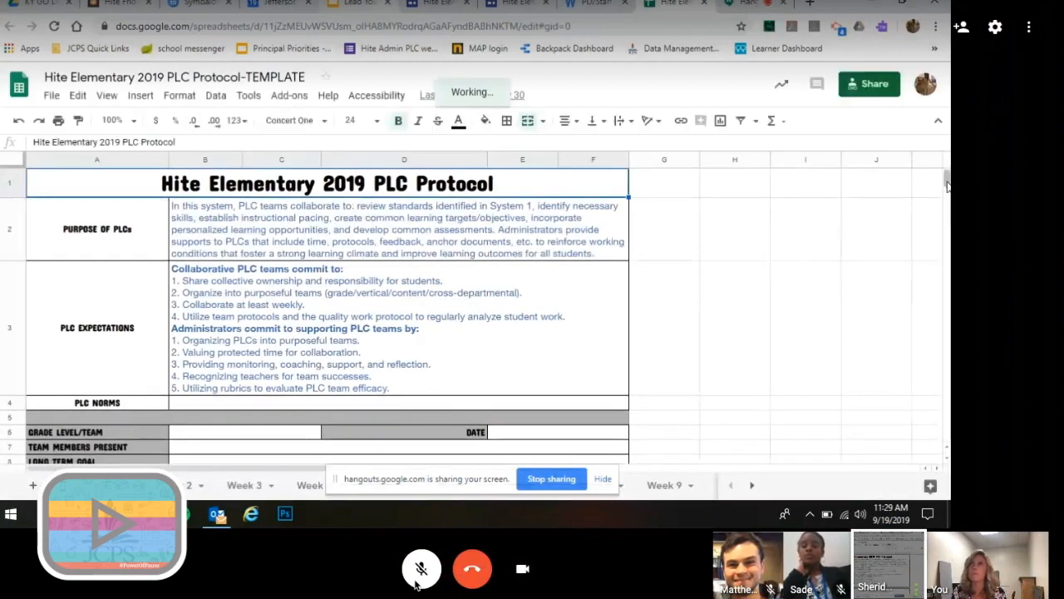
scroll("down", 3)
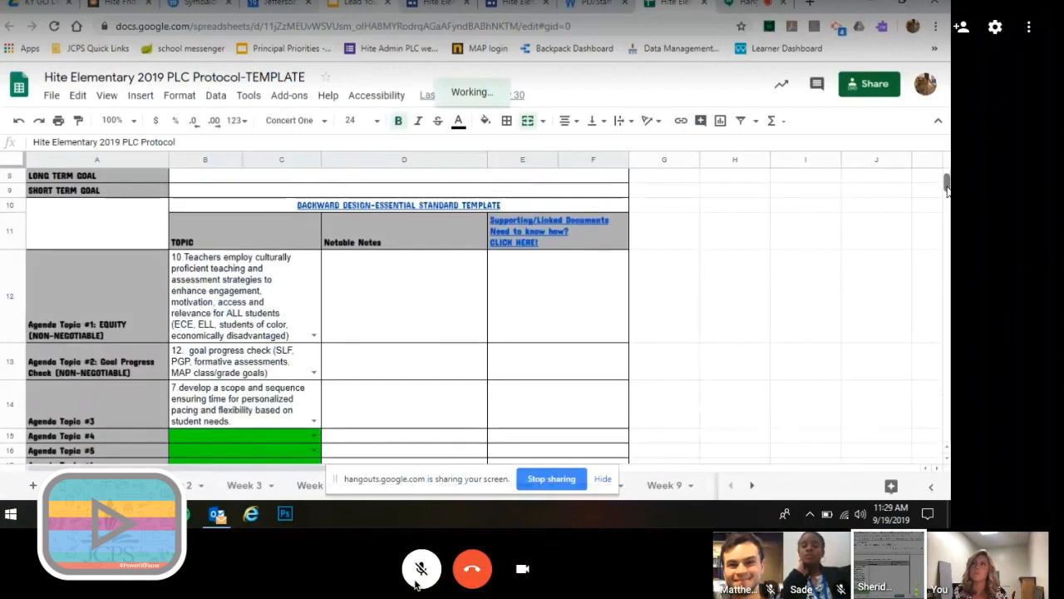
scroll("down", 3)
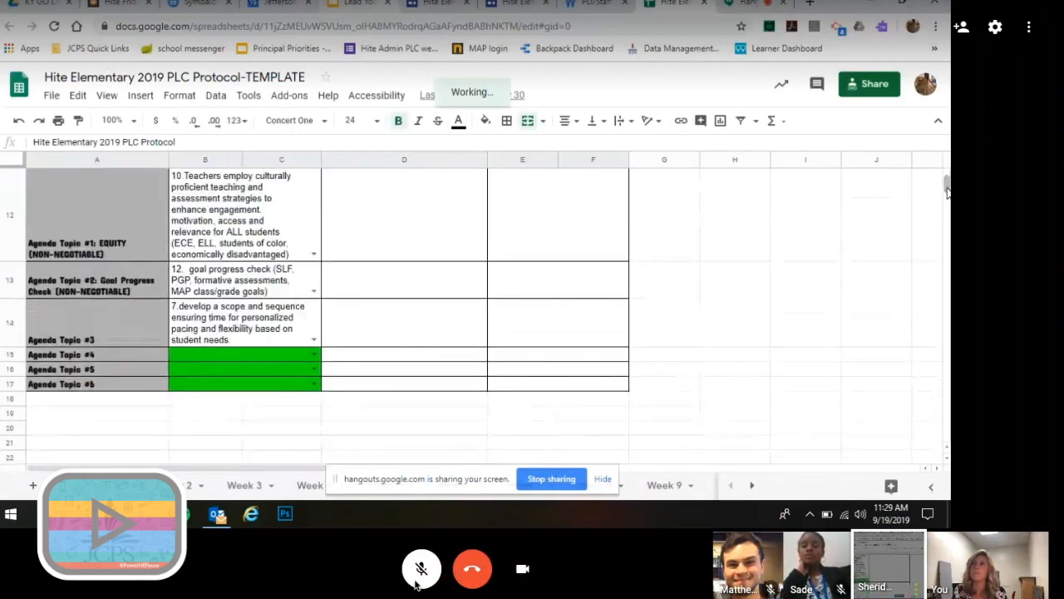
scroll("up", 3)
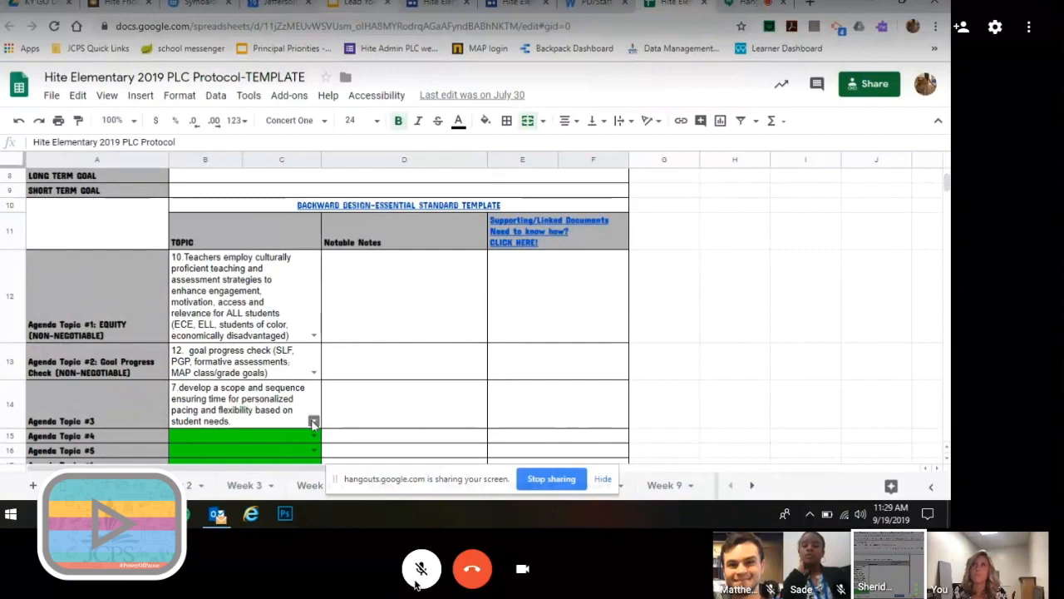
Step: Choose item 9 for Agenda Topic #3 and move to its Notable Notes cell
left_click(313, 420)
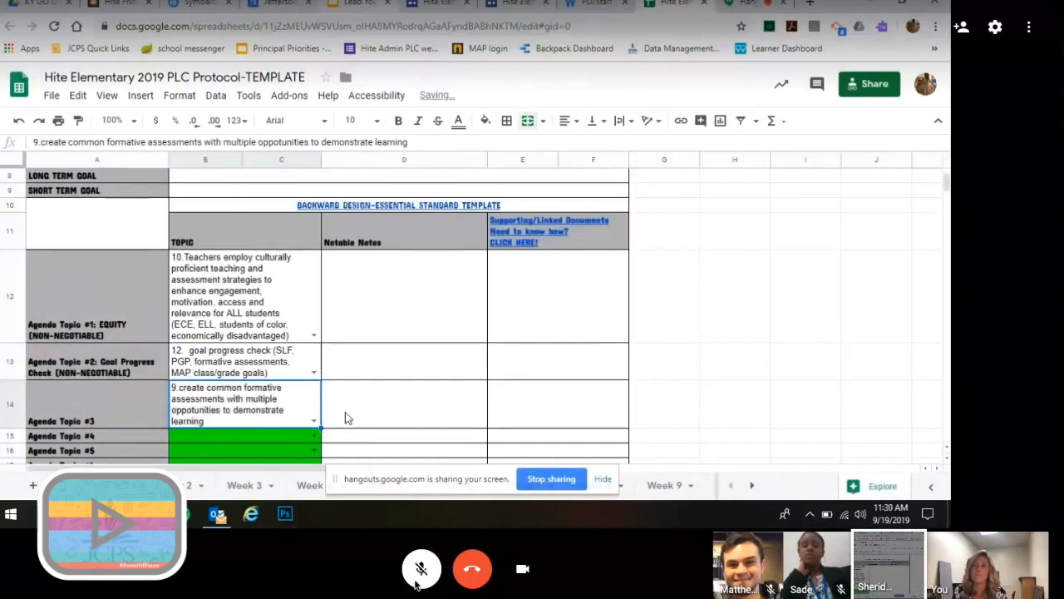
left_click(404, 403)
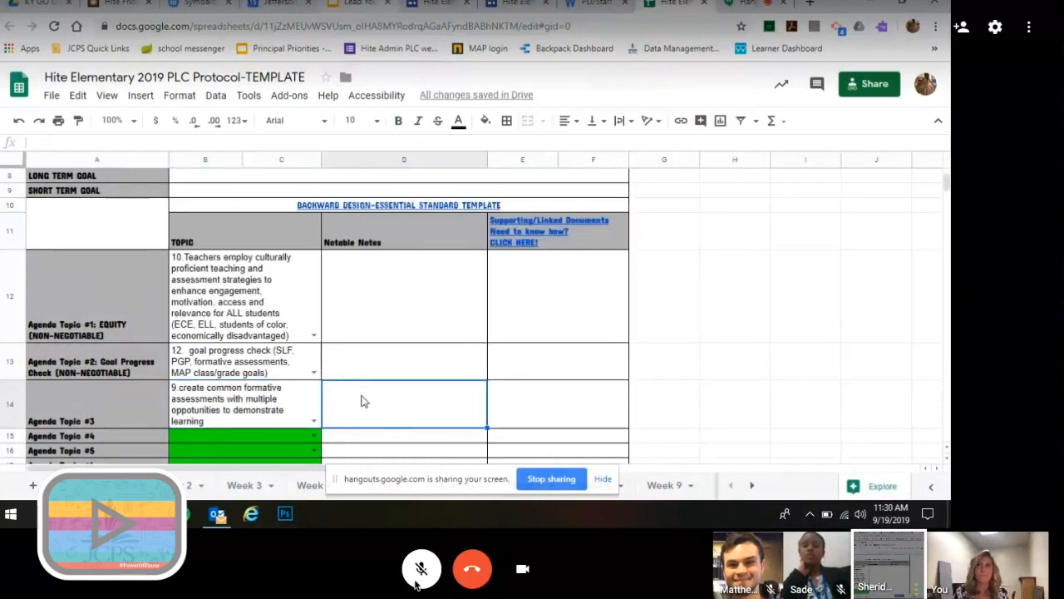
mouse_move(545, 229)
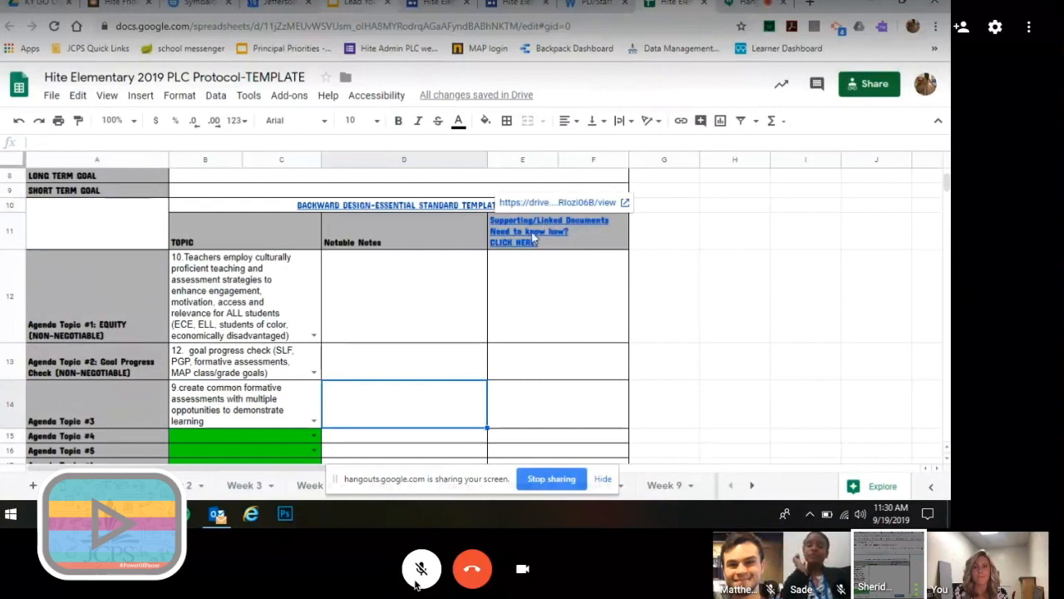
mouse_move(463, 327)
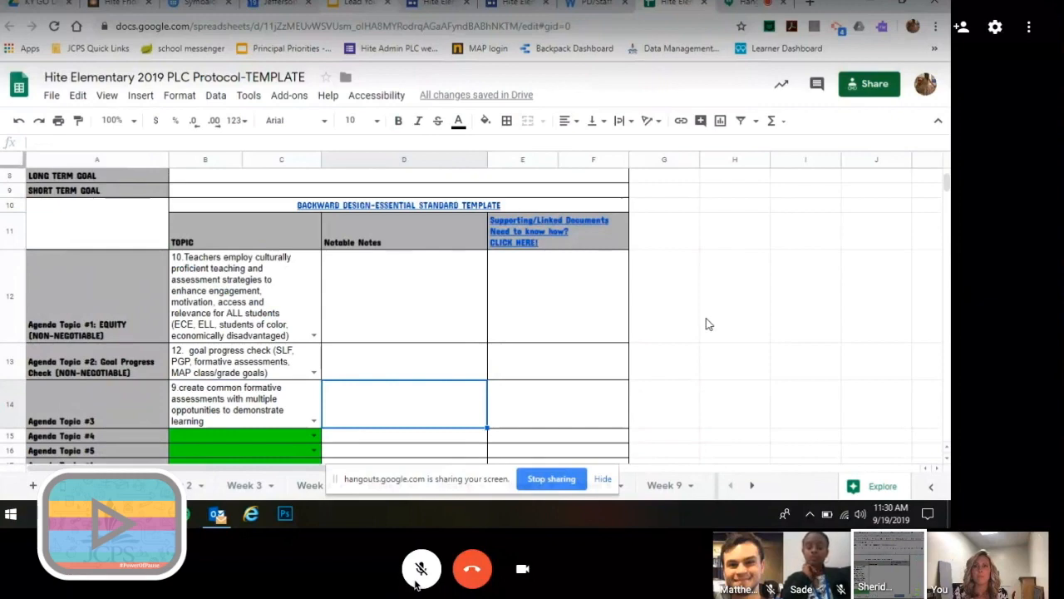
mouse_move(384, 444)
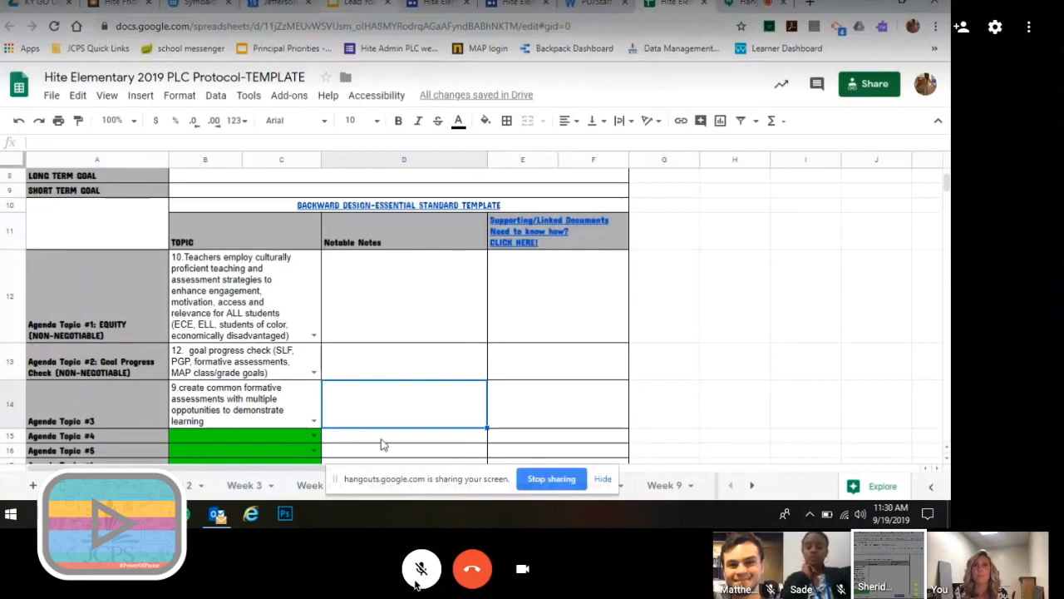
mouse_move(250, 476)
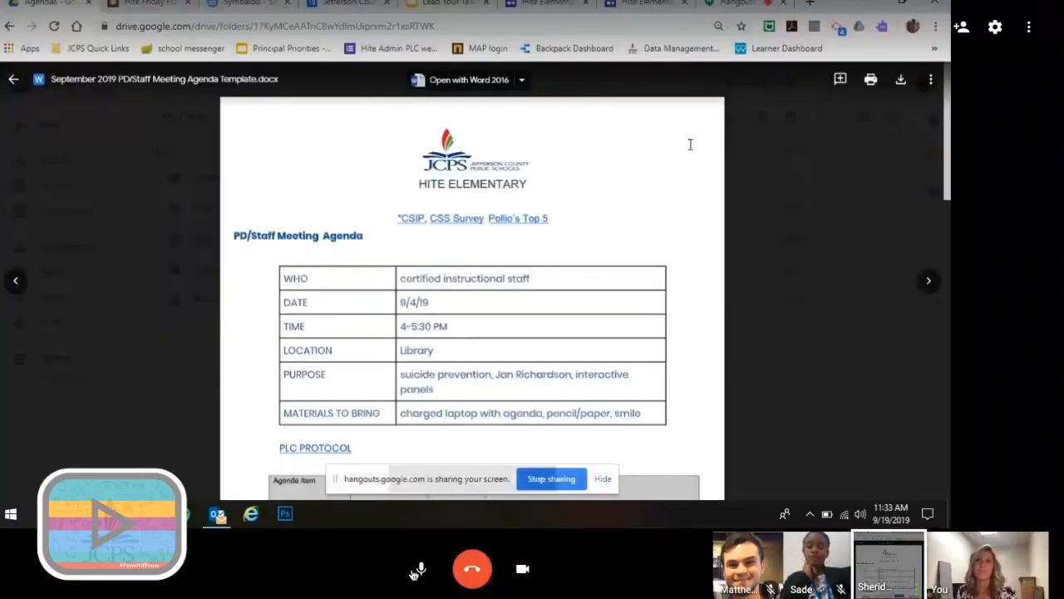
left_click(420, 568)
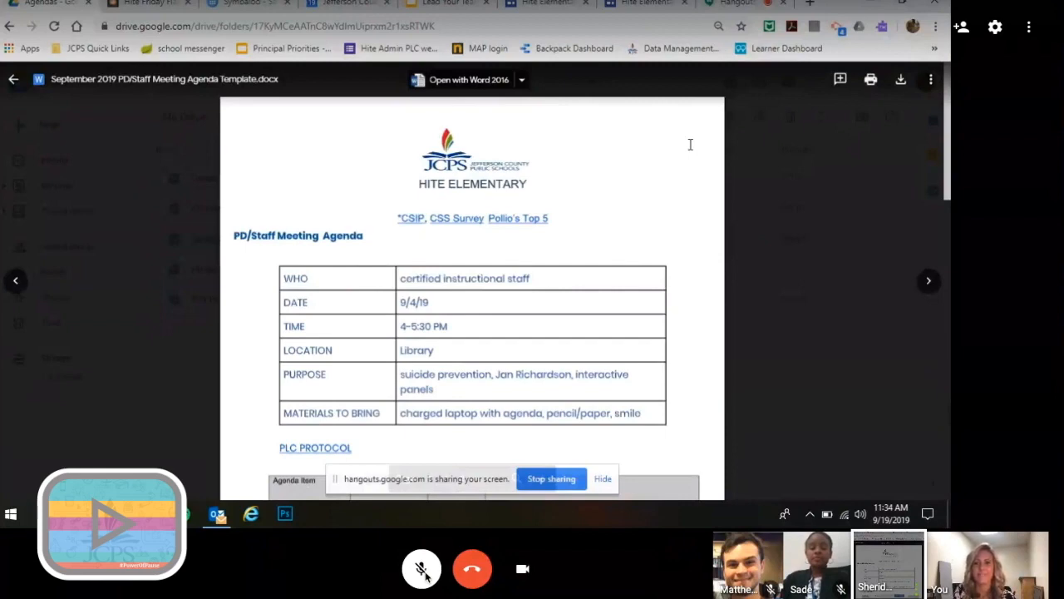
left_click(422, 568)
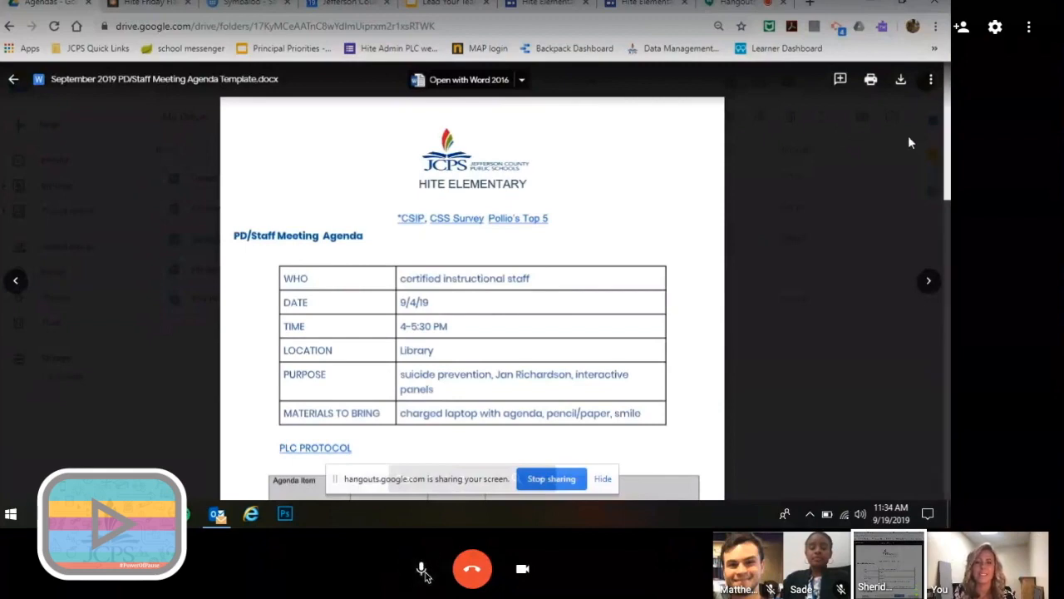
left_click(421, 569)
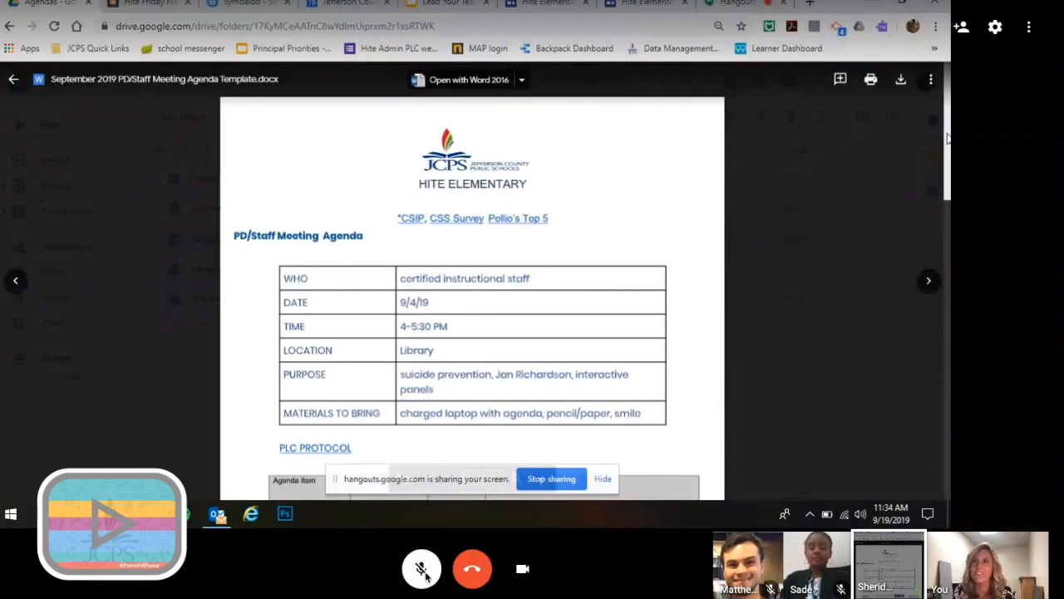
scroll("down", 3)
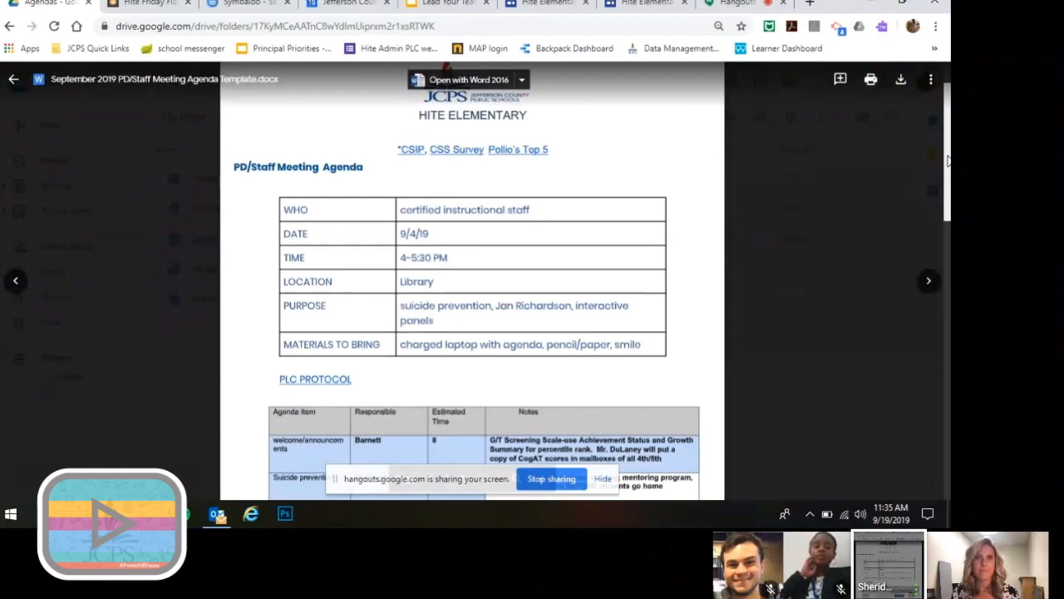
scroll("down", 3)
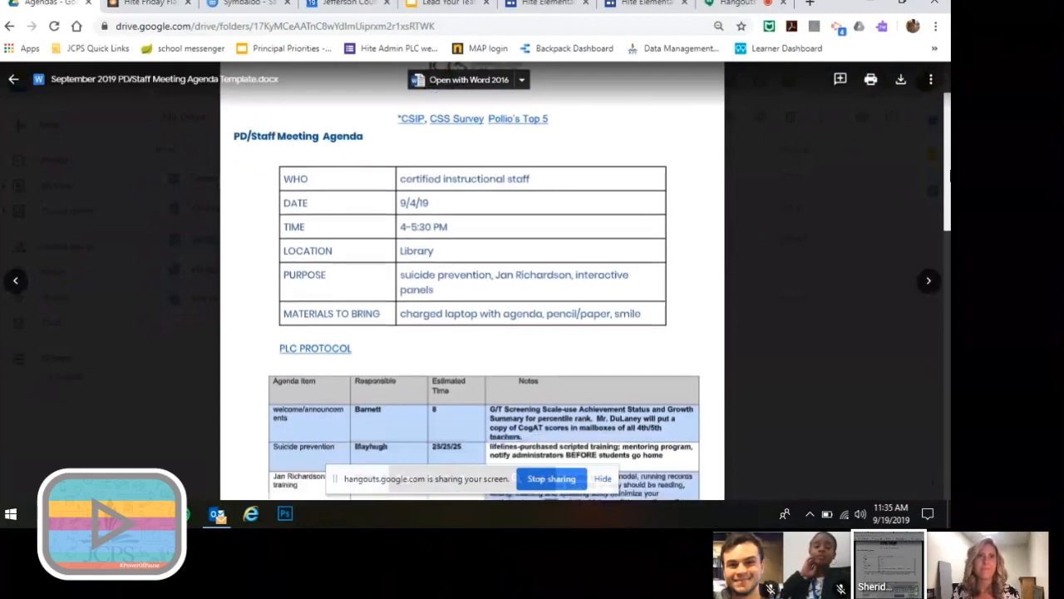
scroll("down", 3)
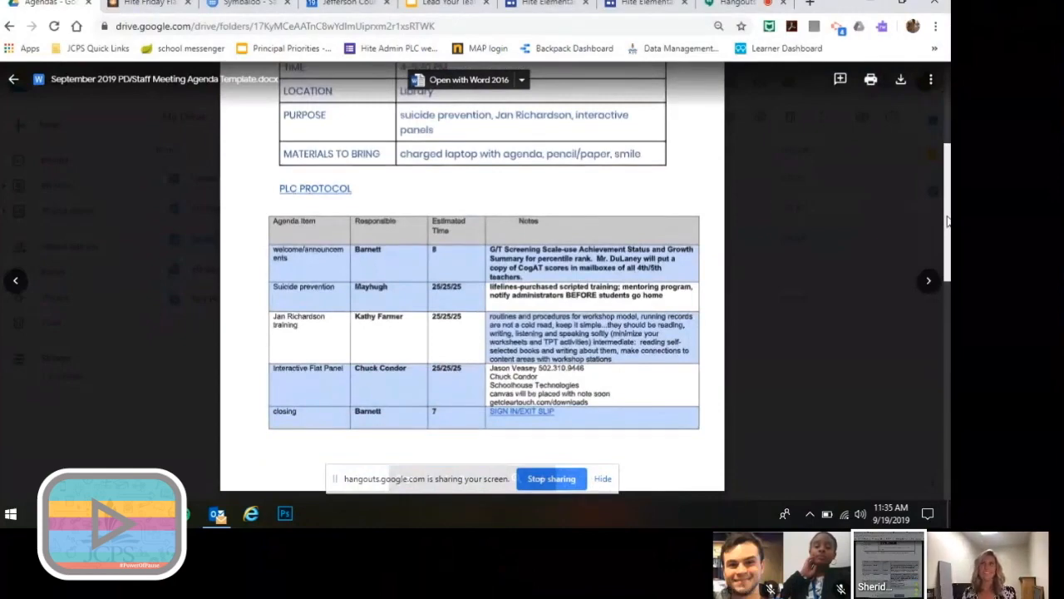
scroll("down", 3)
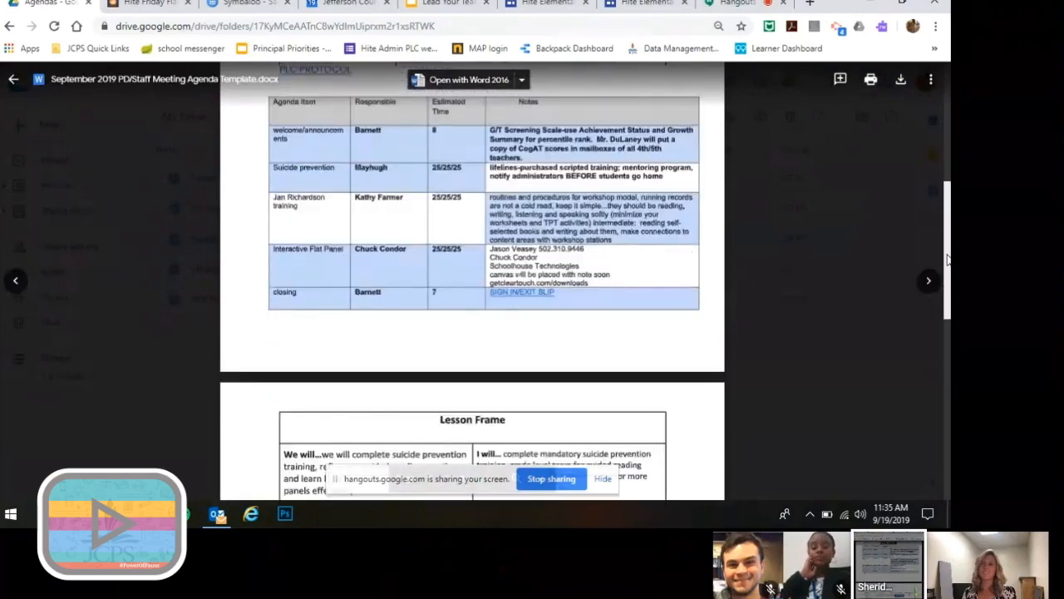
scroll("down", 3)
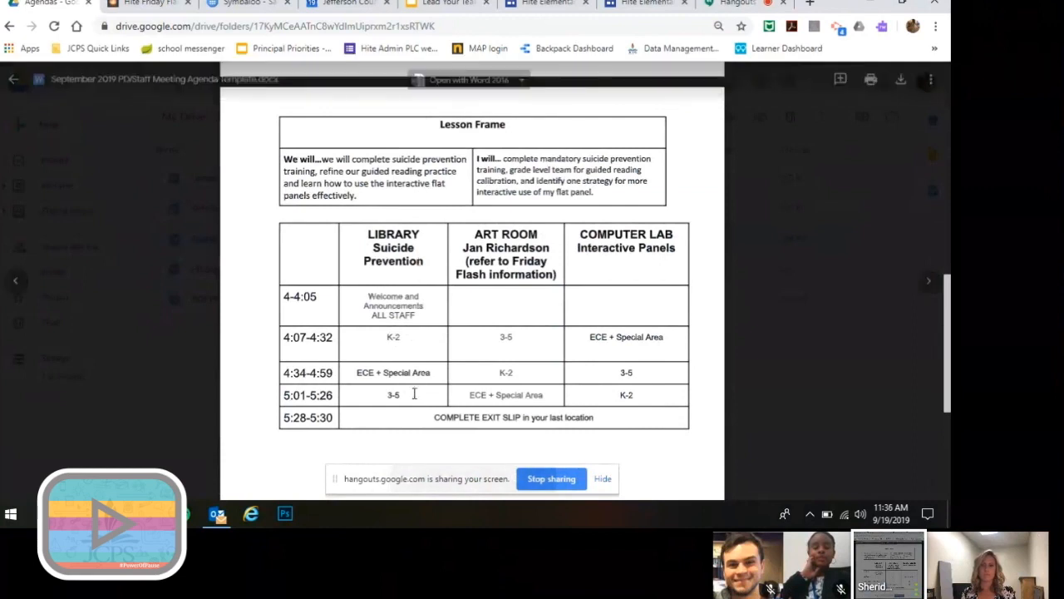
mouse_move(661, 346)
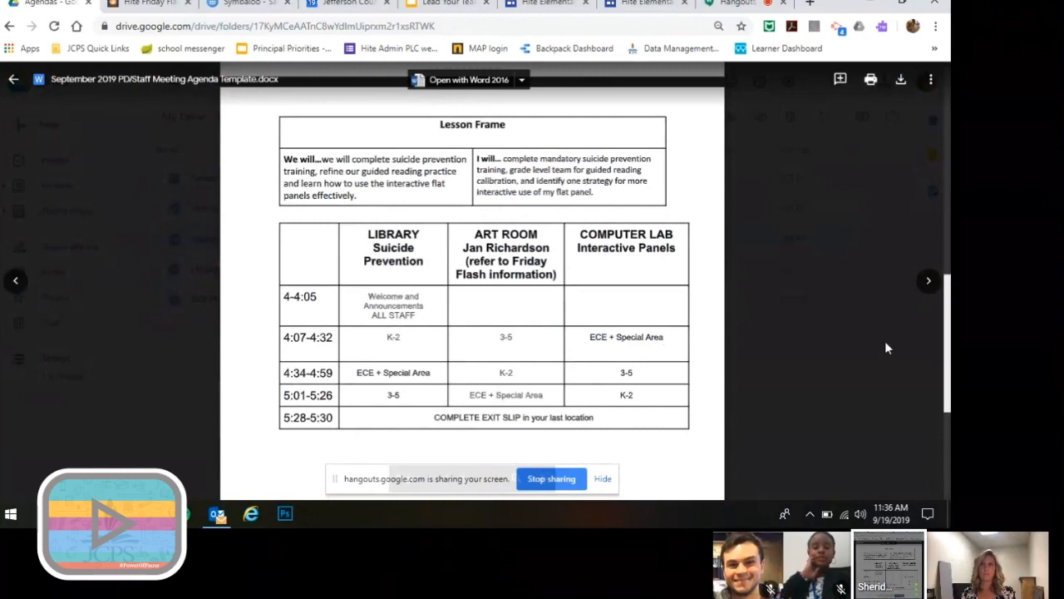
scroll("down", 3)
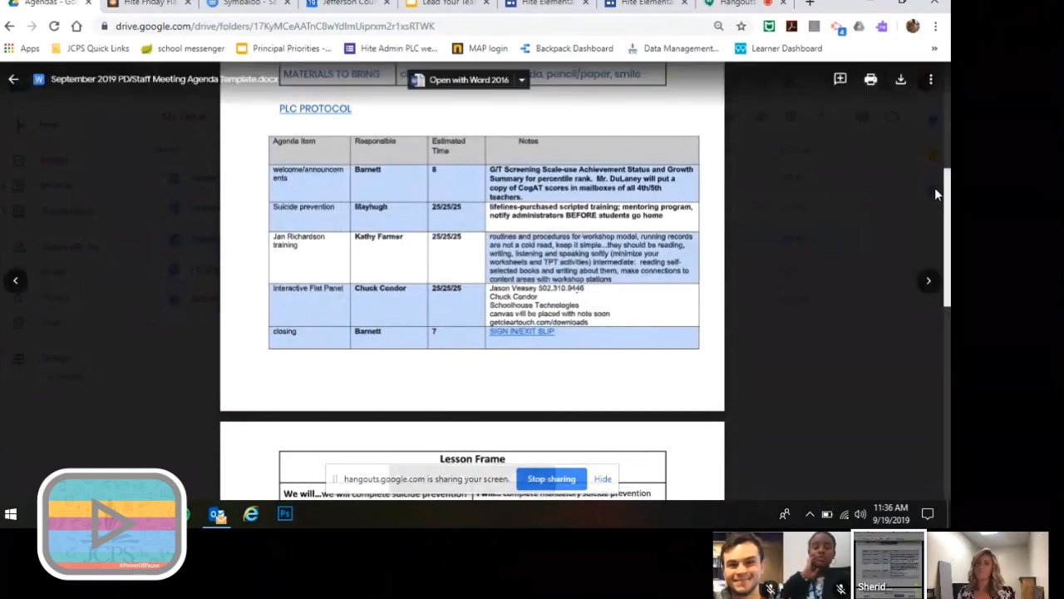
scroll("down", 3)
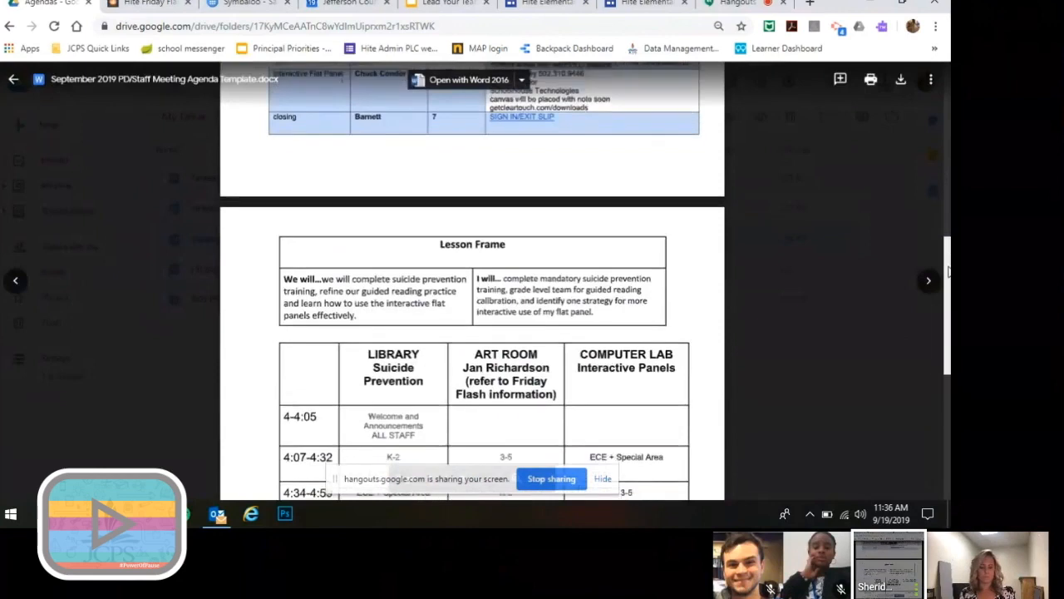
scroll("down", 3)
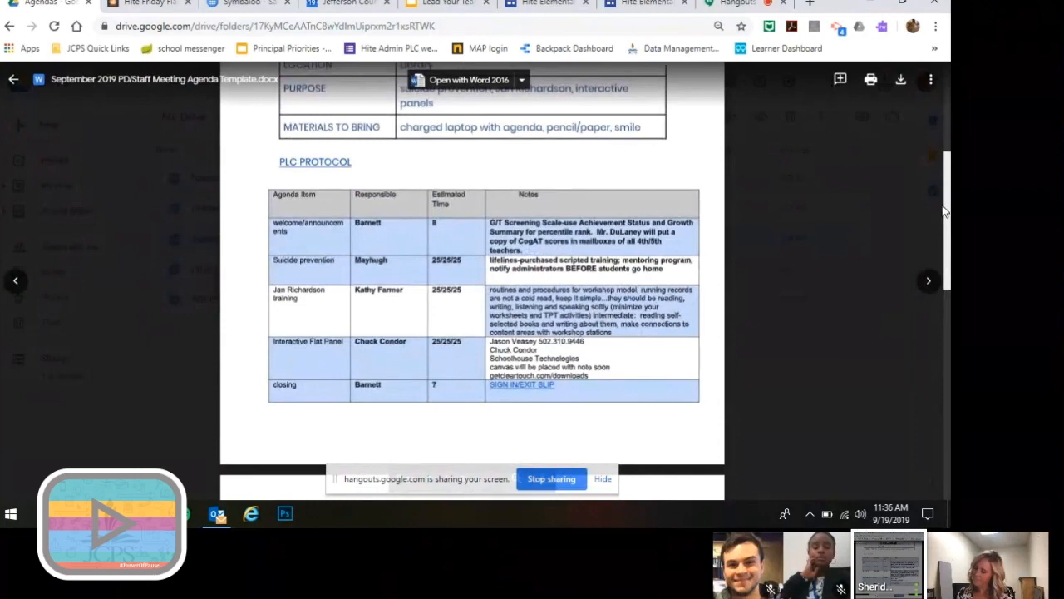
mouse_move(767, 318)
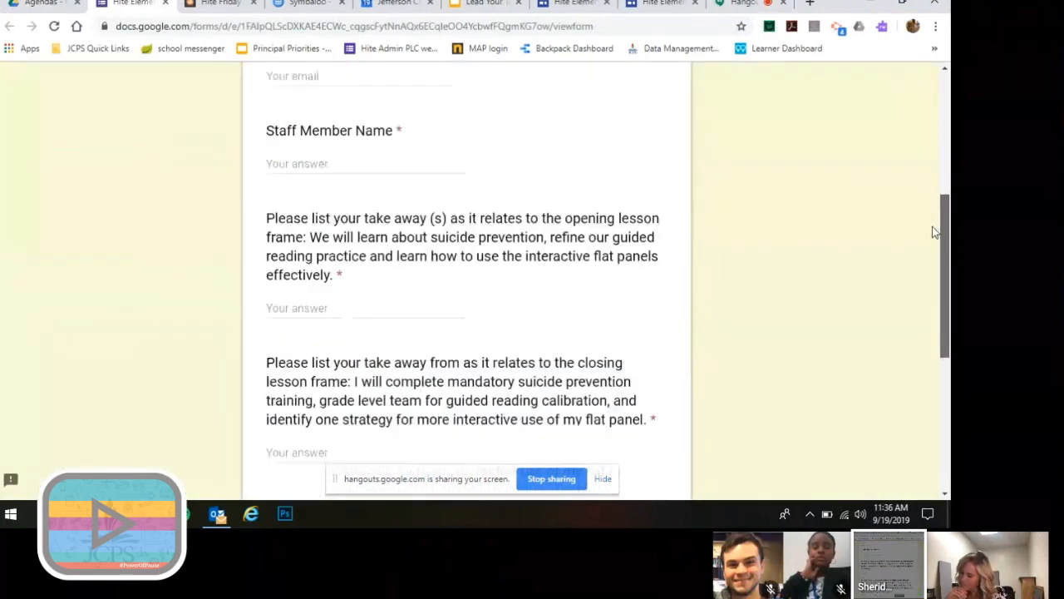
Step: Scroll through the sign-in/exit slip form's take-away questions and back to the title
scroll("down", 3)
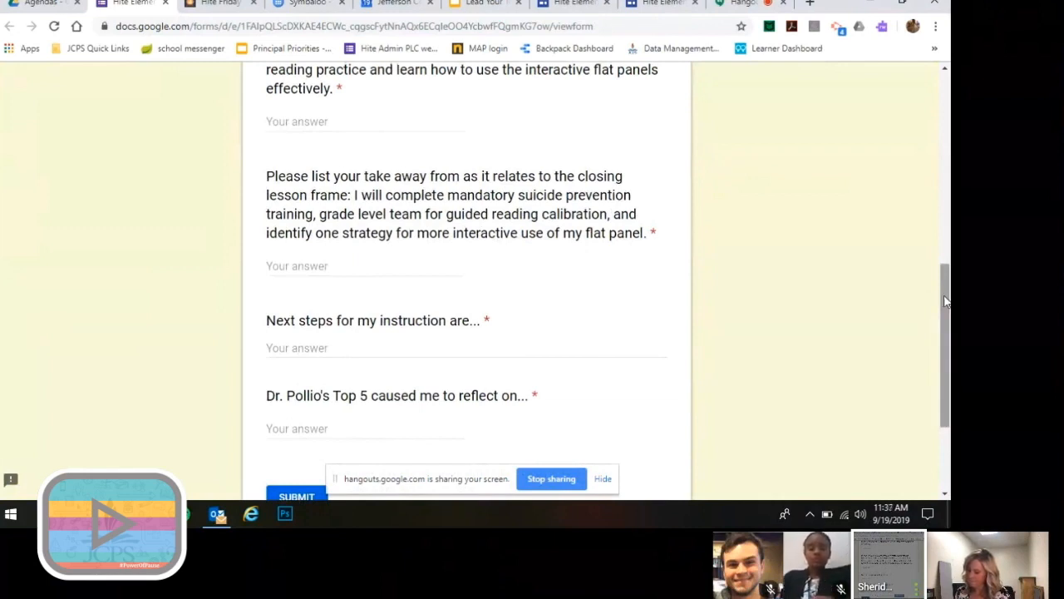
scroll("up", 3)
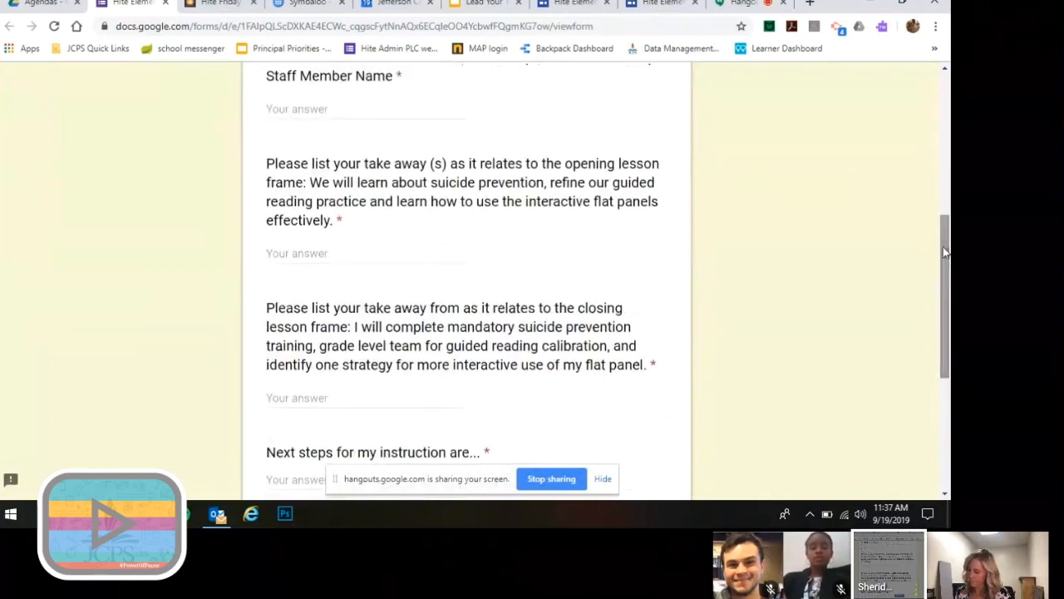
scroll("up", 3)
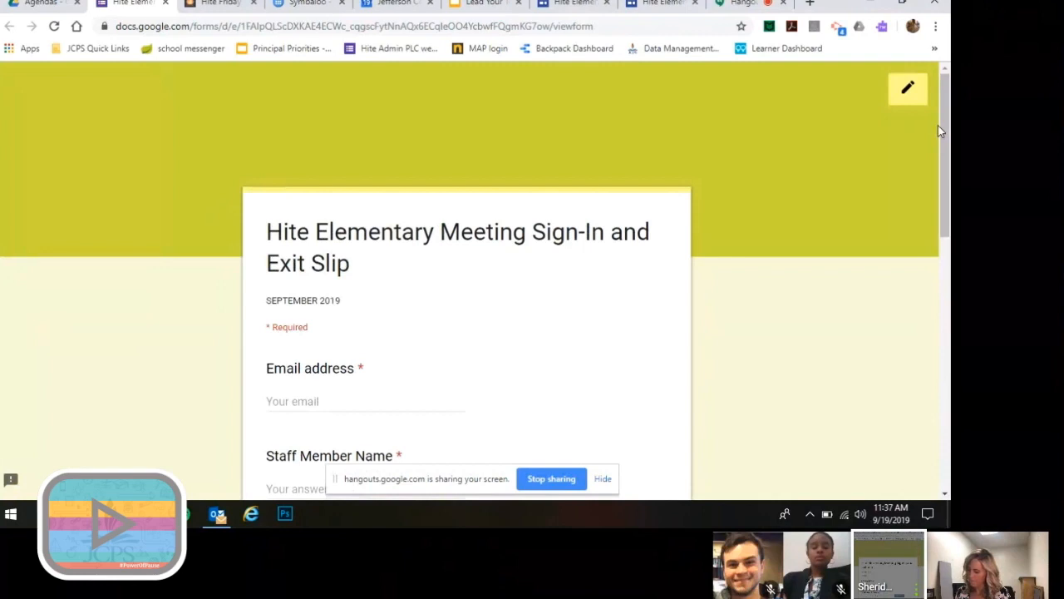
mouse_move(907, 89)
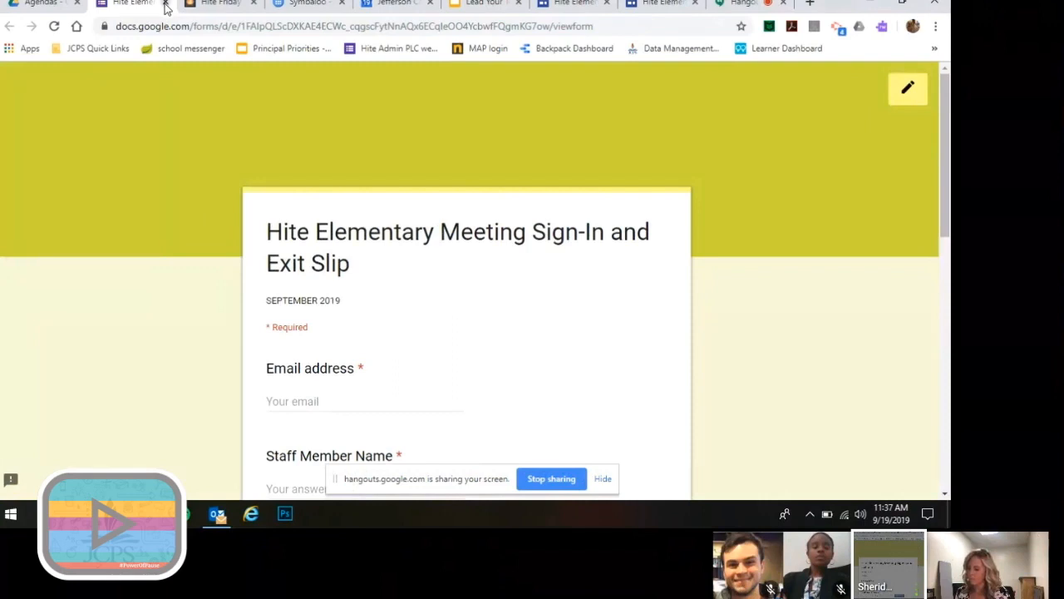
Step: Close the sign-in form and Symbaloo page tabs to reach the family site editor
left_click(532, 4)
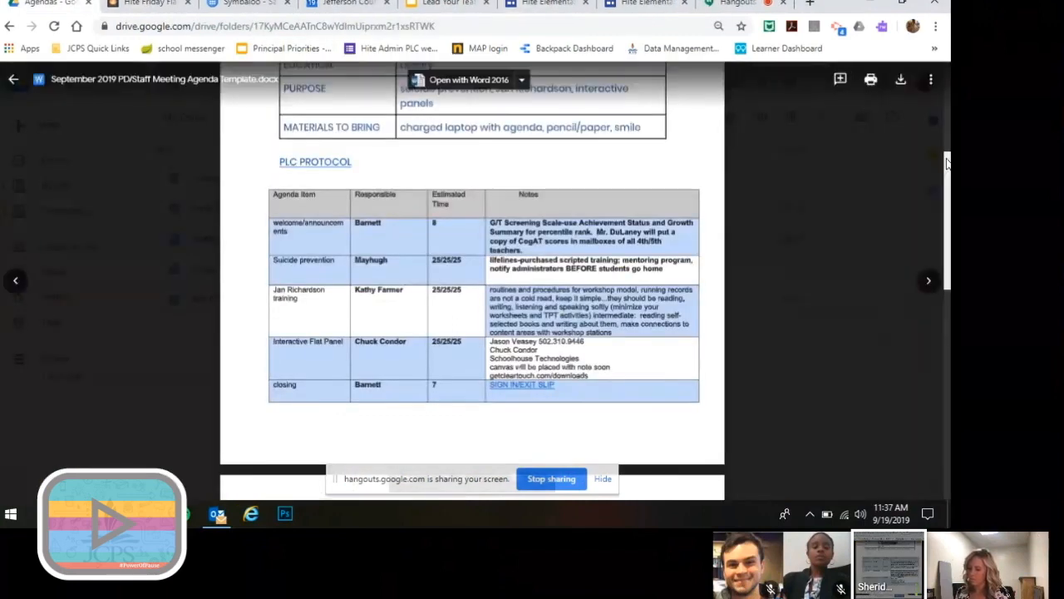
scroll("up", 3)
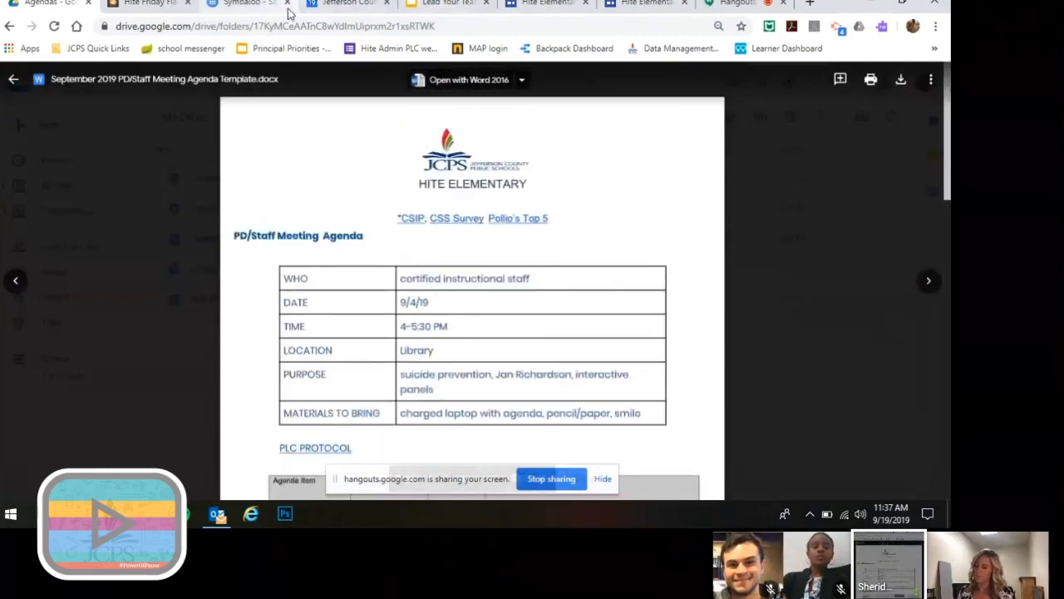
left_click(545, 5)
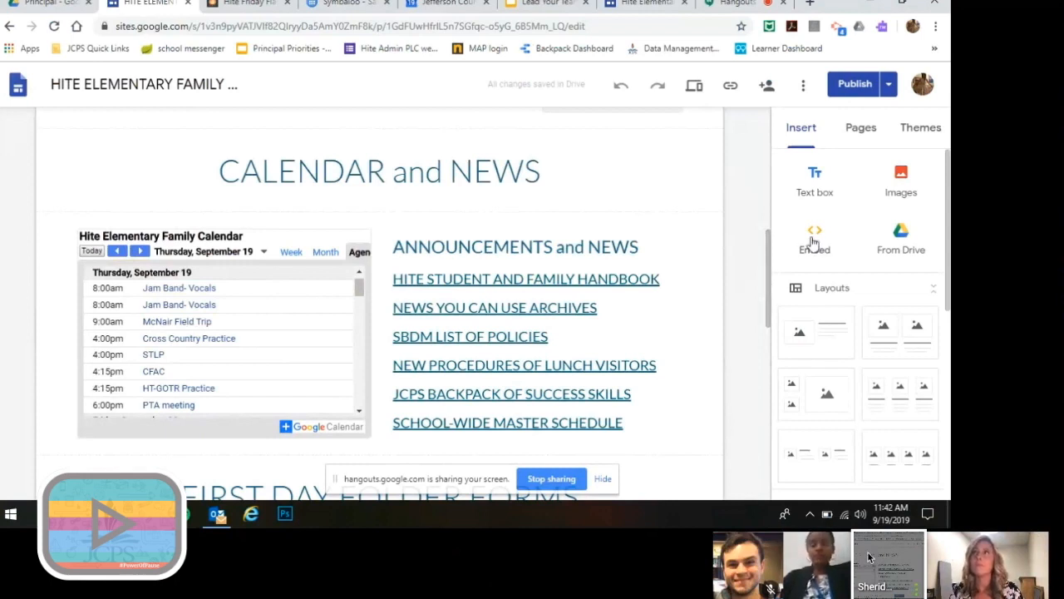
Step: Scroll the family site home page past First Day Folder Forms and Curriculum Resources, then back up
left_click(532, 333)
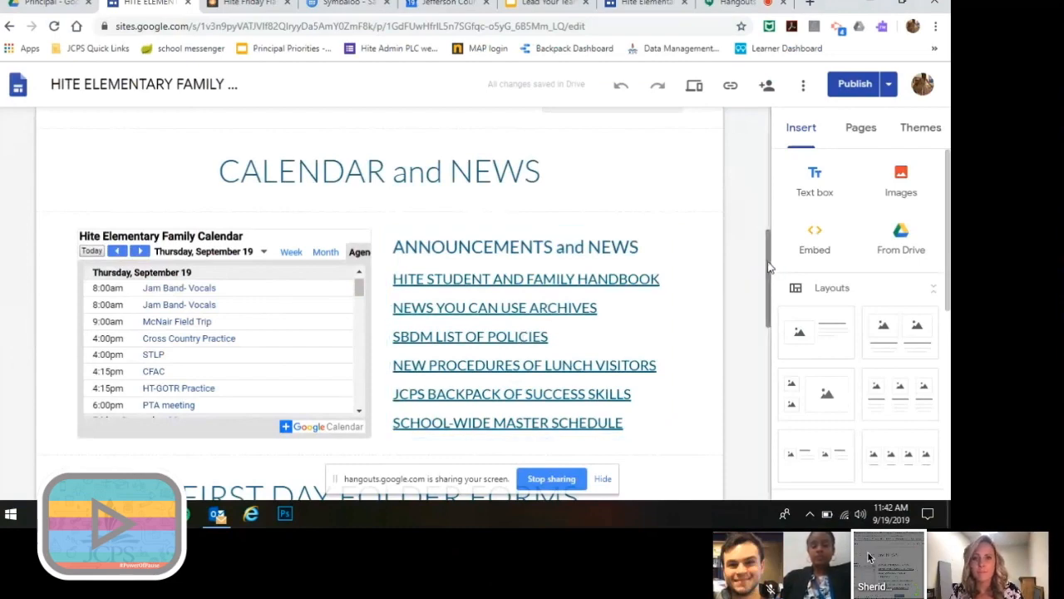
scroll("down", 3)
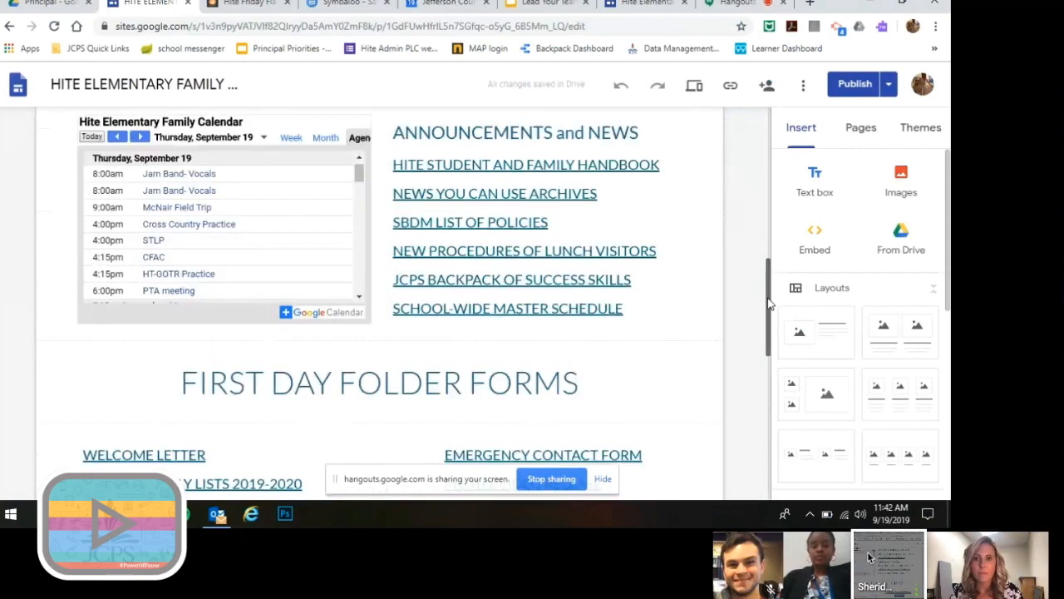
scroll("down", 3)
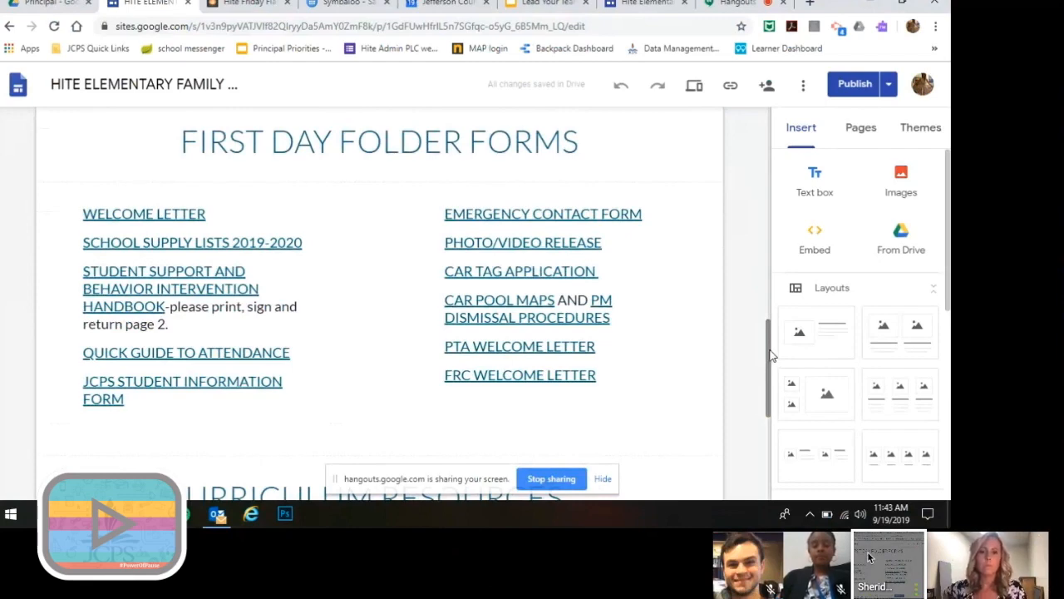
scroll("down", 3)
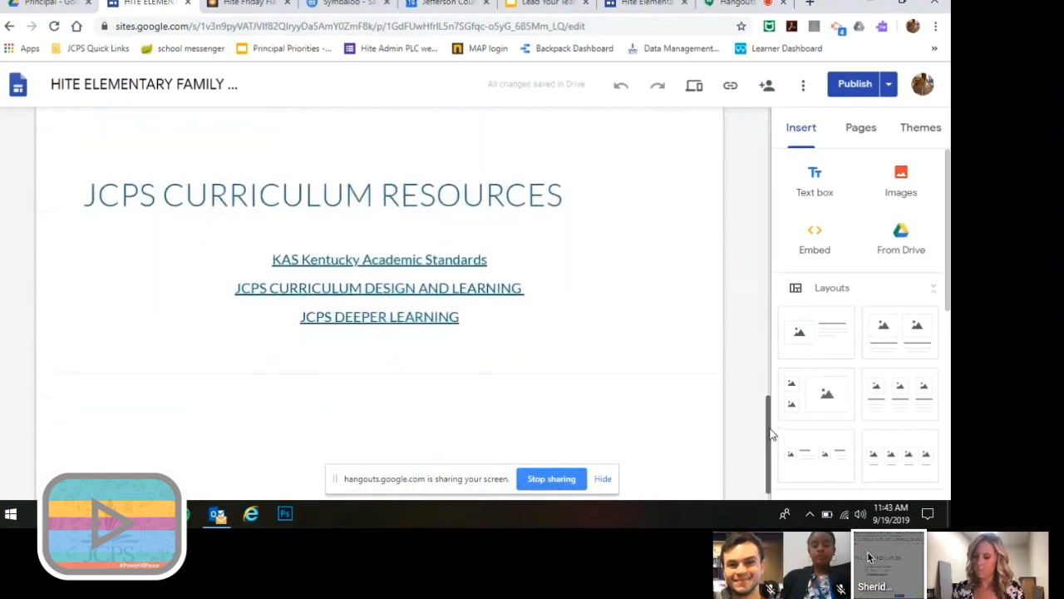
scroll("up", 3)
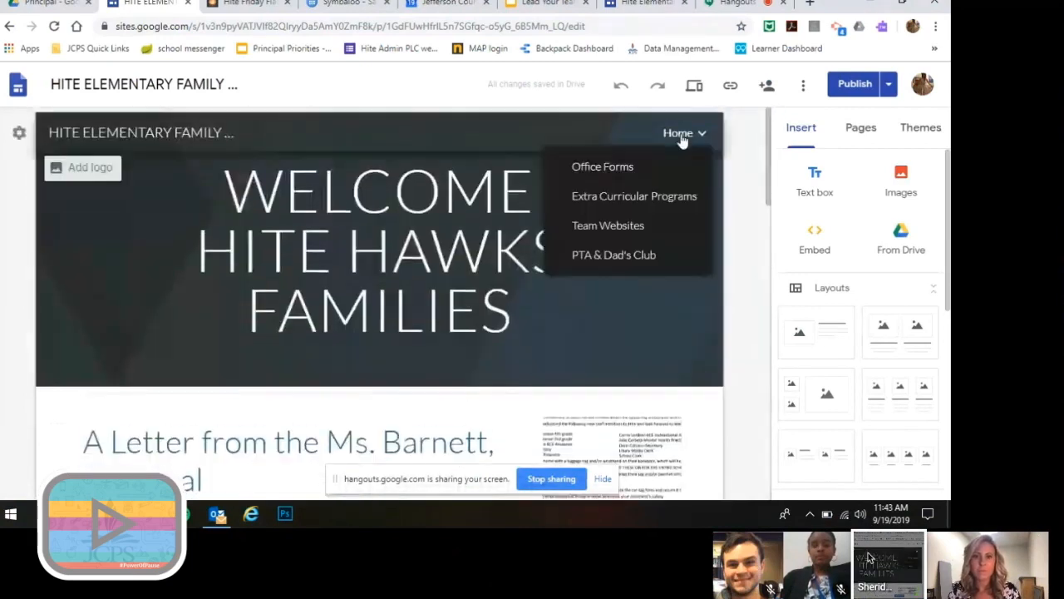
mouse_move(682, 137)
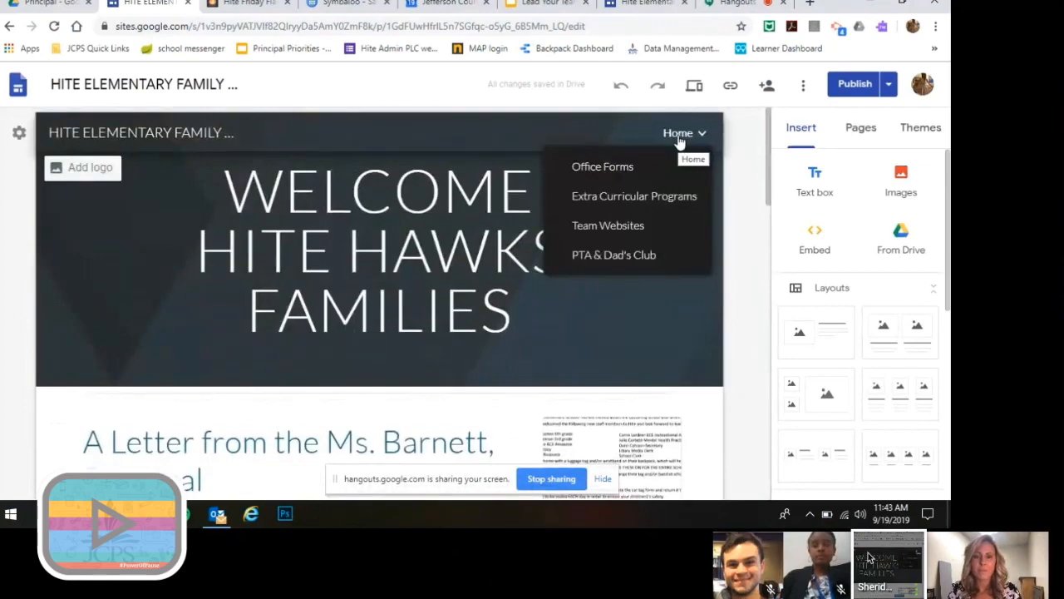
mouse_move(607, 183)
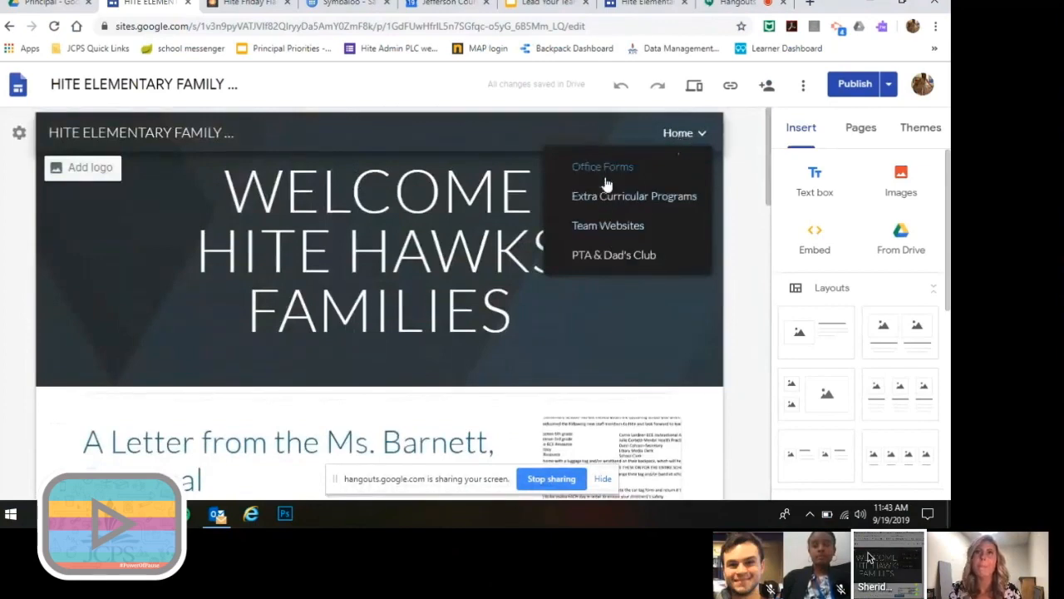
Step: Browse the Office Forms page's Enrollment and Attendance sections, then switch back to the slide presentation
left_click(601, 166)
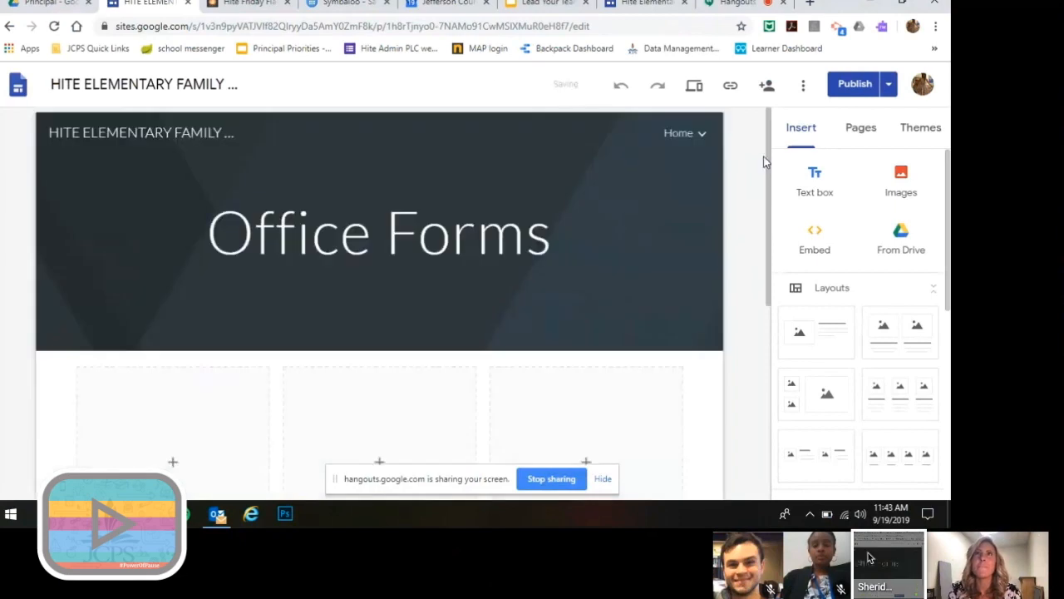
scroll("down", 3)
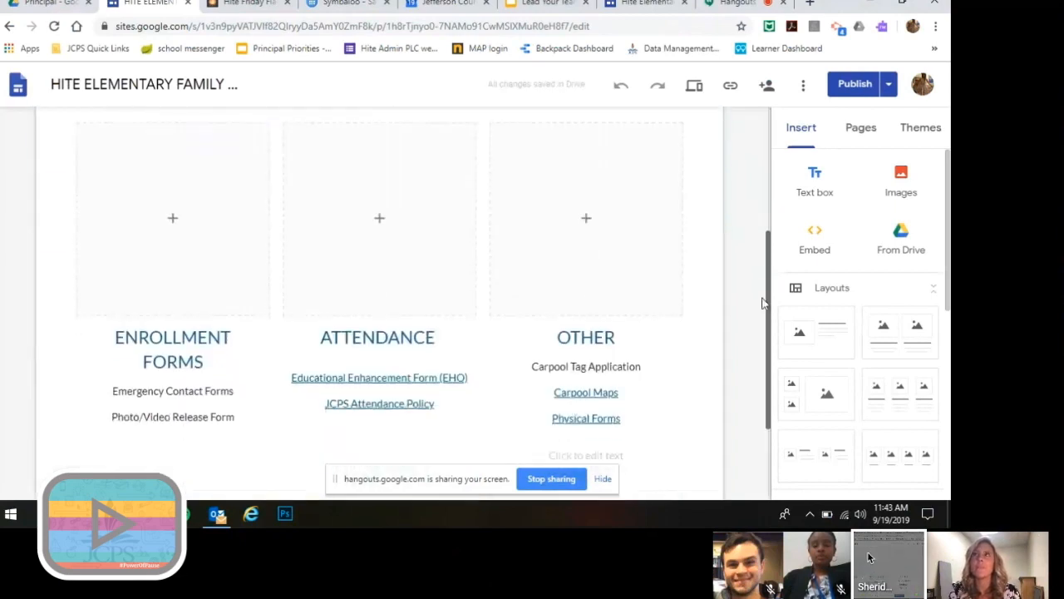
scroll("down", 3)
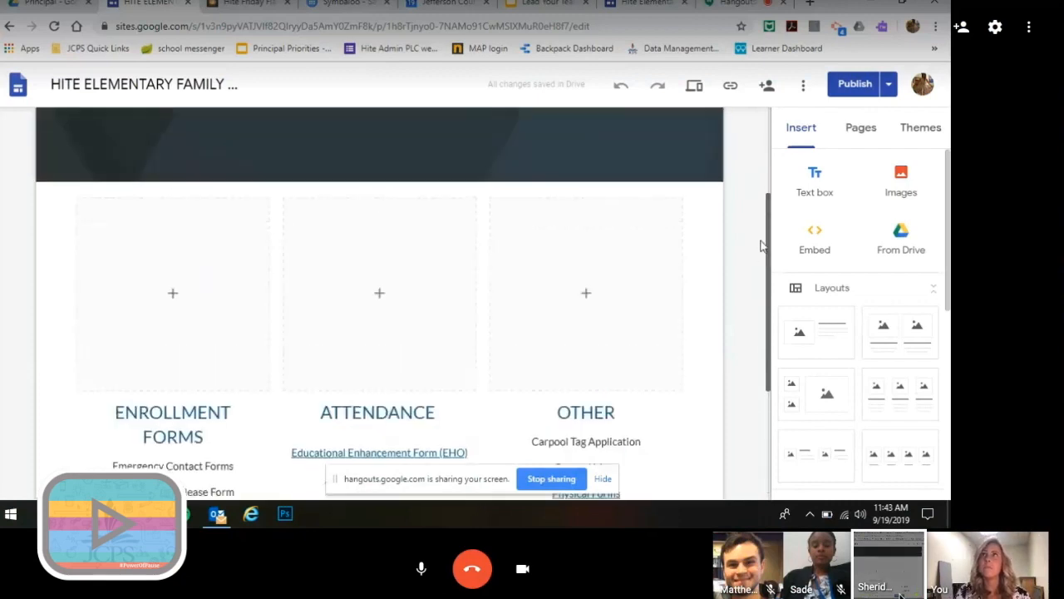
left_click(680, 133)
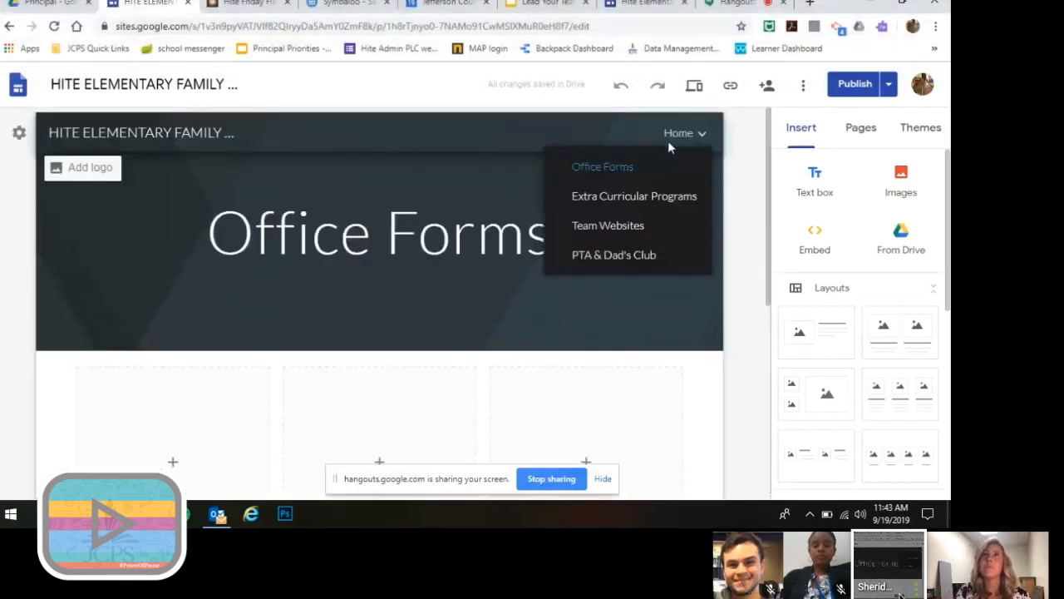
mouse_move(607, 225)
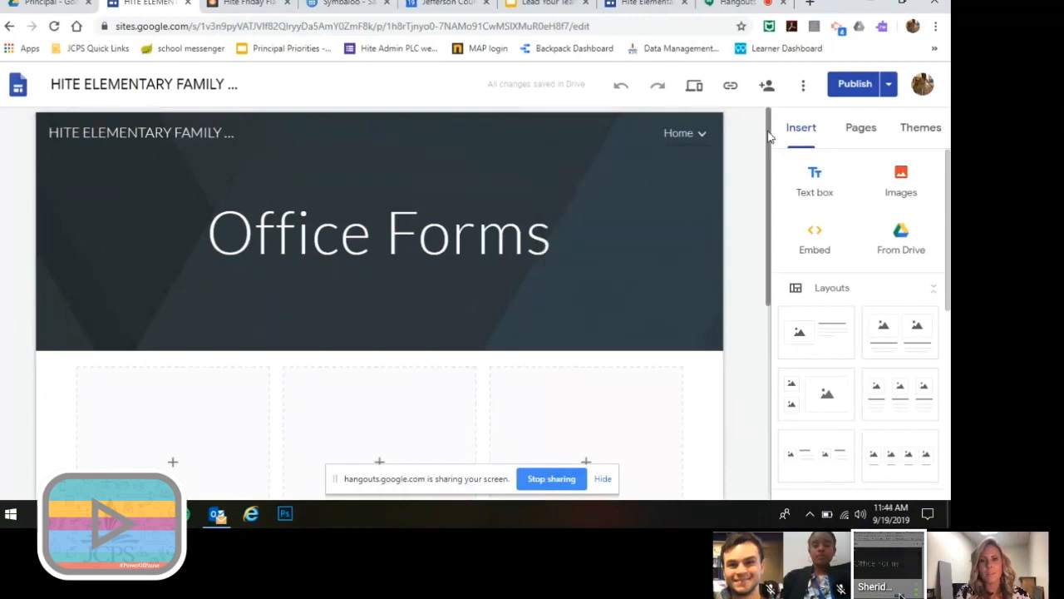
mouse_move(748, 229)
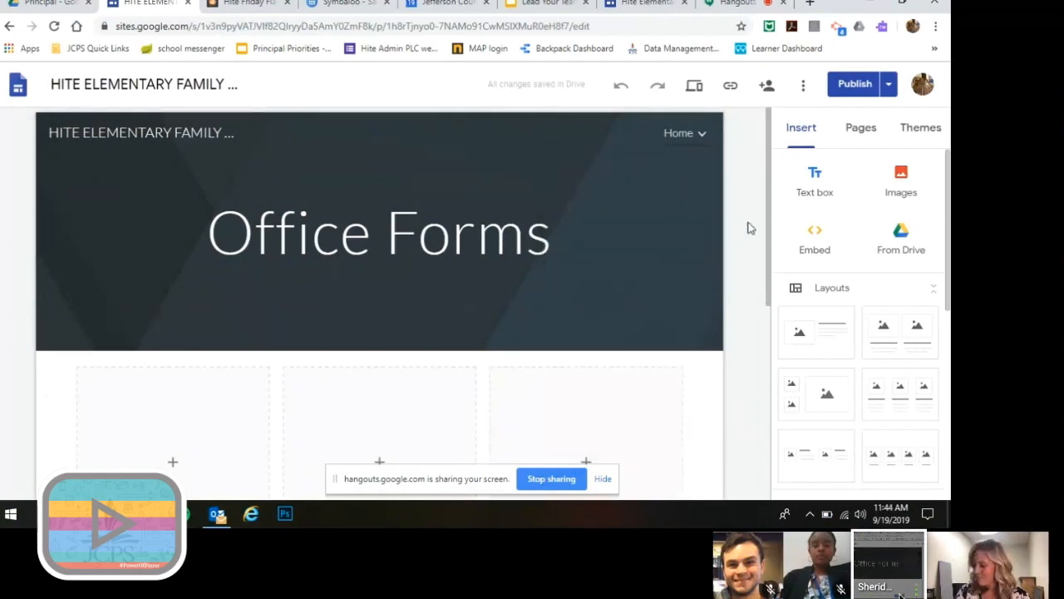
mouse_move(764, 194)
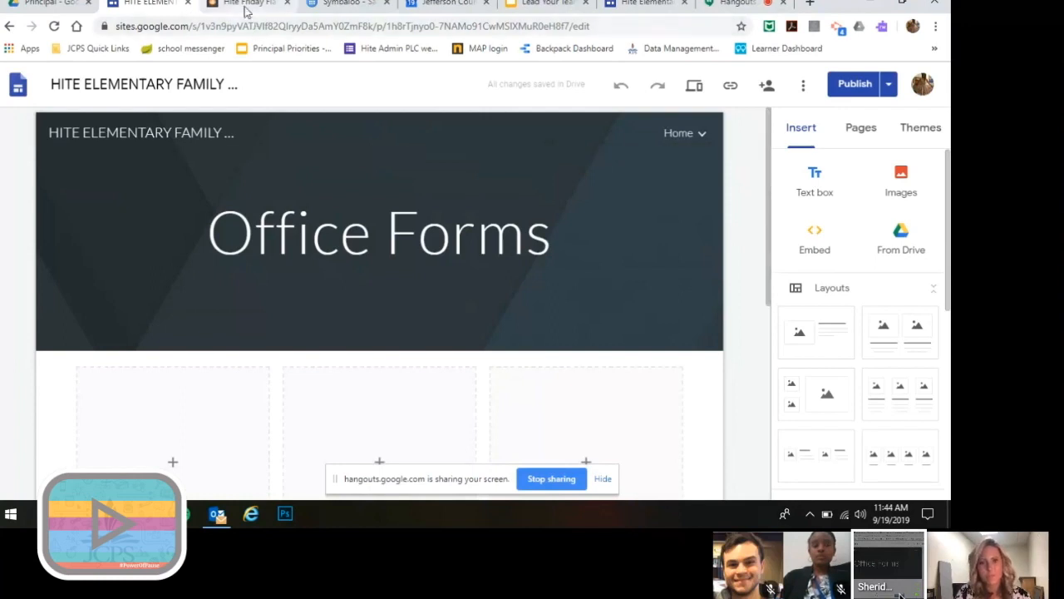
mouse_move(245, 3)
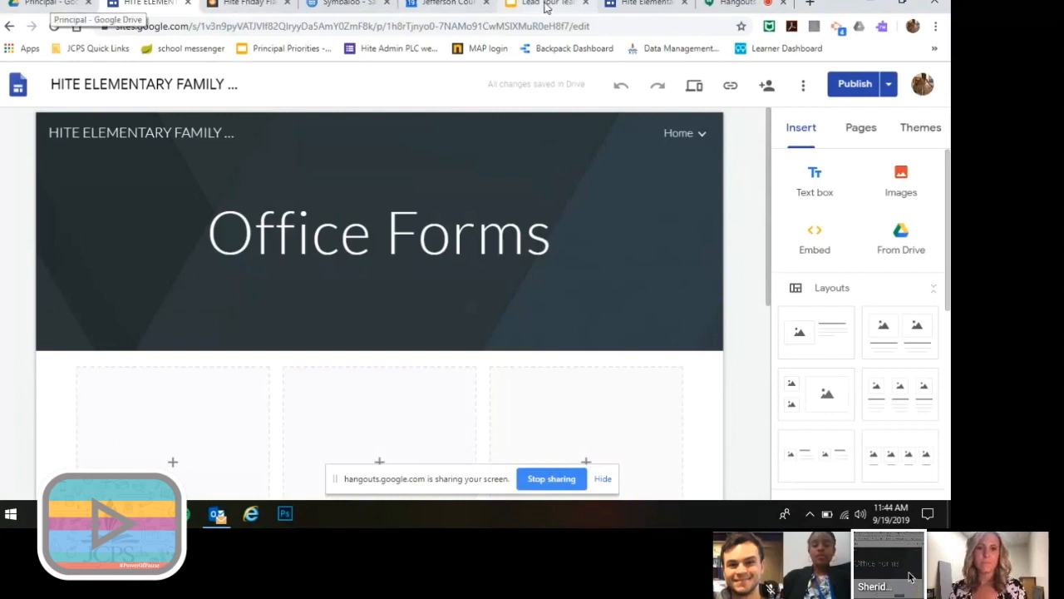
left_click(541, 4)
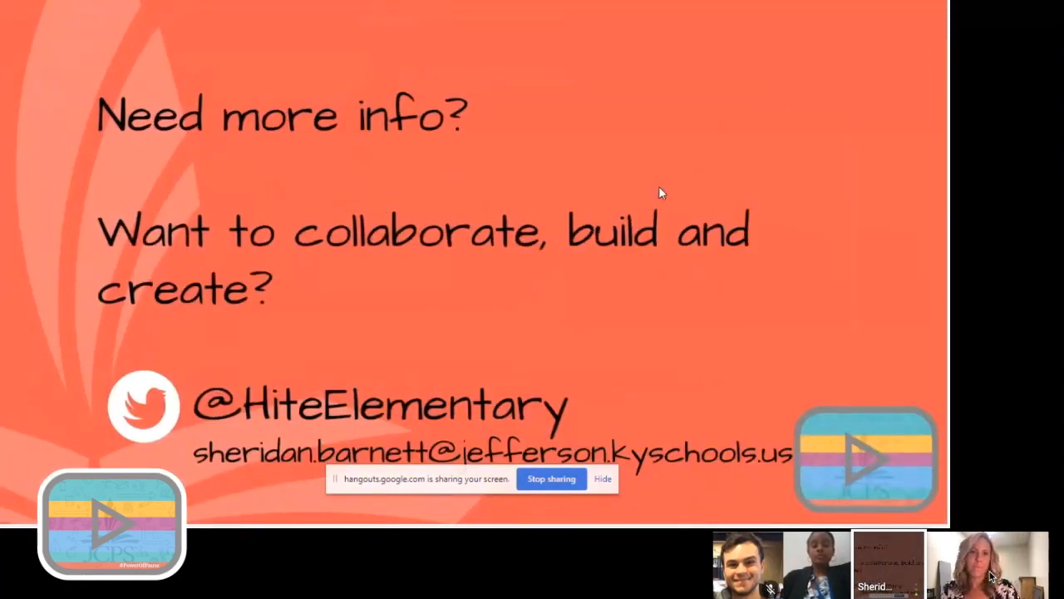
mouse_move(989, 574)
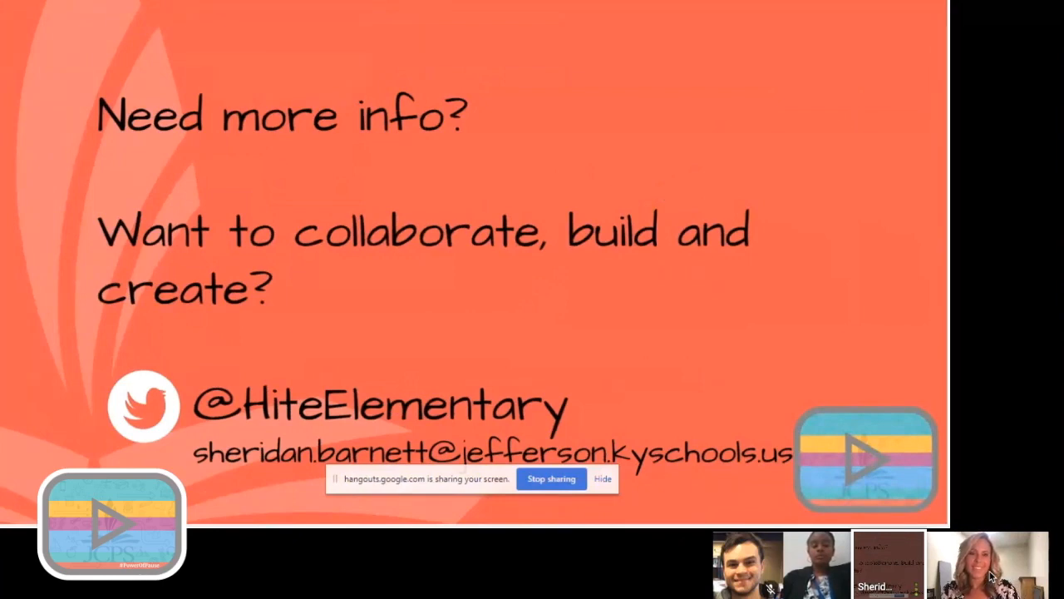